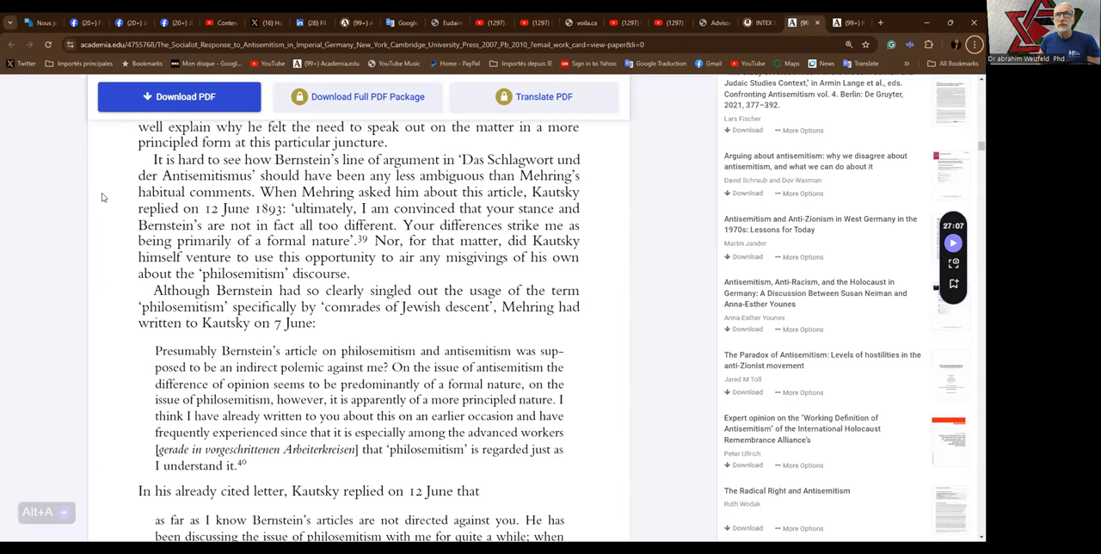
{"action": "mouse_move", "coordinate": [103, 205]}
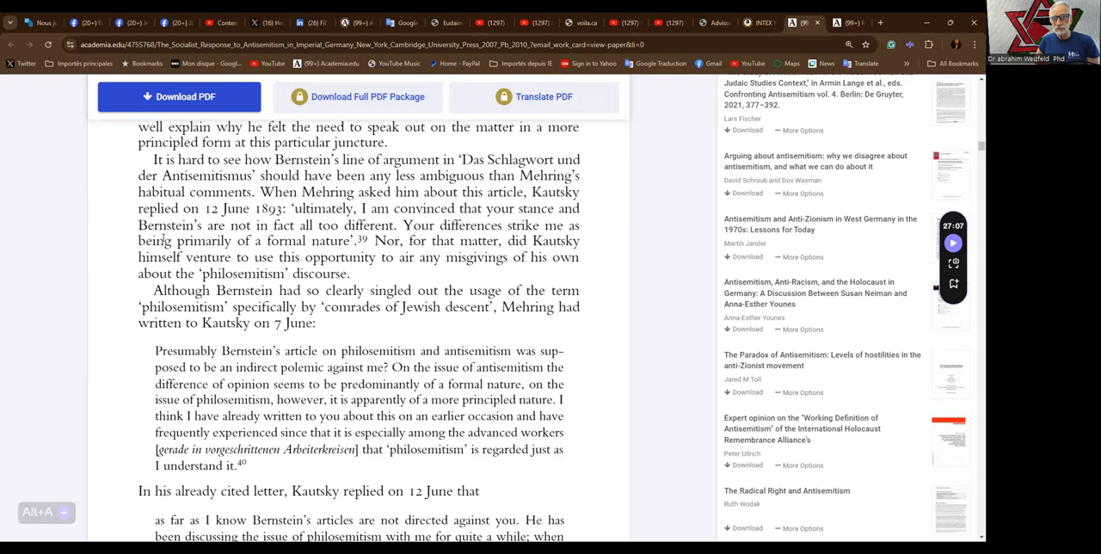
{"action": "scroll", "scroll_direction": "down", "scroll_amount": 3}
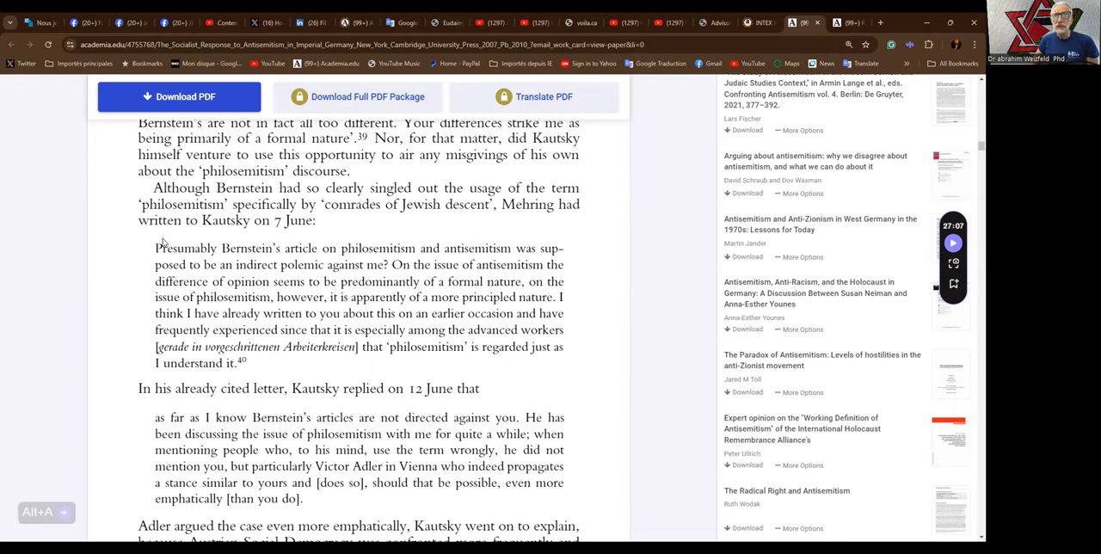
{"action": "mouse_move", "coordinate": [164, 245]}
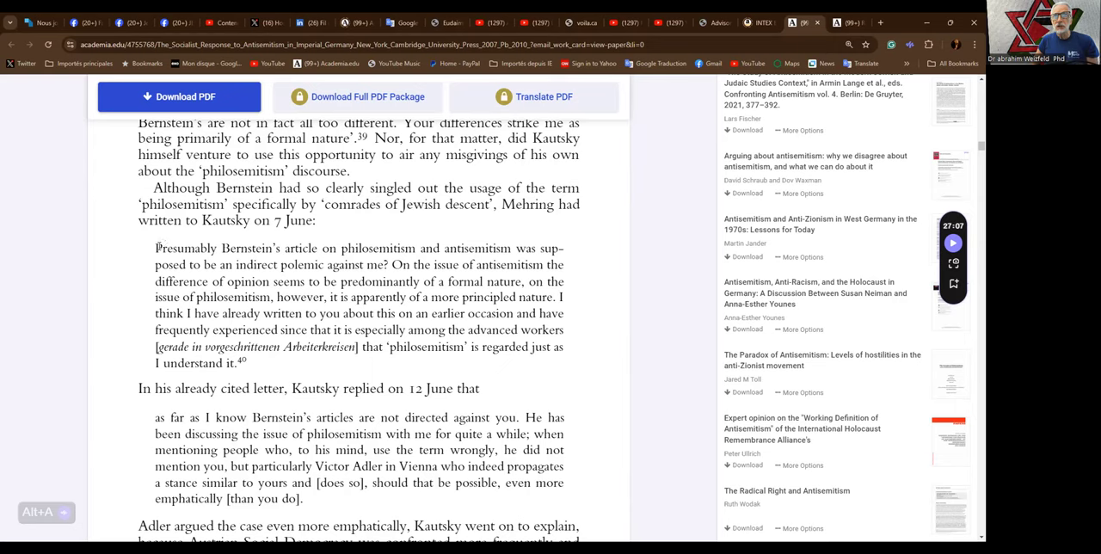
{"action": "mouse_move", "coordinate": [136, 267]}
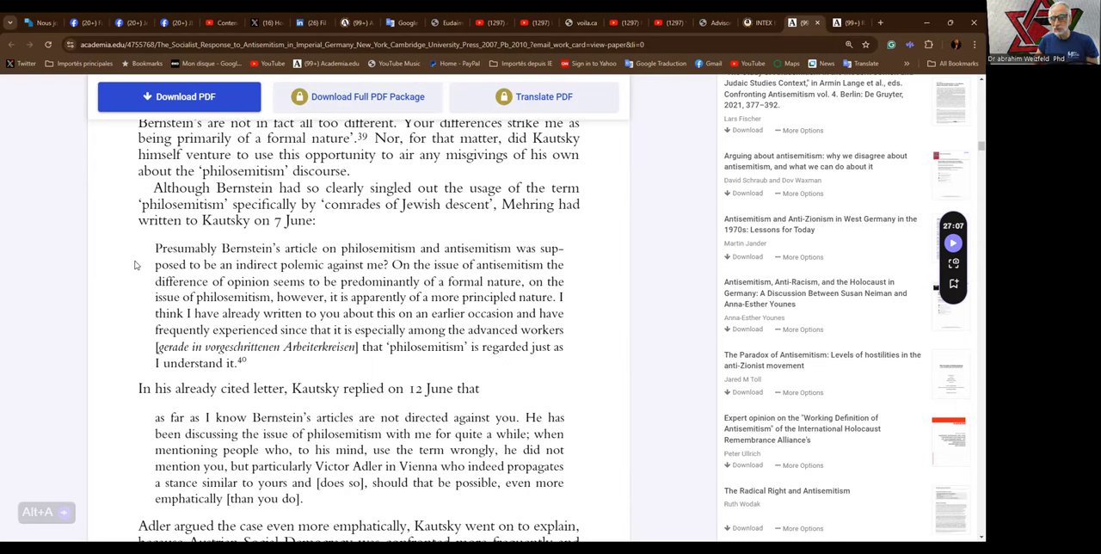
{"action": "mouse_move", "coordinate": [138, 279]}
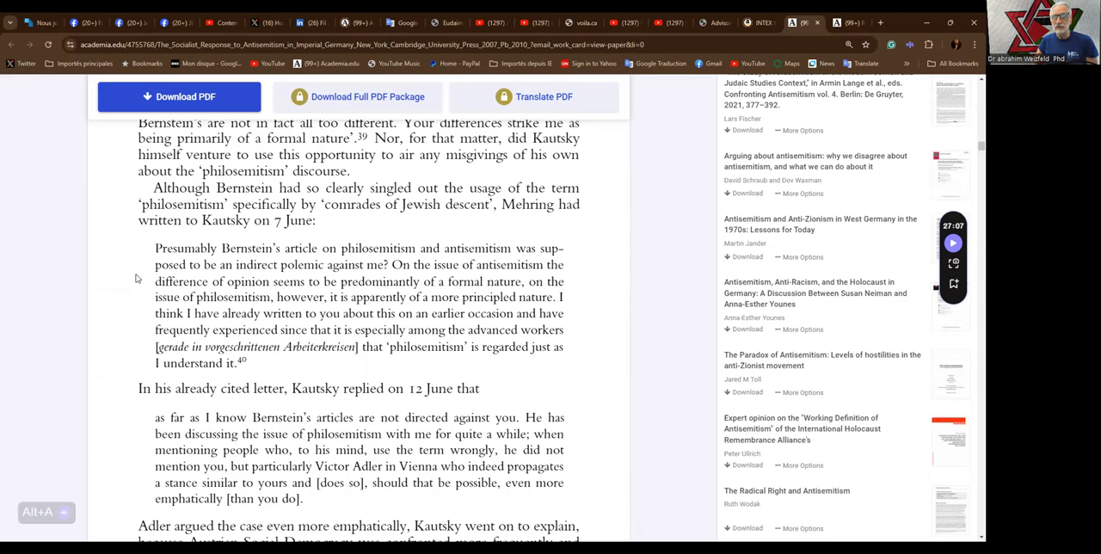
{"action": "scroll", "scroll_direction": "down", "scroll_amount": 3}
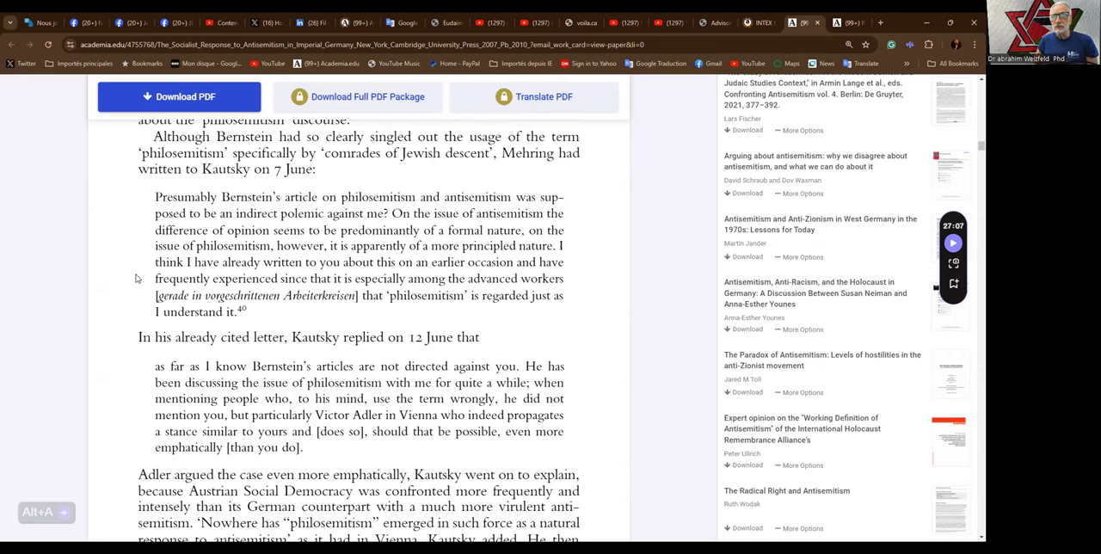
{"action": "scroll", "scroll_direction": "down", "scroll_amount": 3}
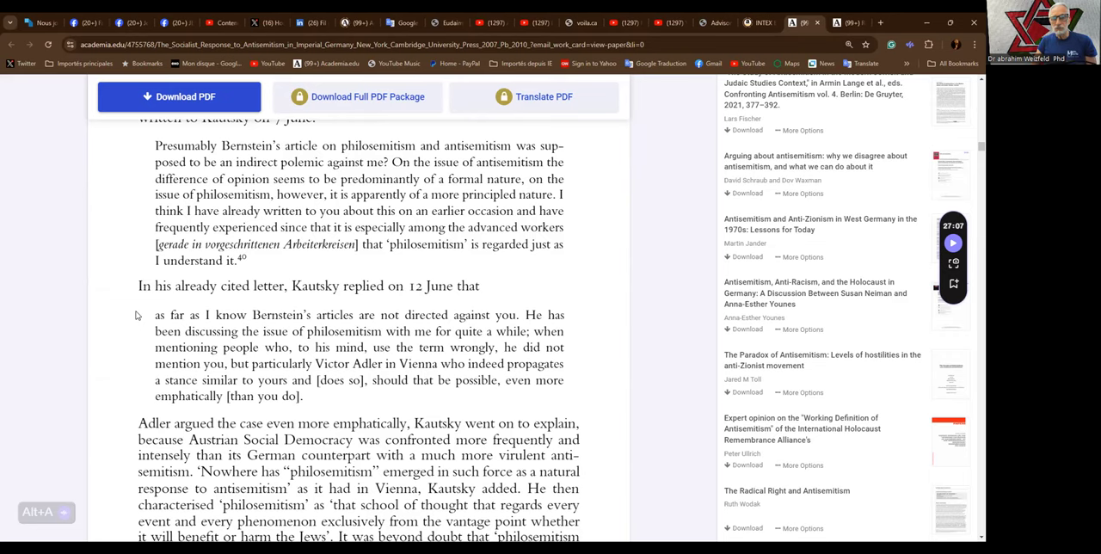
{"action": "scroll", "scroll_direction": "down", "scroll_amount": 3}
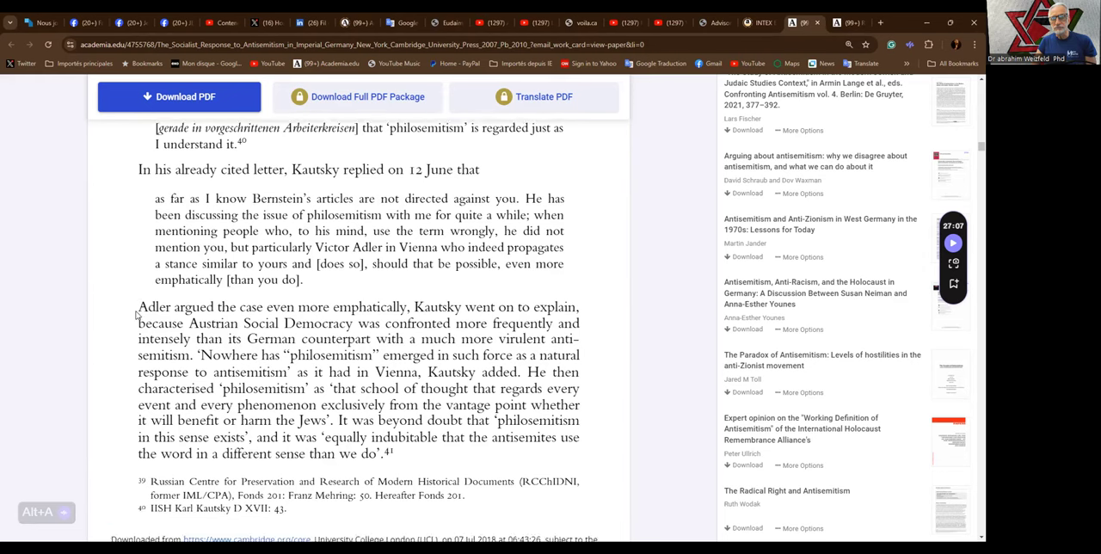
{"action": "scroll", "scroll_direction": "down", "scroll_amount": 3}
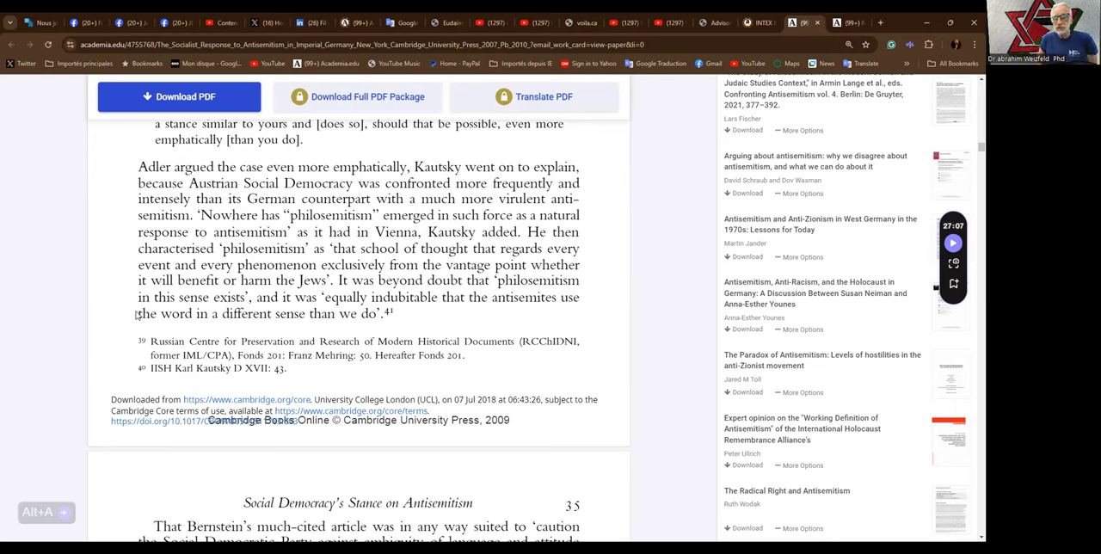
{"action": "scroll", "scroll_direction": "down", "scroll_amount": 3}
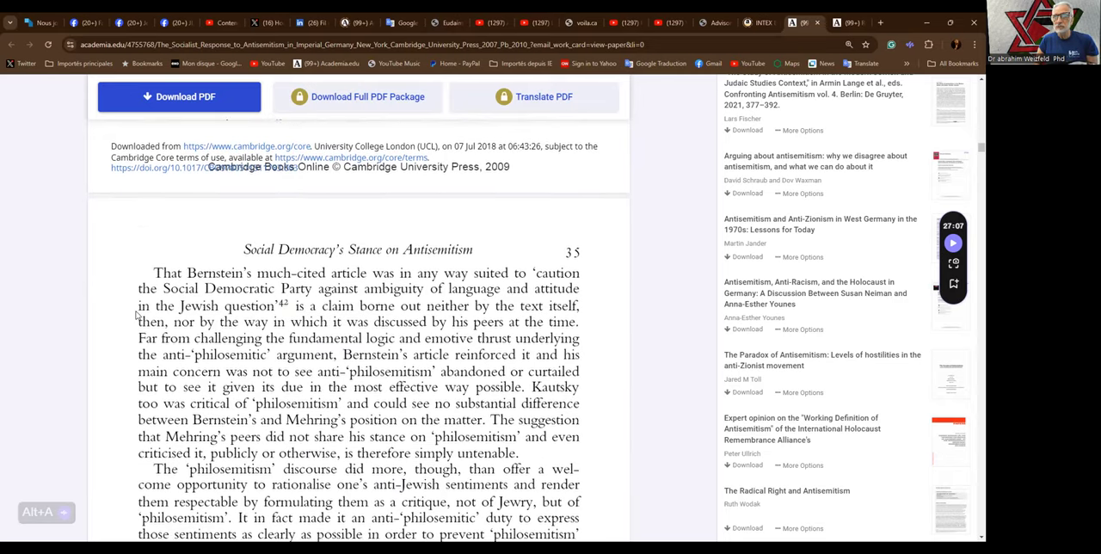
{"action": "scroll", "scroll_direction": "down", "scroll_amount": 3}
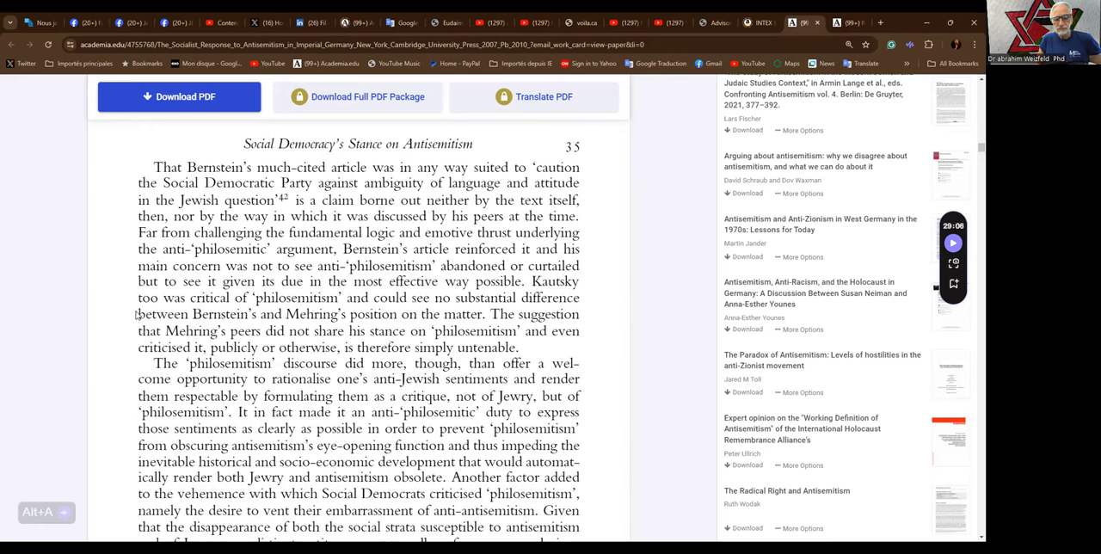
{"action": "scroll", "scroll_direction": "down", "scroll_amount": 3}
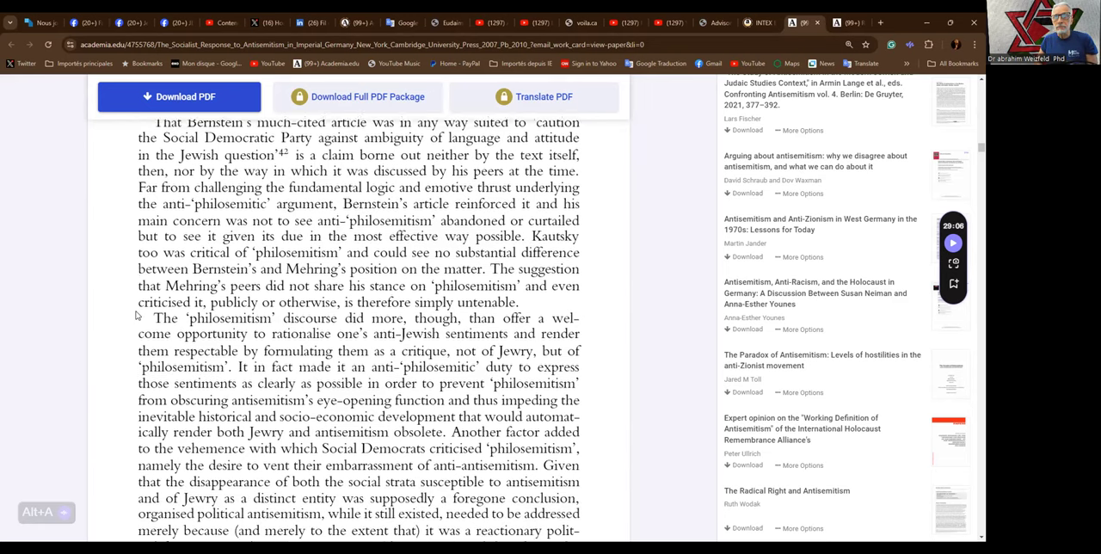
{"action": "scroll", "scroll_direction": "down", "scroll_amount": 3}
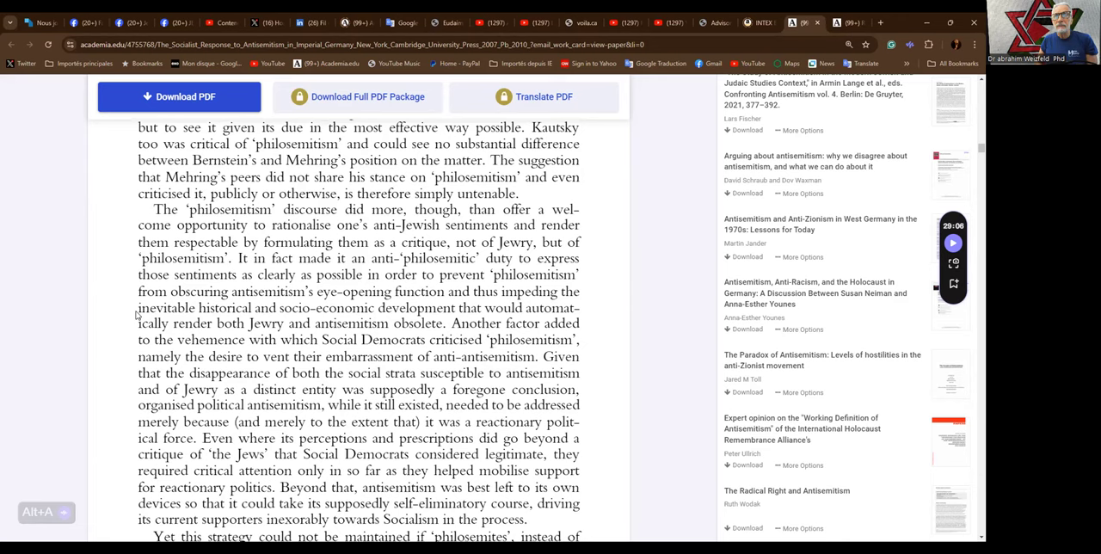
{"action": "scroll", "scroll_direction": "down", "scroll_amount": 3}
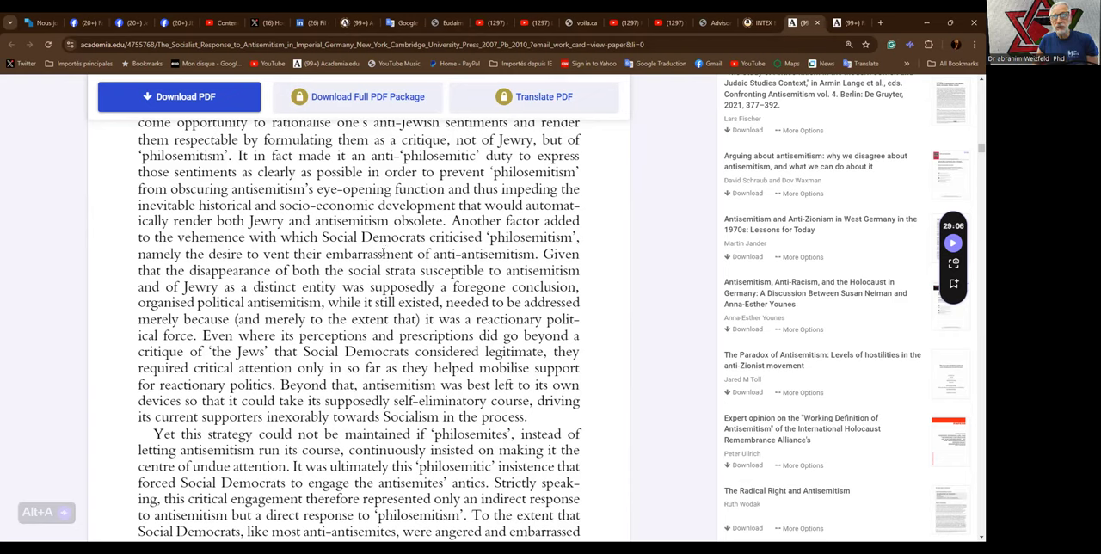
{"action": "mouse_move", "coordinate": [387, 262]}
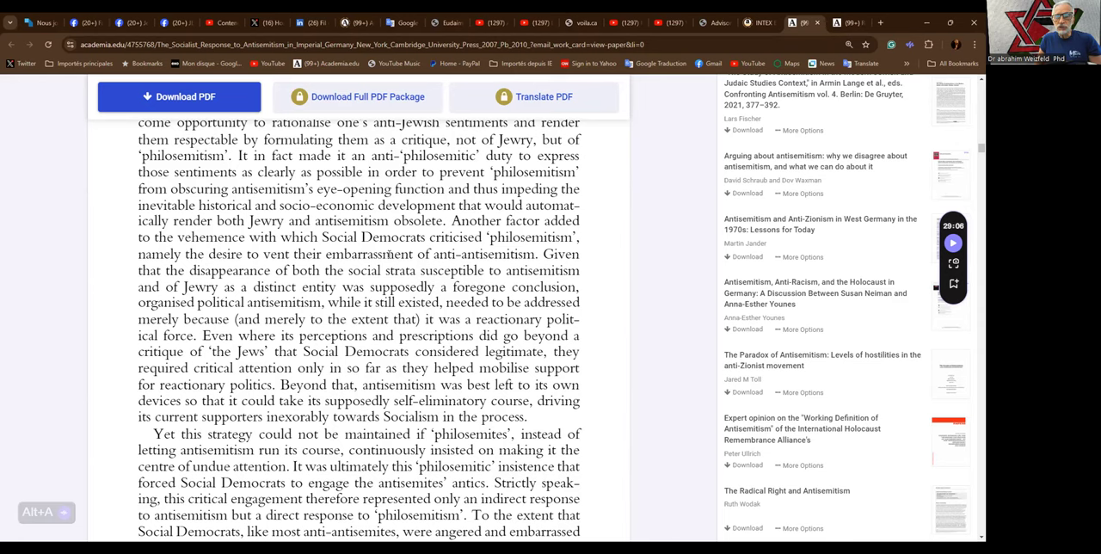
{"action": "scroll", "scroll_direction": "down", "scroll_amount": 3}
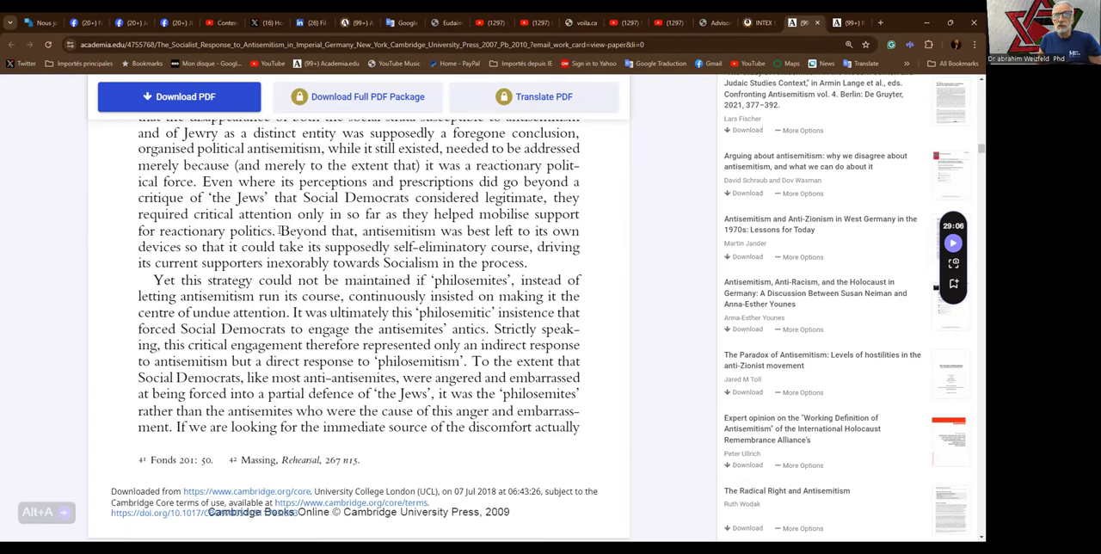
{"action": "mouse_move", "coordinate": [279, 231]}
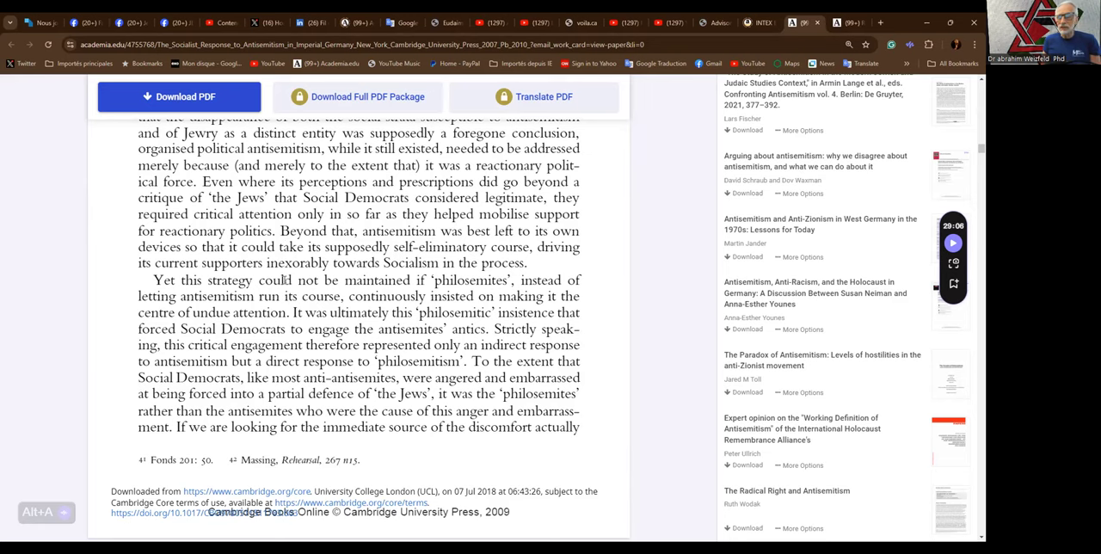
{"action": "scroll", "scroll_direction": "down", "scroll_amount": 3}
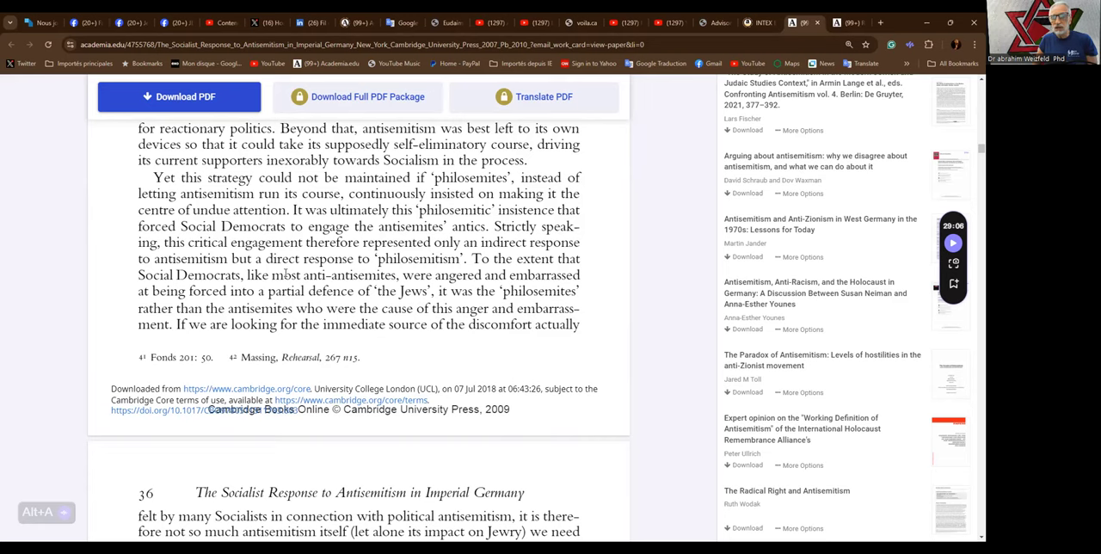
{"action": "scroll", "scroll_direction": "down", "scroll_amount": 3}
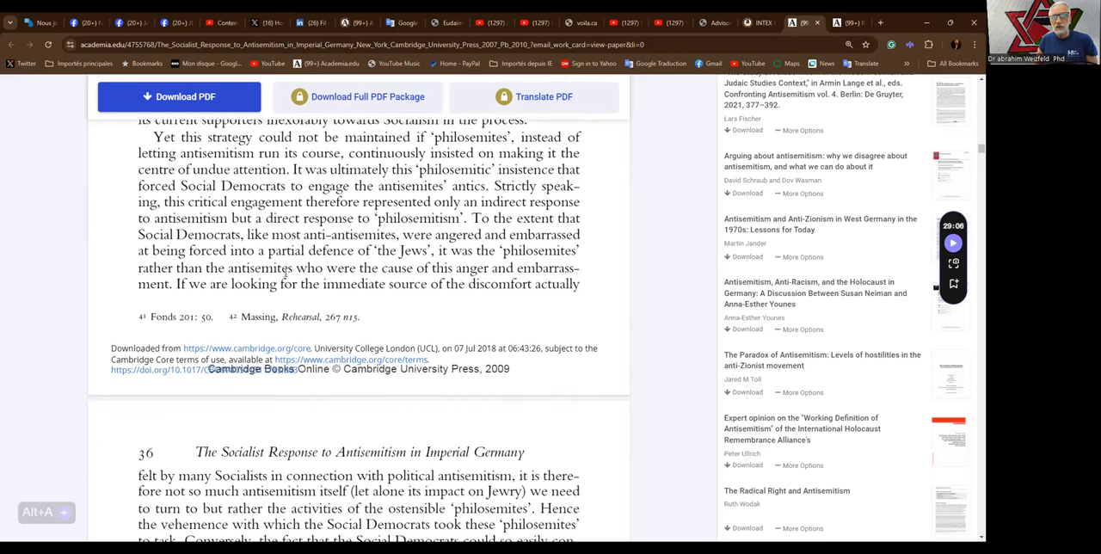
{"action": "scroll", "scroll_direction": "down", "scroll_amount": 3}
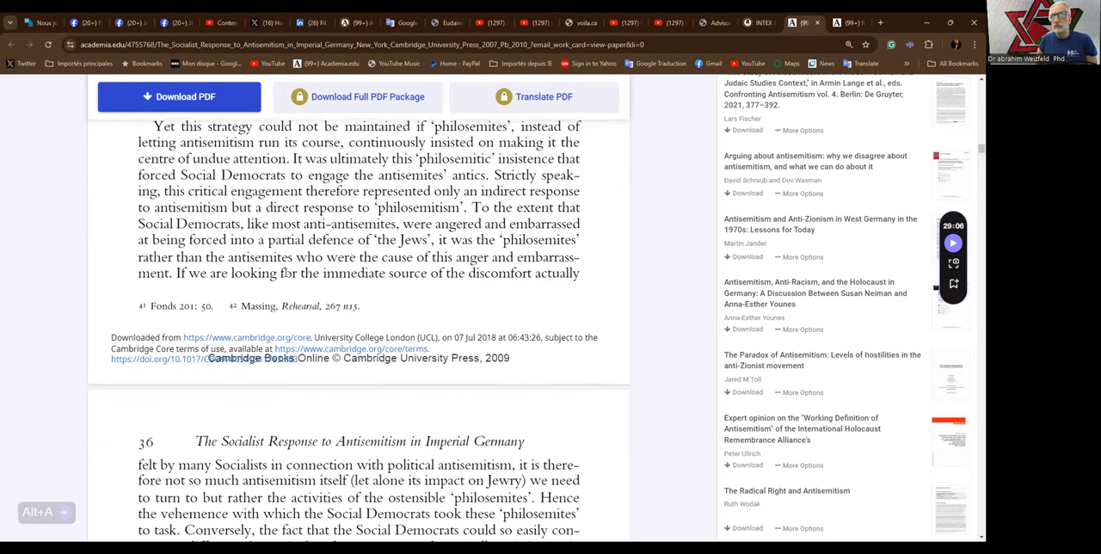
{"action": "scroll", "scroll_direction": "down", "scroll_amount": 3}
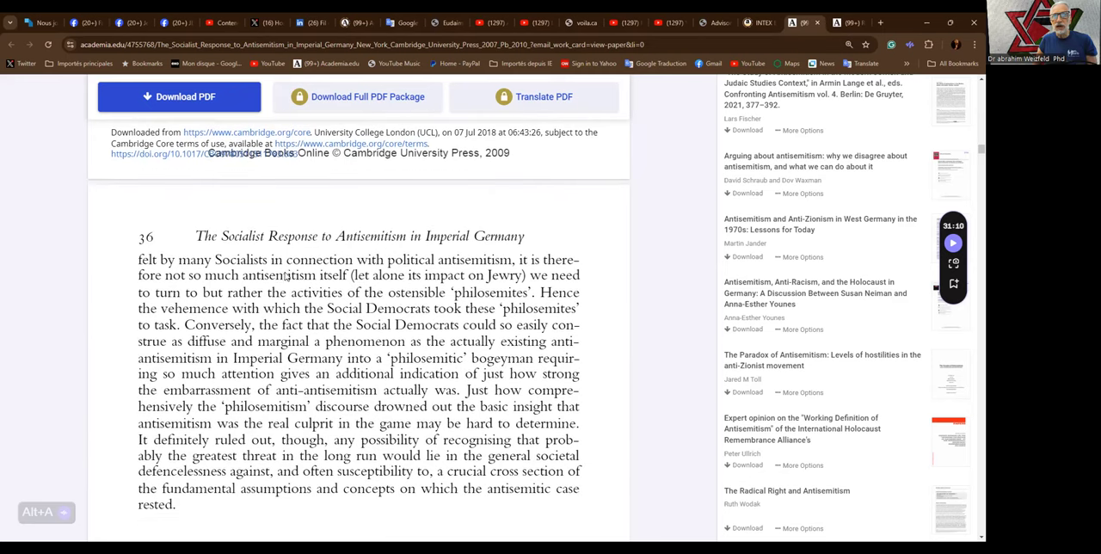
{"action": "scroll", "scroll_direction": "down", "scroll_amount": 3}
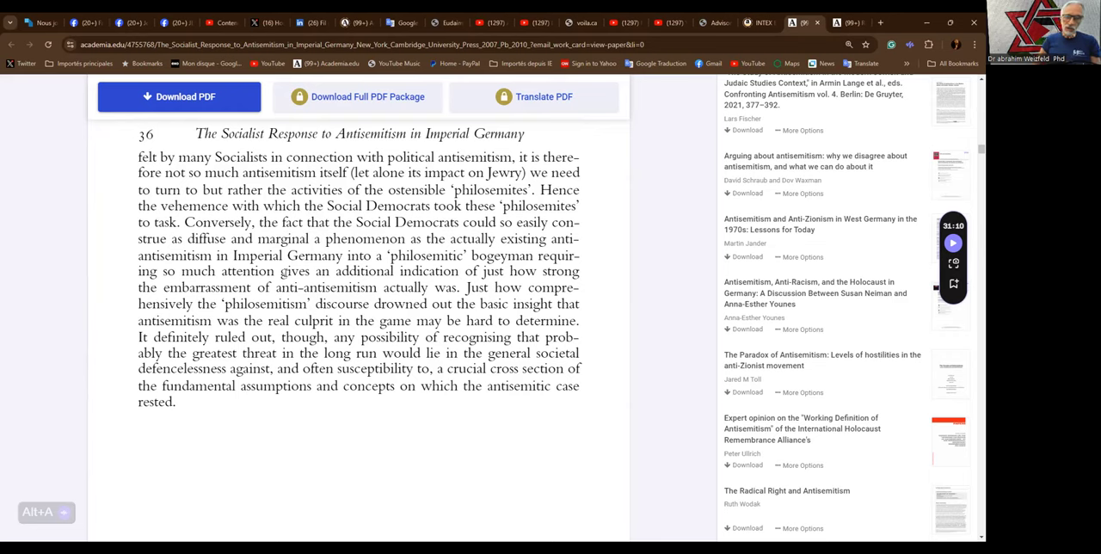
{"action": "scroll", "scroll_direction": "down", "scroll_amount": 3}
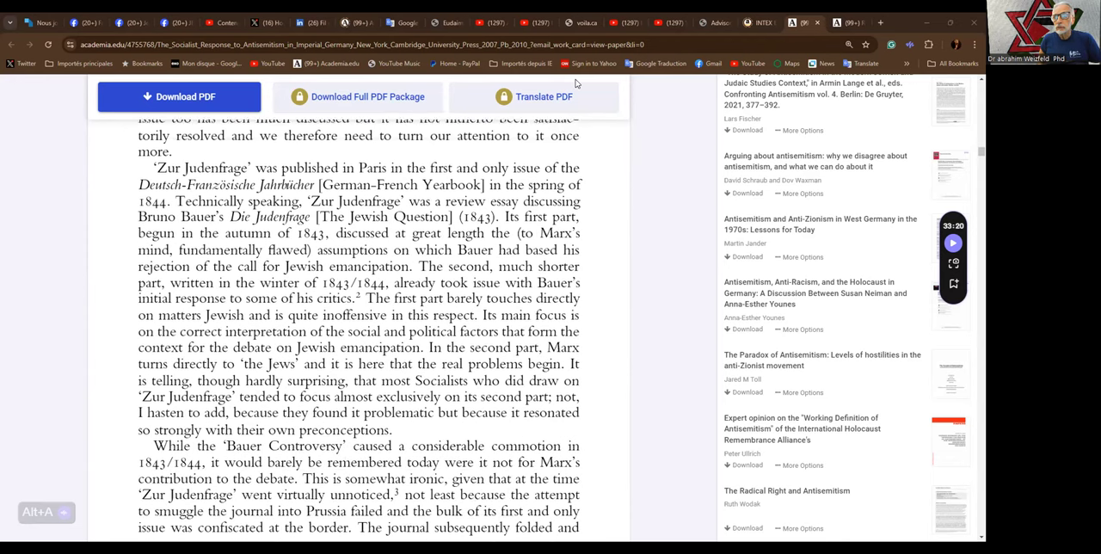
{"action": "scroll", "scroll_direction": "down", "scroll_amount": 3}
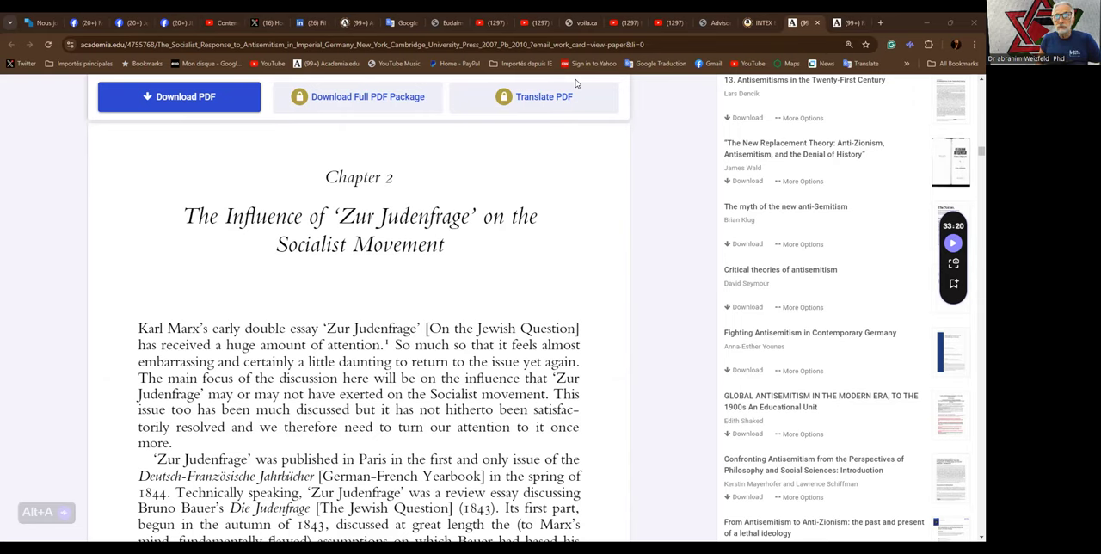
{"action": "scroll", "scroll_direction": "down", "scroll_amount": 3}
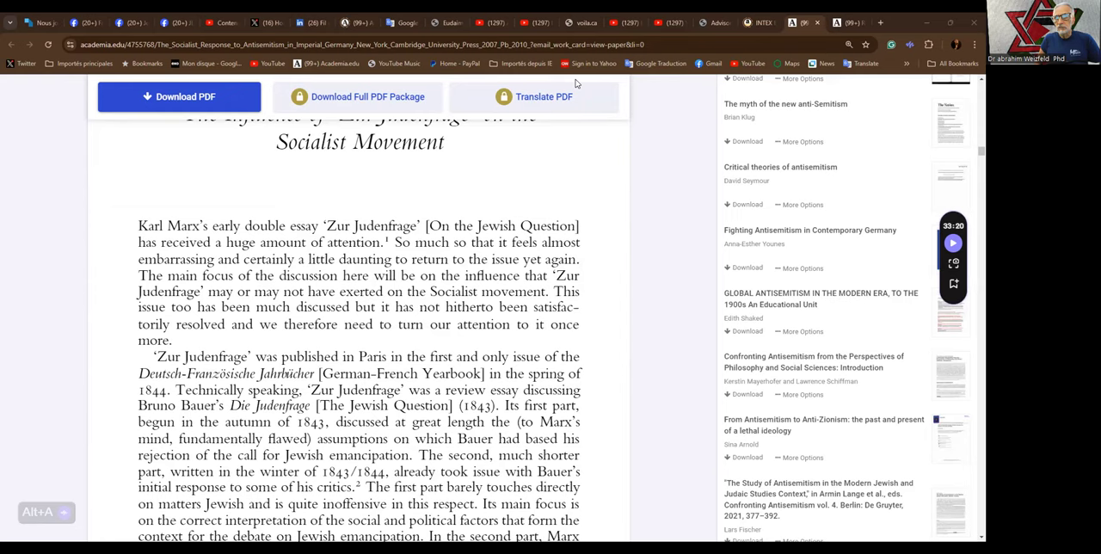
{"action": "mouse_move", "coordinate": [497, 365]}
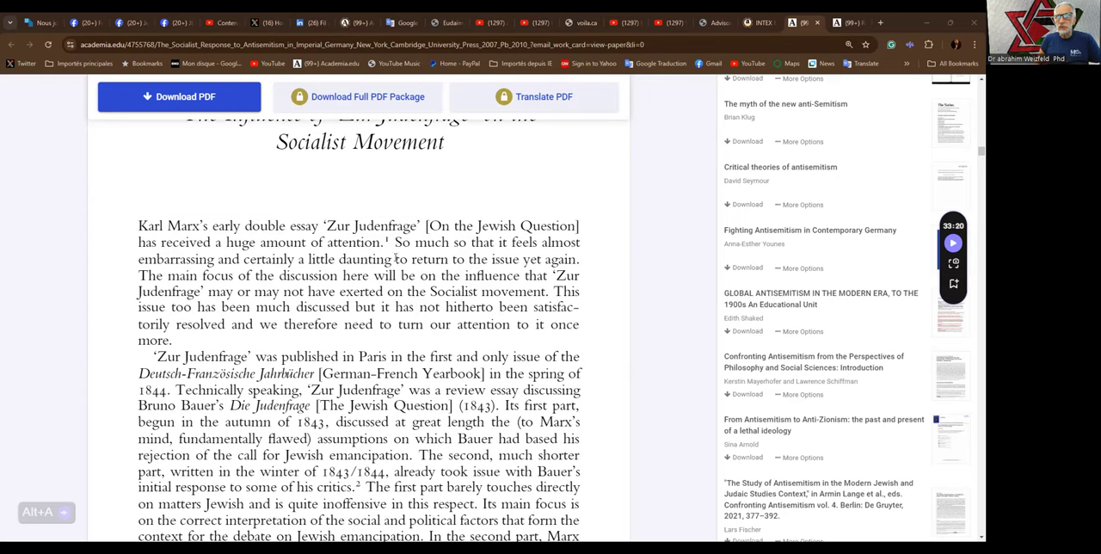
{"action": "mouse_move", "coordinate": [395, 266]}
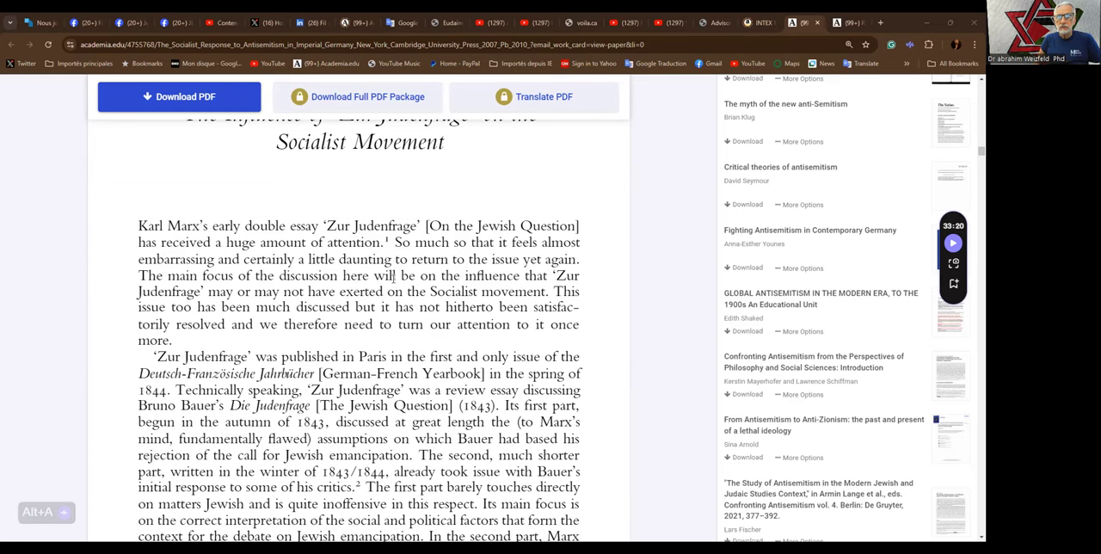
{"action": "scroll", "scroll_direction": "down", "scroll_amount": 3}
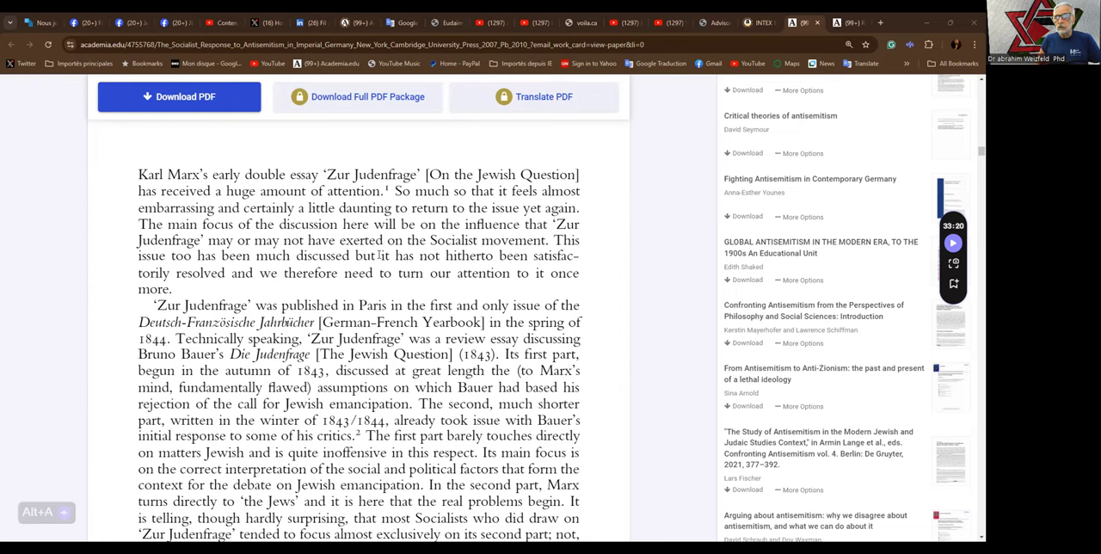
{"action": "scroll", "scroll_direction": "down", "scroll_amount": 3}
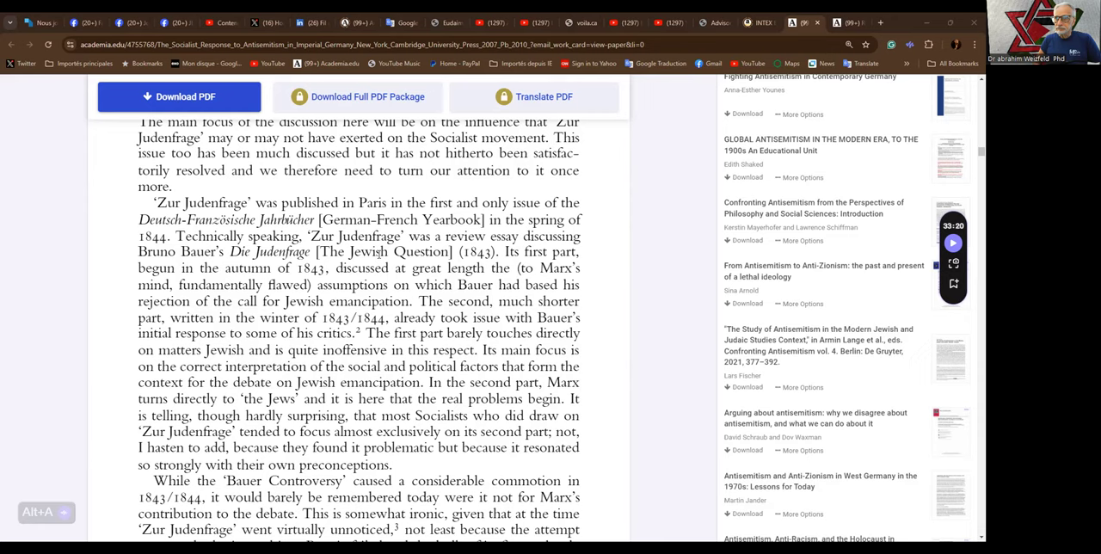
{"action": "scroll", "scroll_direction": "down", "scroll_amount": 3}
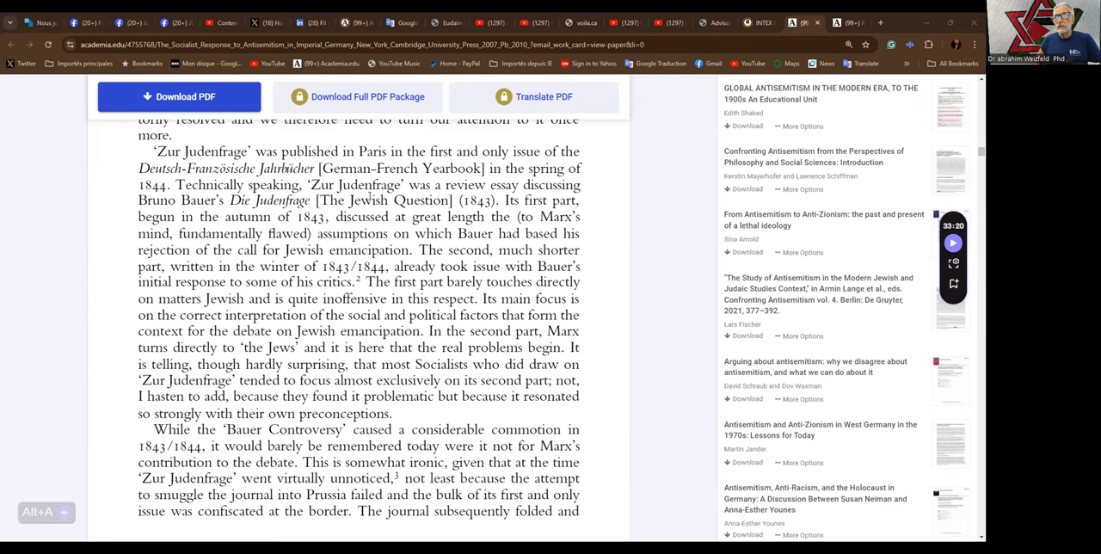
{"action": "mouse_move", "coordinate": [363, 227]}
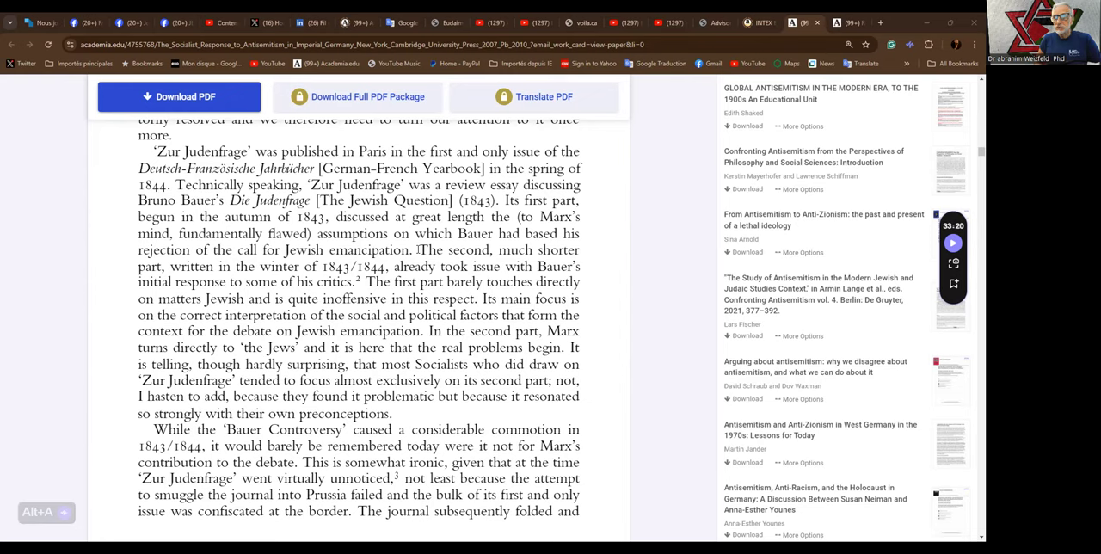
{"action": "scroll", "scroll_direction": "down", "scroll_amount": 3}
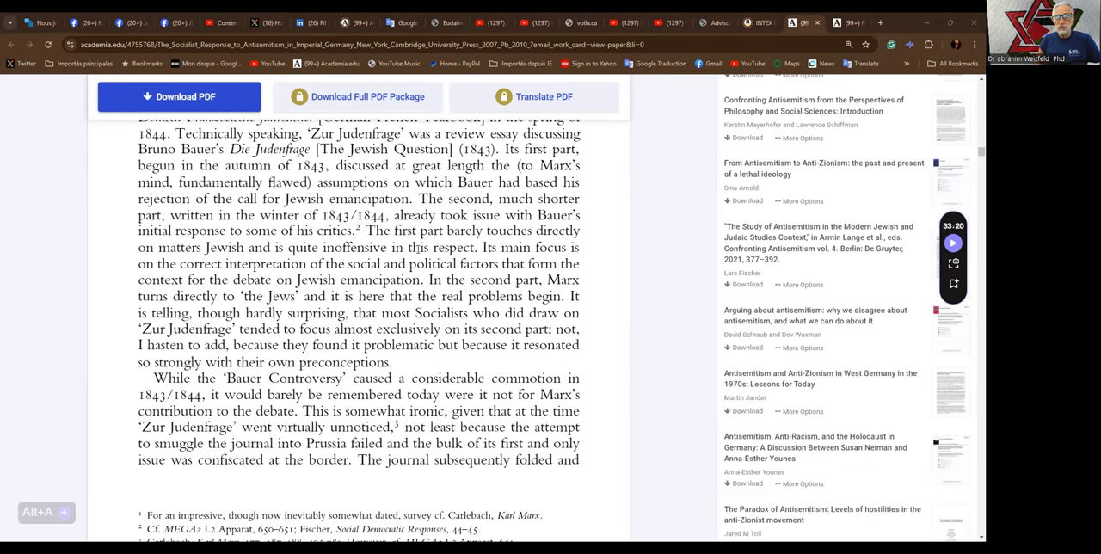
{"action": "scroll", "scroll_direction": "down", "scroll_amount": 3}
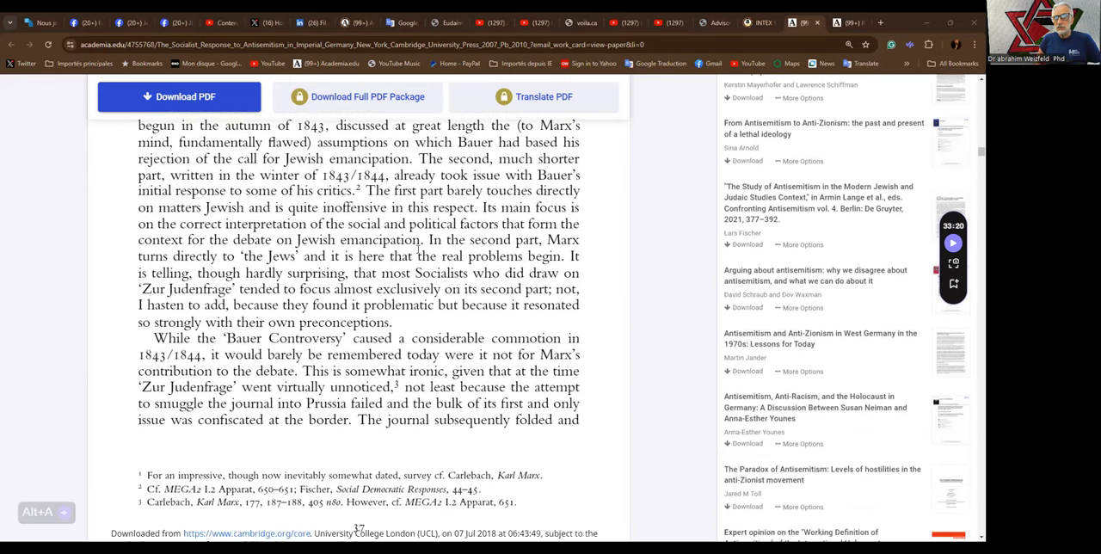
{"action": "scroll", "scroll_direction": "down", "scroll_amount": 3}
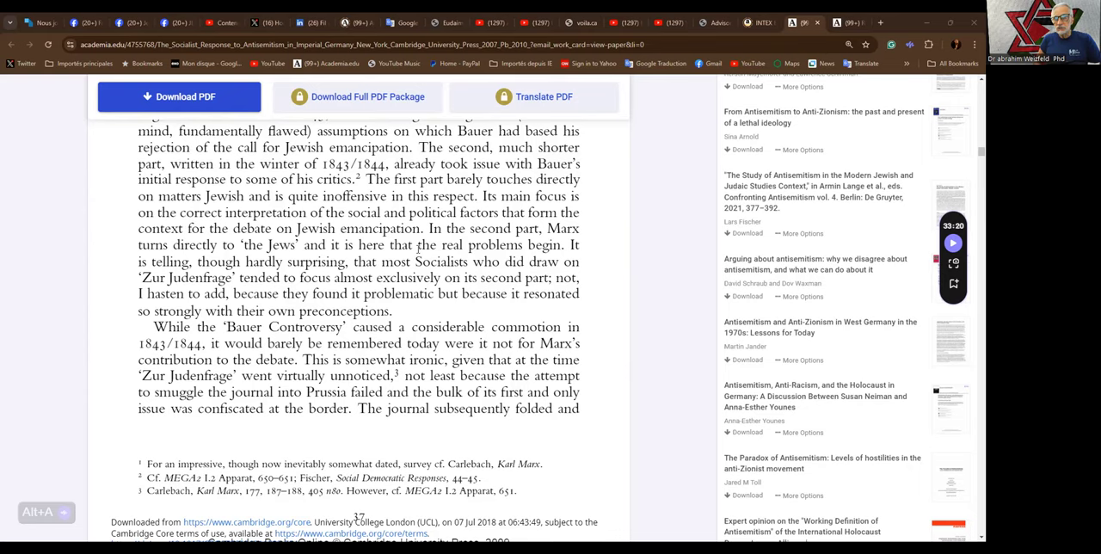
{"action": "scroll", "scroll_direction": "down", "scroll_amount": 3}
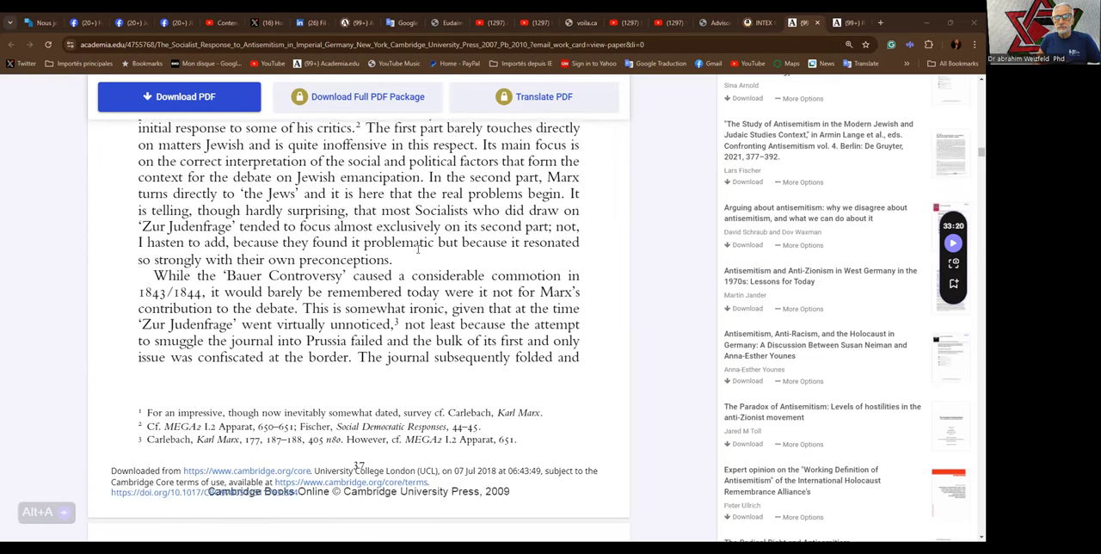
{"action": "scroll", "scroll_direction": "down", "scroll_amount": 3}
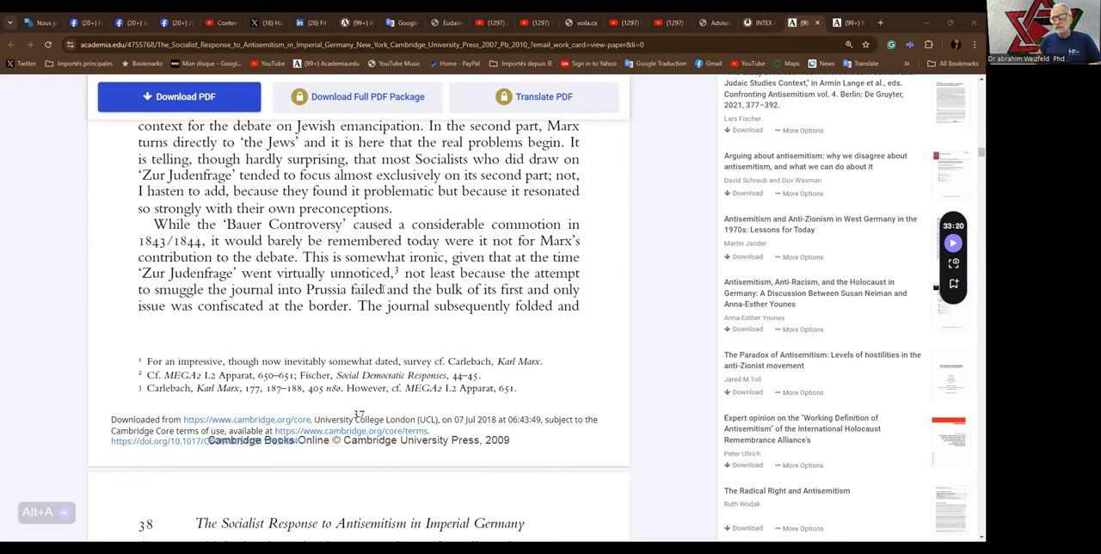
{"action": "mouse_move", "coordinate": [358, 301]}
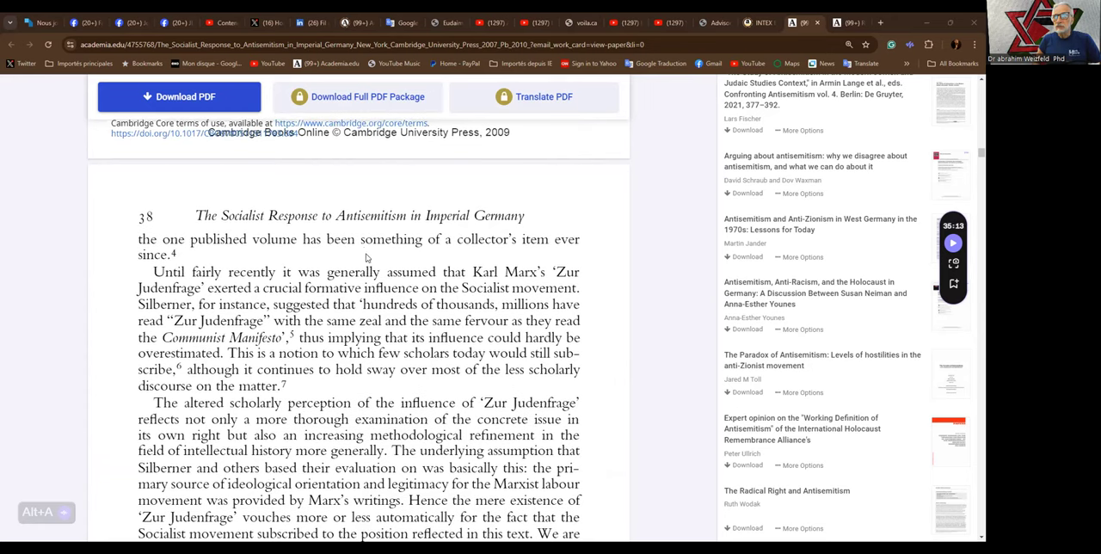
{"action": "mouse_move", "coordinate": [368, 254]}
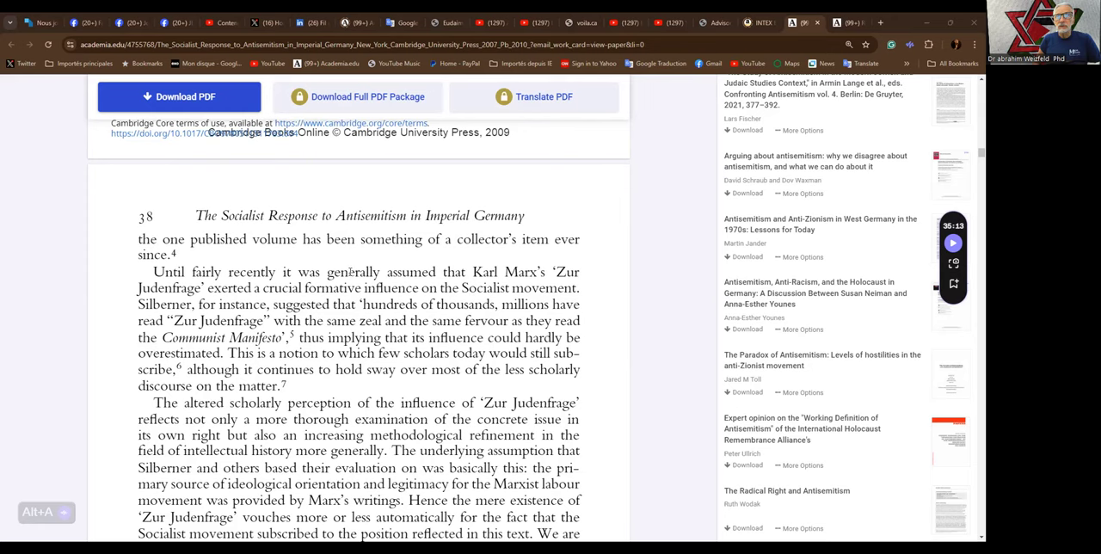
{"action": "scroll", "scroll_direction": "down", "scroll_amount": 3}
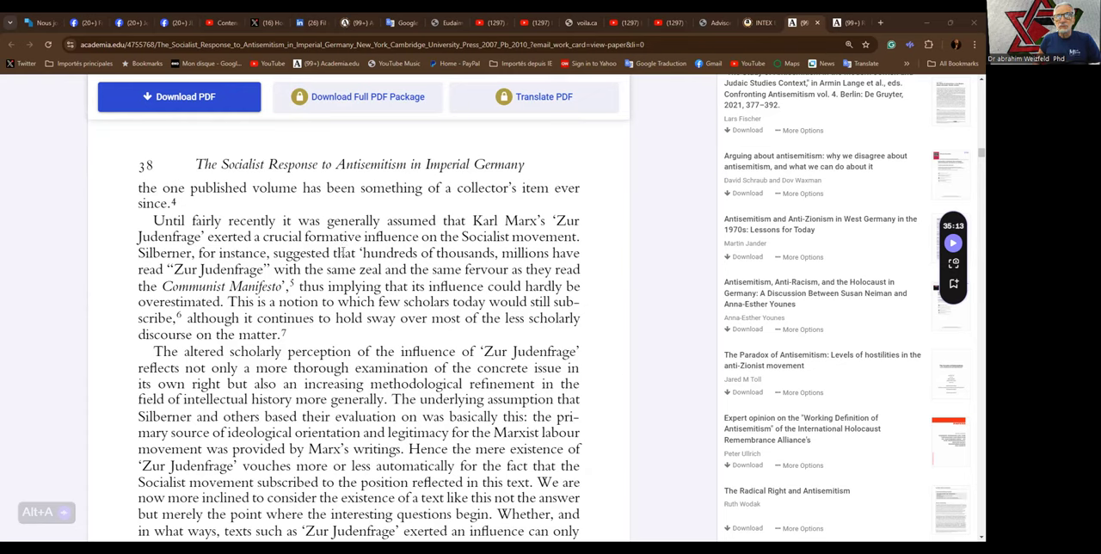
{"action": "mouse_move", "coordinate": [342, 251]}
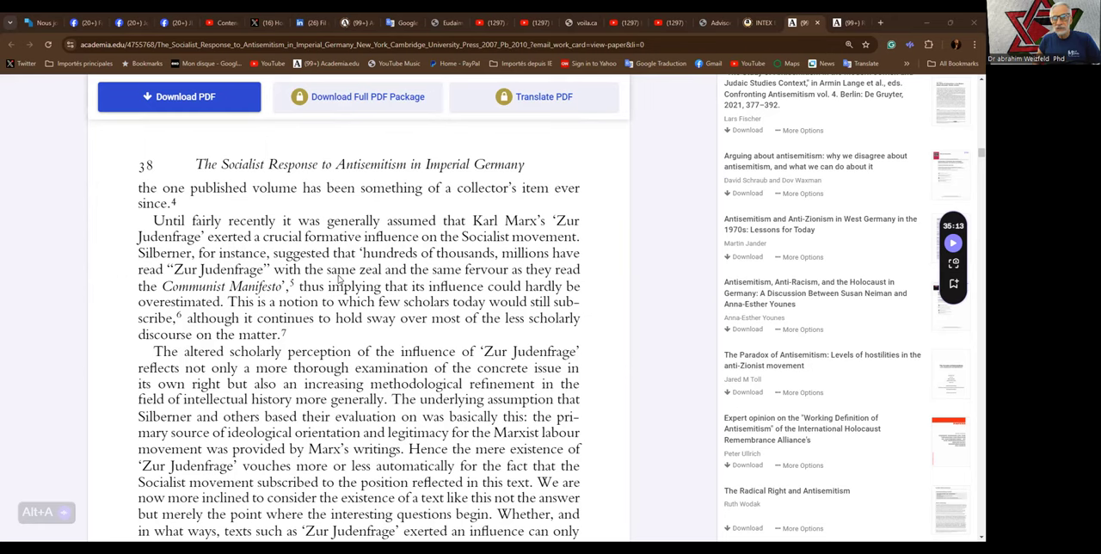
{"action": "scroll", "scroll_direction": "down", "scroll_amount": 3}
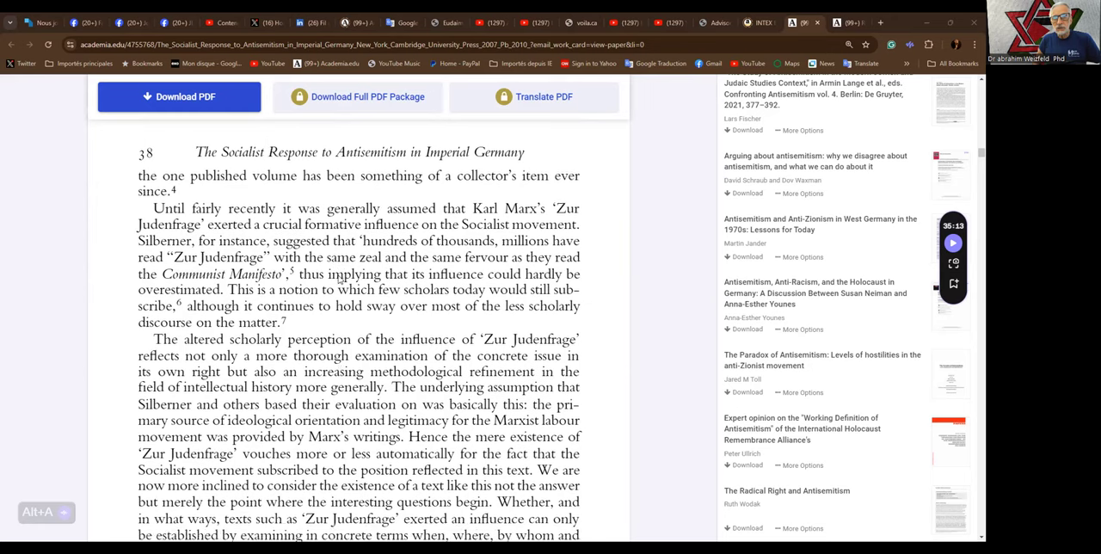
{"action": "scroll", "scroll_direction": "down", "scroll_amount": 3}
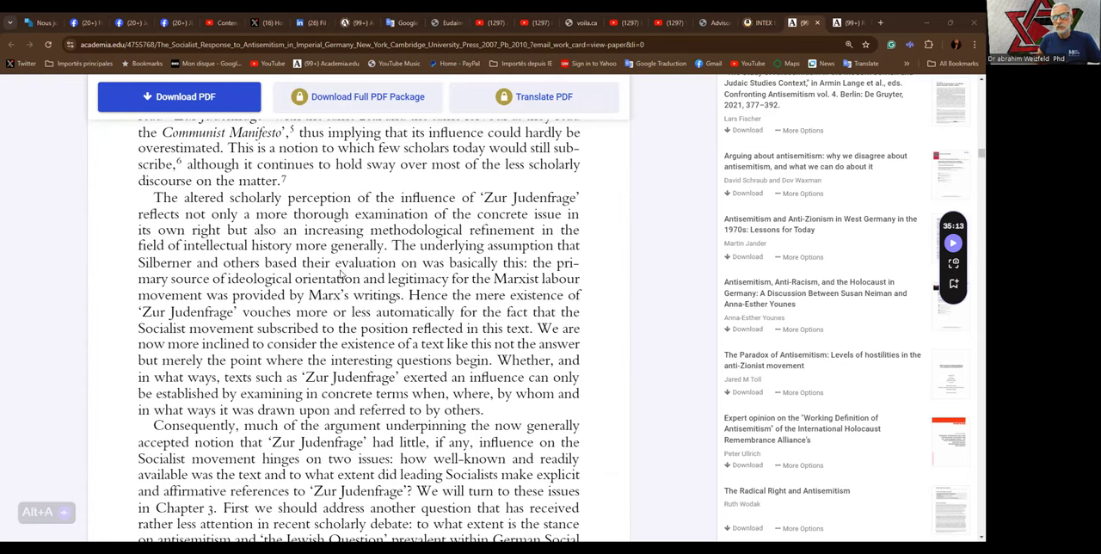
{"action": "mouse_move", "coordinate": [340, 273]}
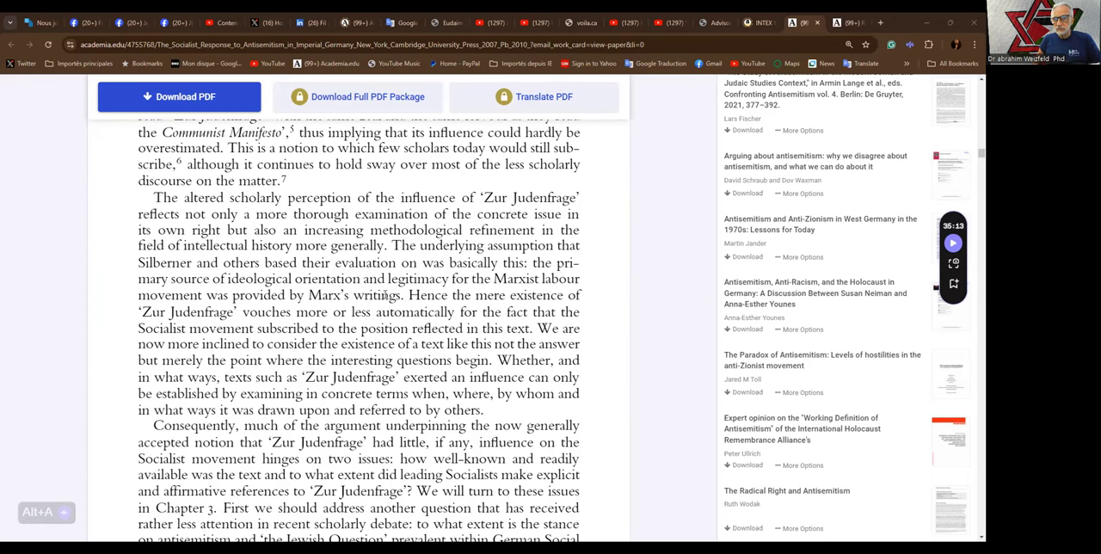
{"action": "scroll", "scroll_direction": "down", "scroll_amount": 3}
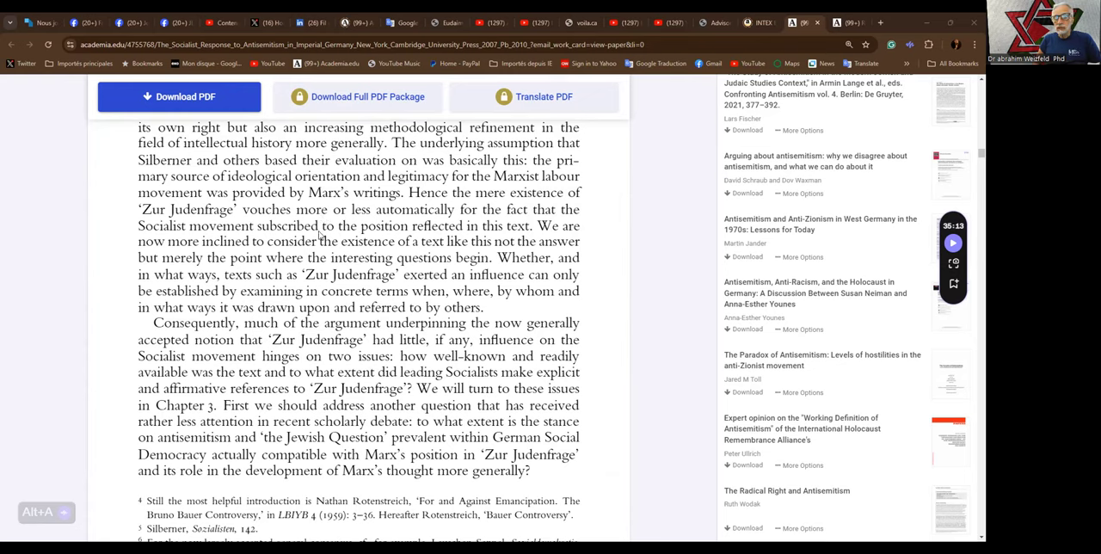
{"action": "mouse_move", "coordinate": [361, 234]}
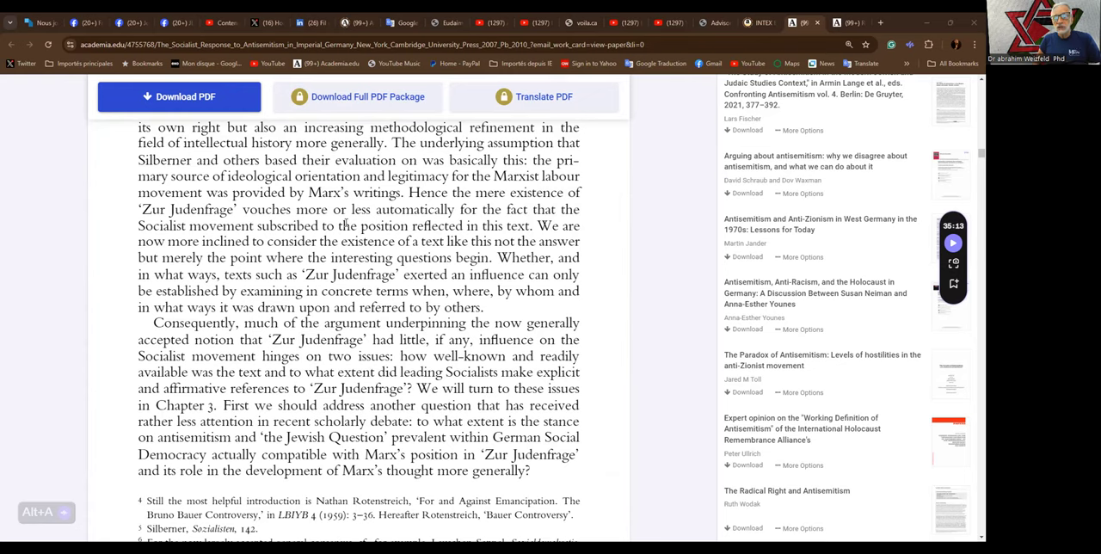
{"action": "mouse_move", "coordinate": [358, 285]}
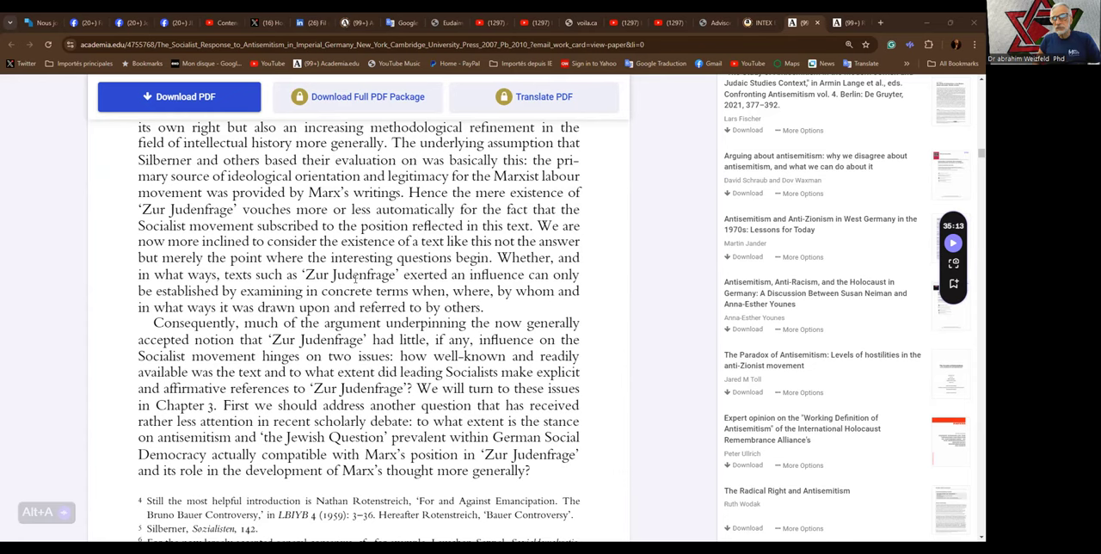
{"action": "scroll", "scroll_direction": "down", "scroll_amount": 3}
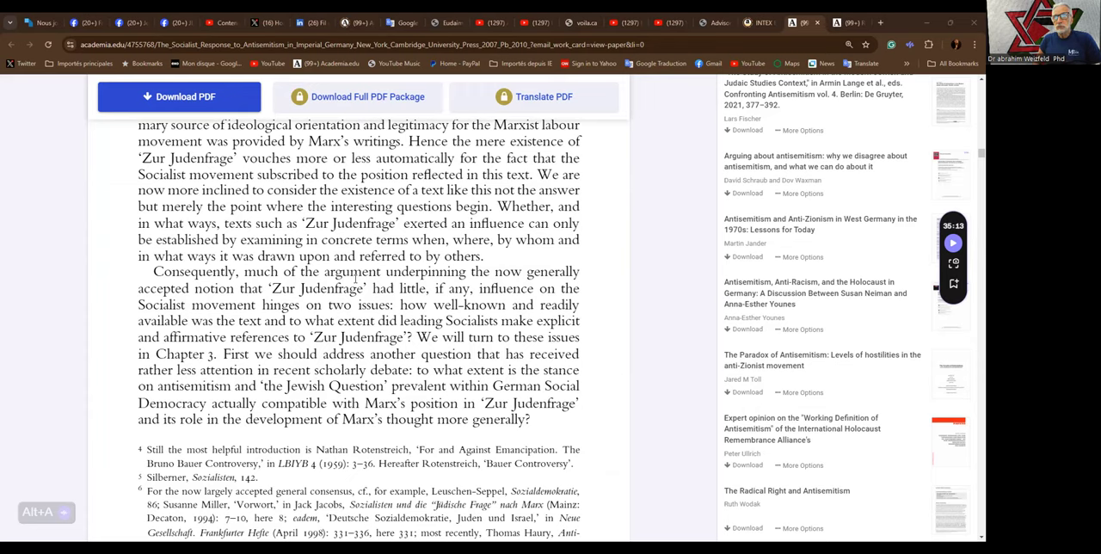
{"action": "scroll", "scroll_direction": "down", "scroll_amount": 3}
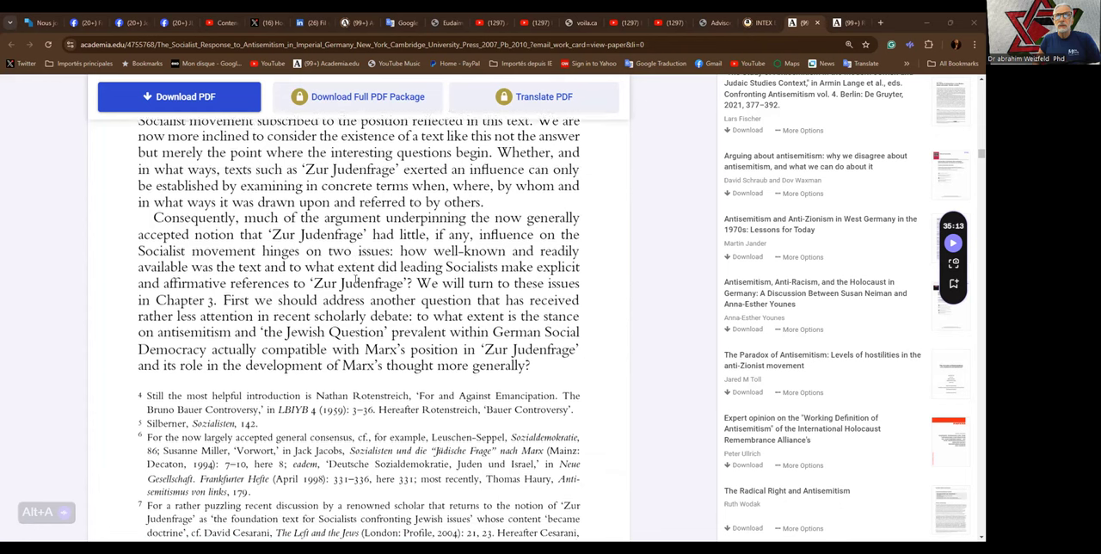
{"action": "scroll", "scroll_direction": "down", "scroll_amount": 3}
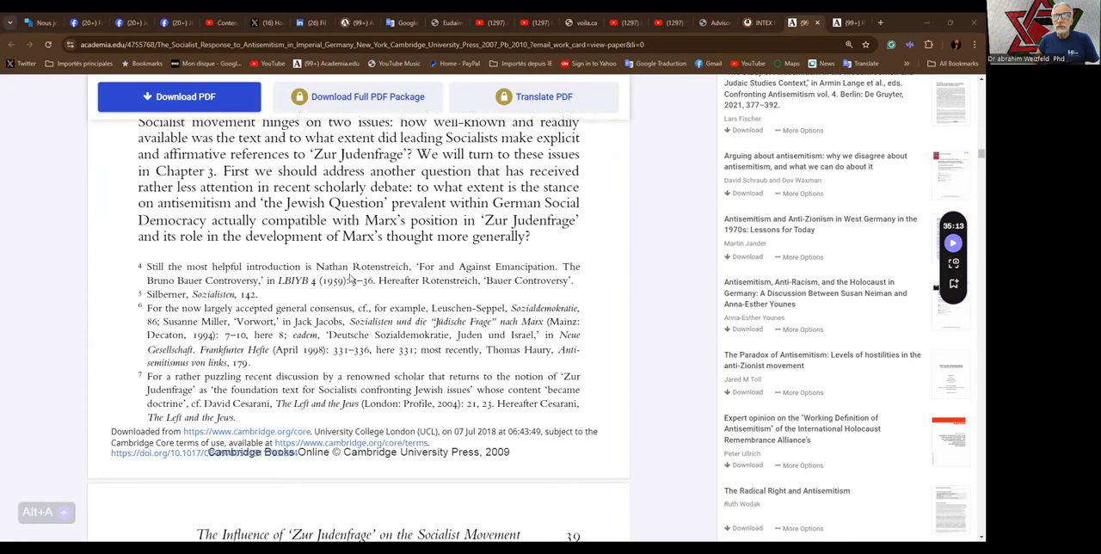
{"action": "scroll", "scroll_direction": "down", "scroll_amount": 3}
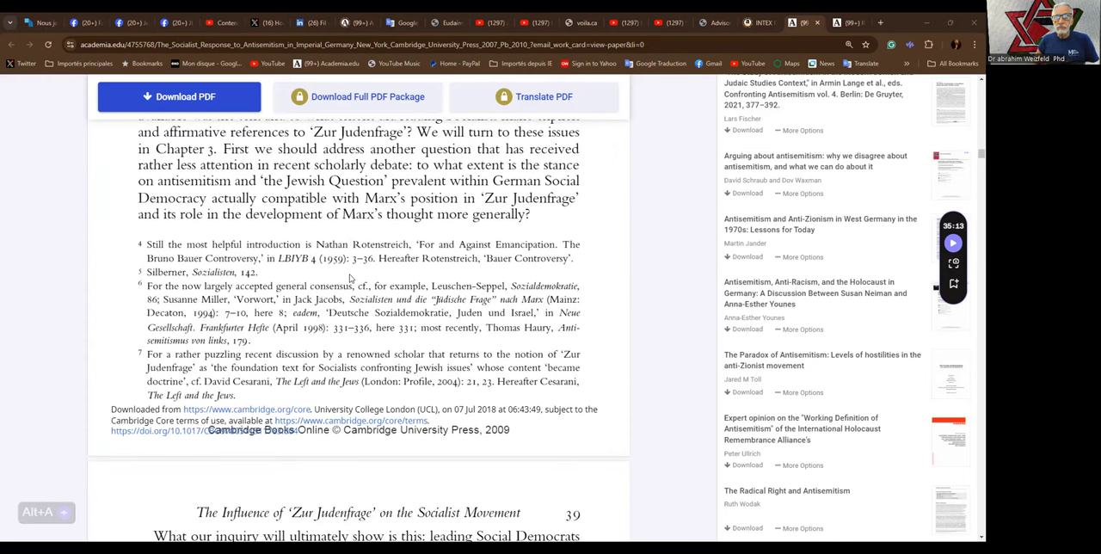
{"action": "scroll", "scroll_direction": "down", "scroll_amount": 3}
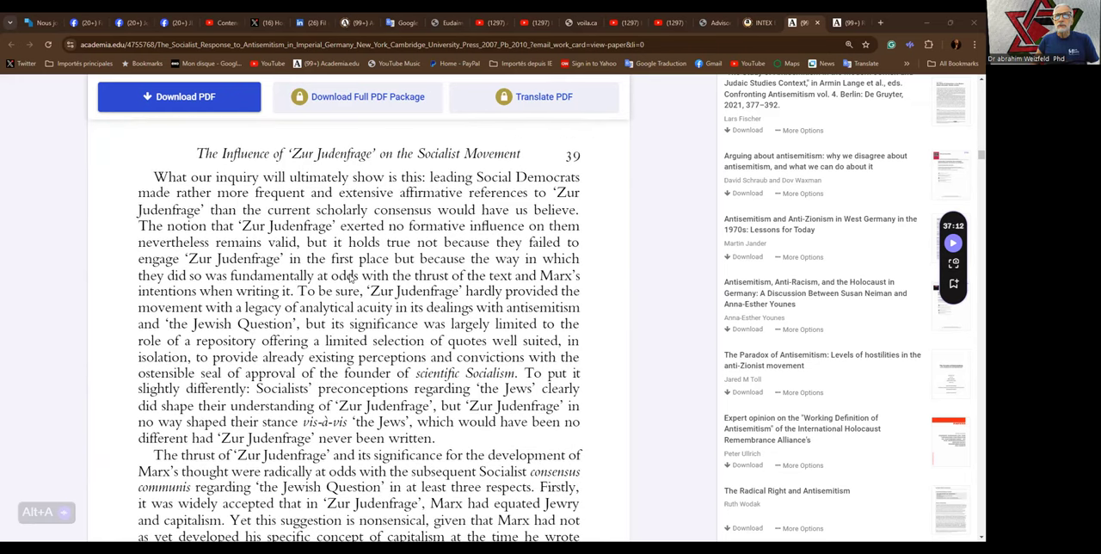
{"action": "scroll", "scroll_direction": "down", "scroll_amount": 3}
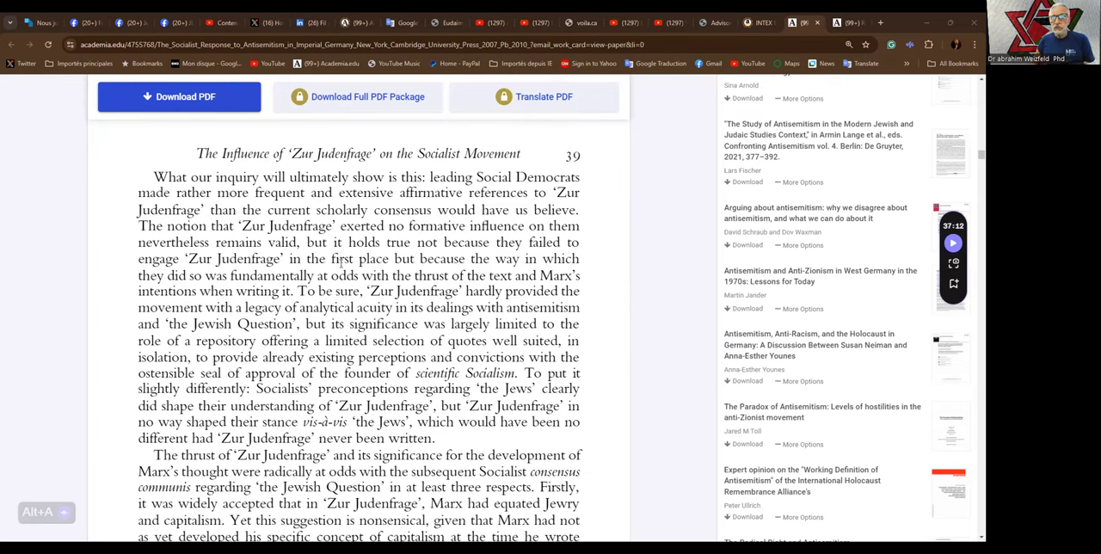
{"action": "mouse_move", "coordinate": [344, 284]}
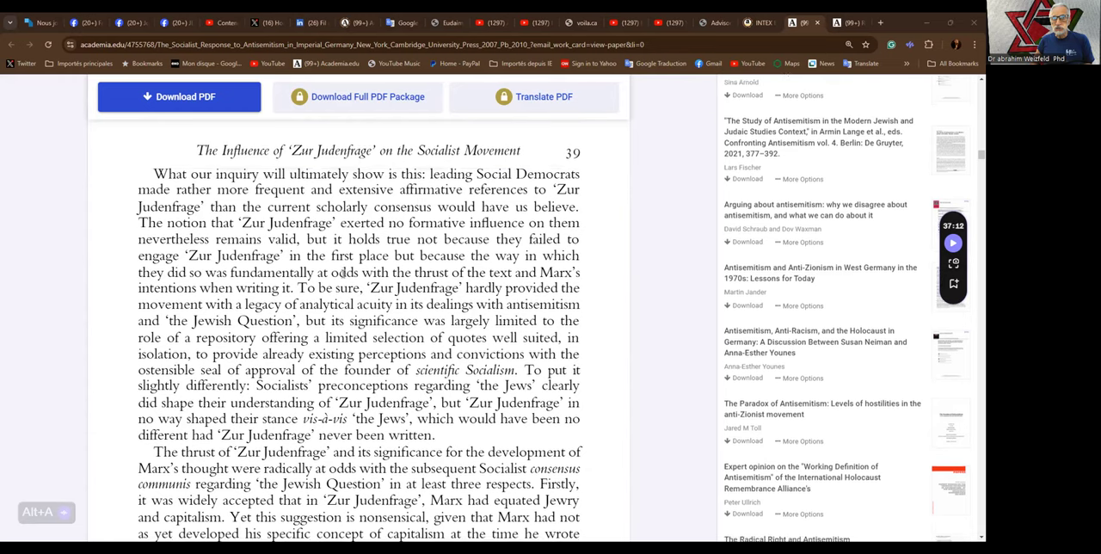
{"action": "scroll", "scroll_direction": "down", "scroll_amount": 3}
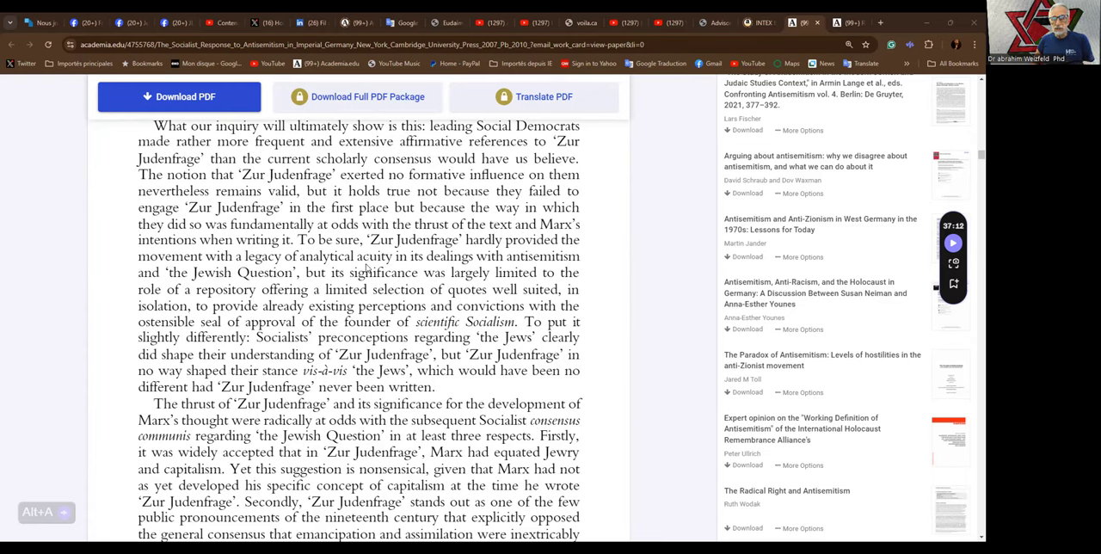
{"action": "mouse_move", "coordinate": [364, 266]}
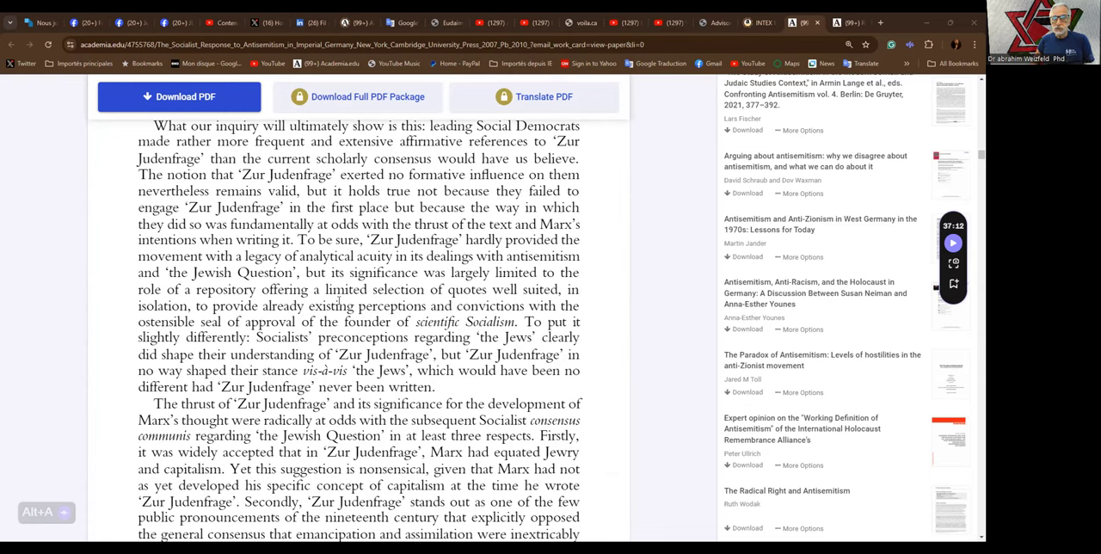
{"action": "mouse_move", "coordinate": [344, 316]}
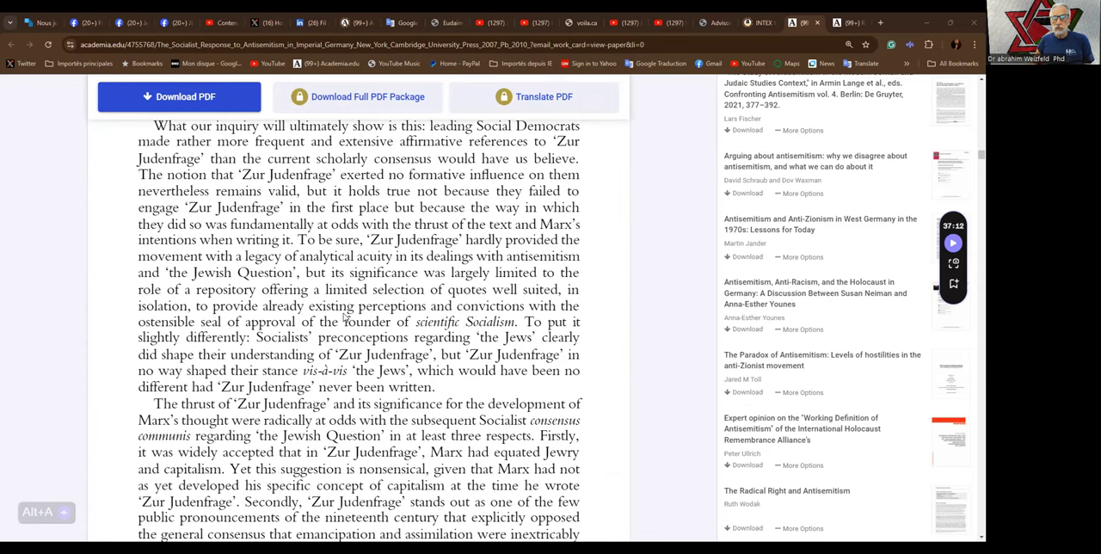
{"action": "mouse_move", "coordinate": [351, 330]}
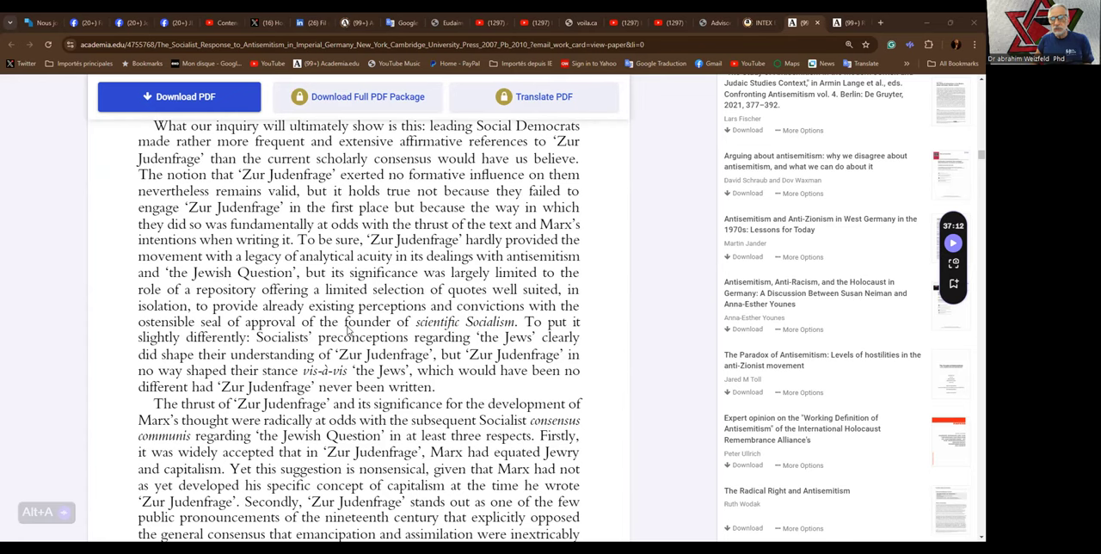
{"action": "scroll", "scroll_direction": "down", "scroll_amount": 3}
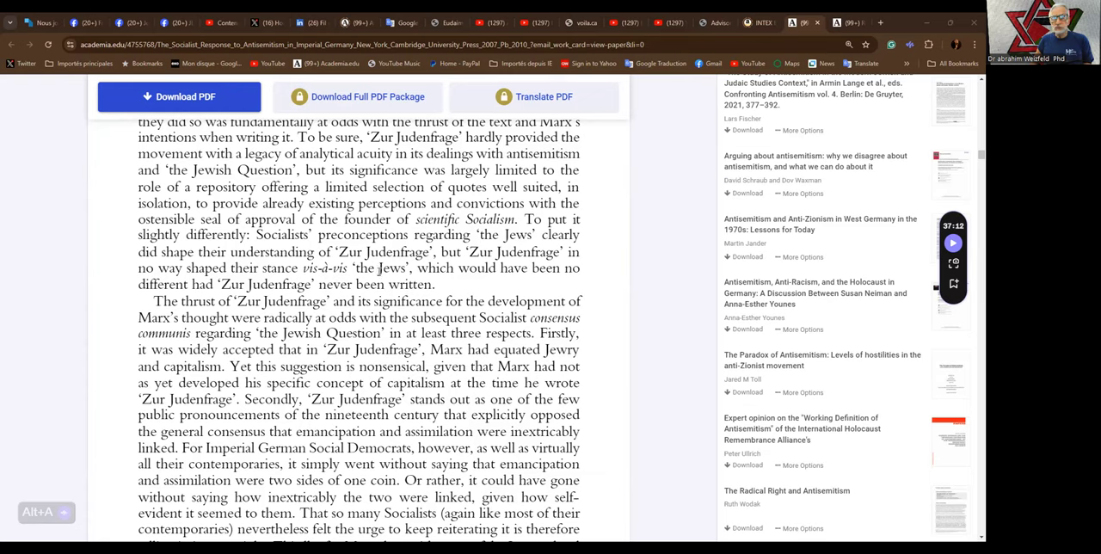
{"action": "mouse_move", "coordinate": [378, 296]}
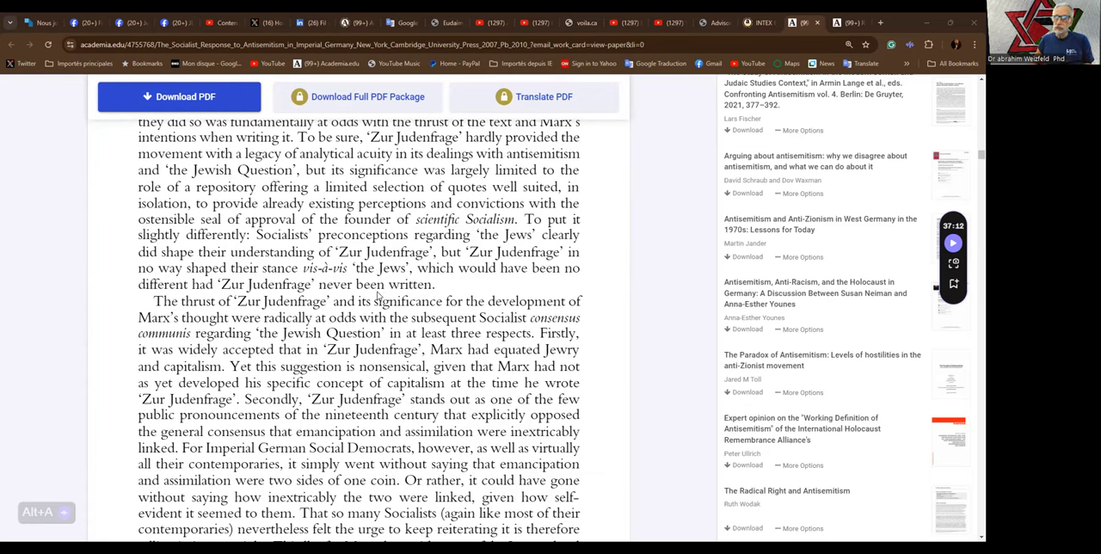
{"action": "scroll", "scroll_direction": "down", "scroll_amount": 3}
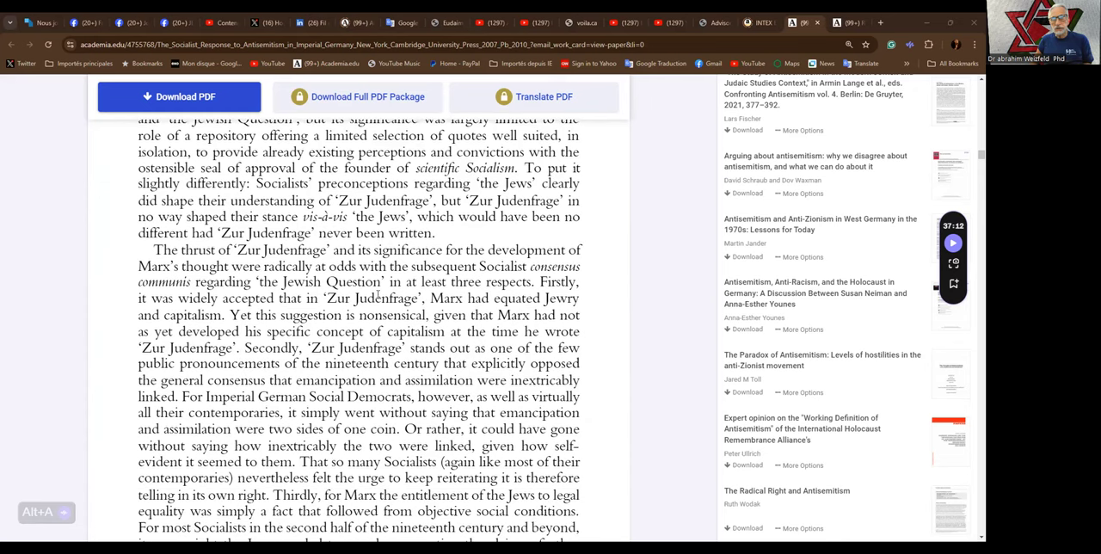
{"action": "scroll", "scroll_direction": "down", "scroll_amount": 3}
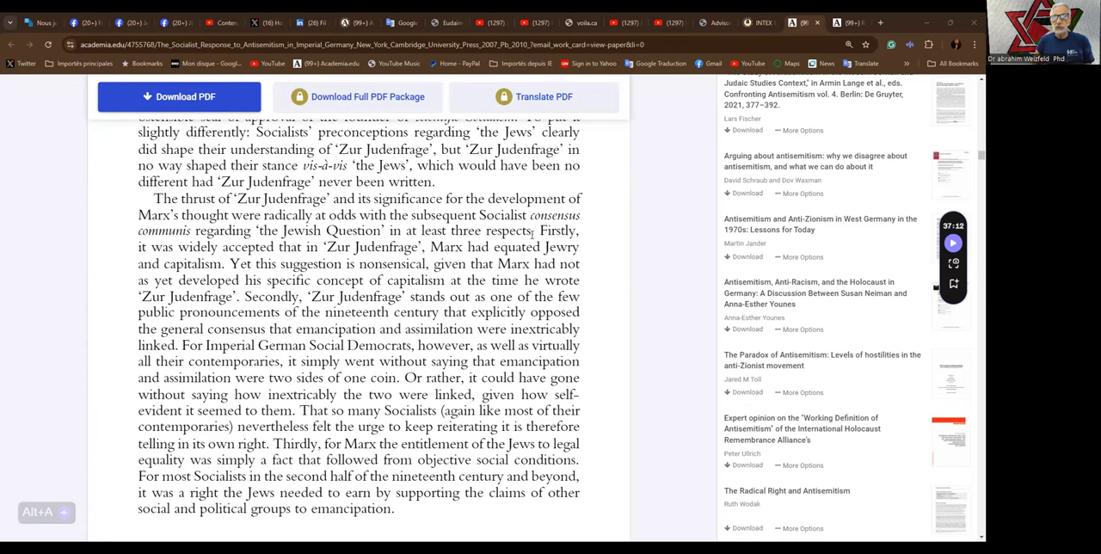
{"action": "mouse_move", "coordinate": [230, 265]}
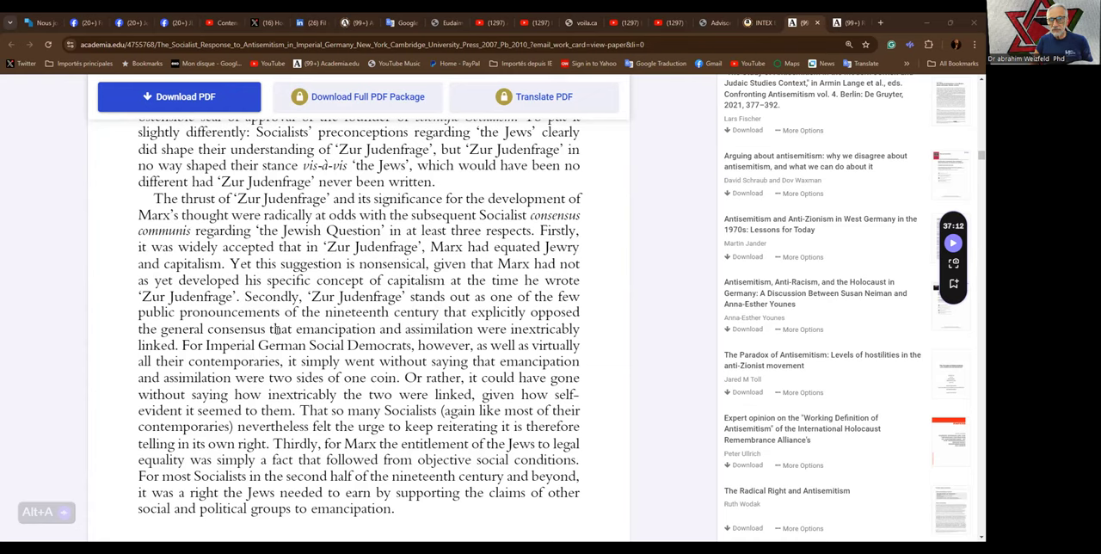
{"action": "scroll", "scroll_direction": "down", "scroll_amount": 3}
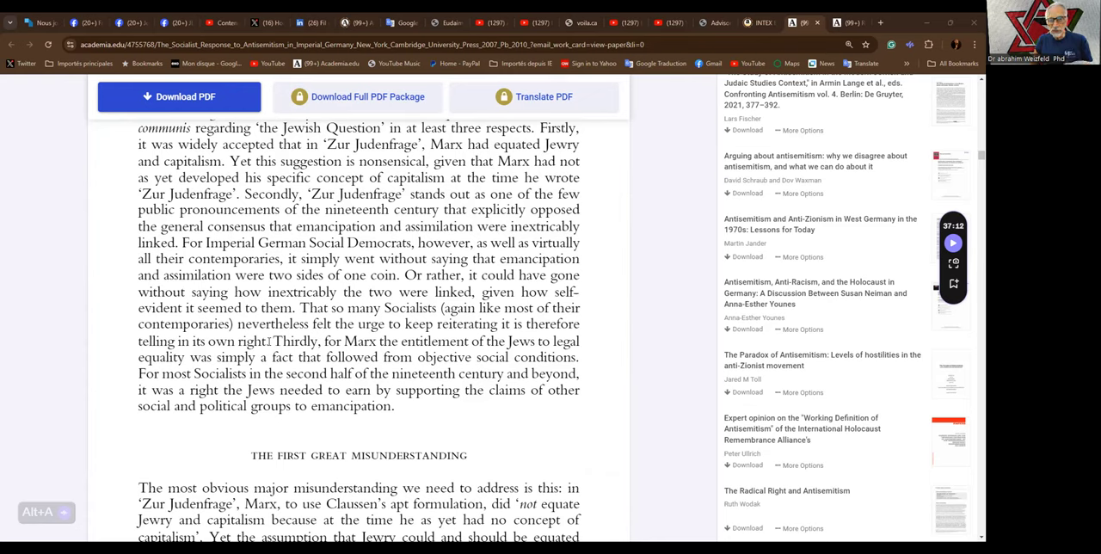
{"action": "mouse_move", "coordinate": [282, 355]}
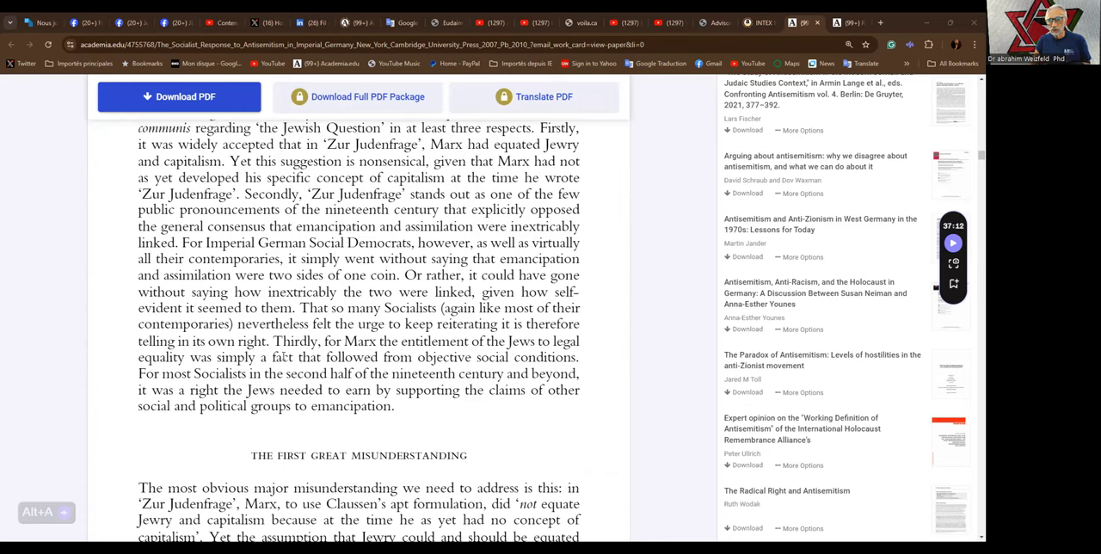
{"action": "mouse_move", "coordinate": [296, 385]}
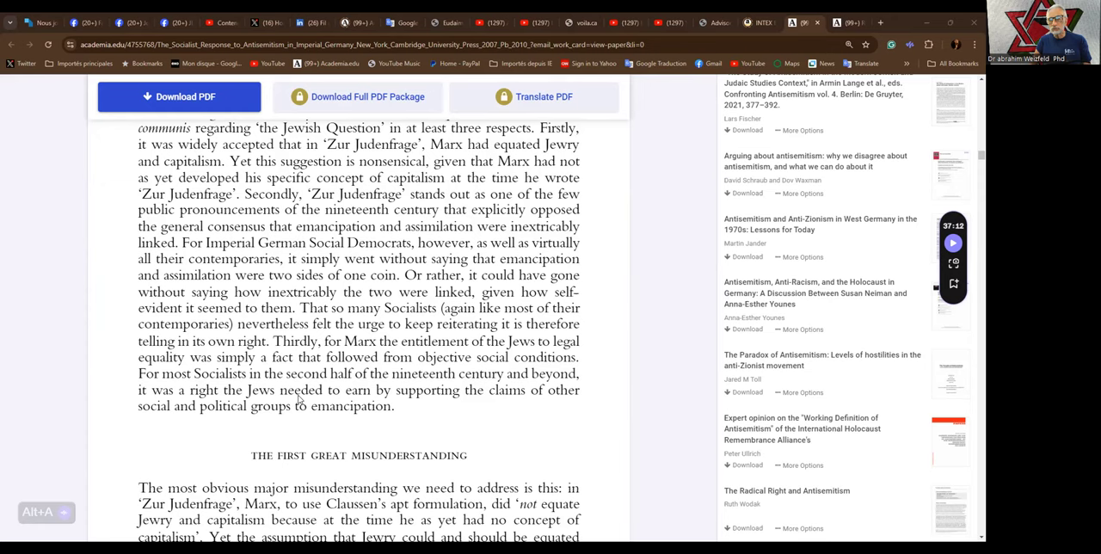
{"action": "scroll", "scroll_direction": "down", "scroll_amount": 3}
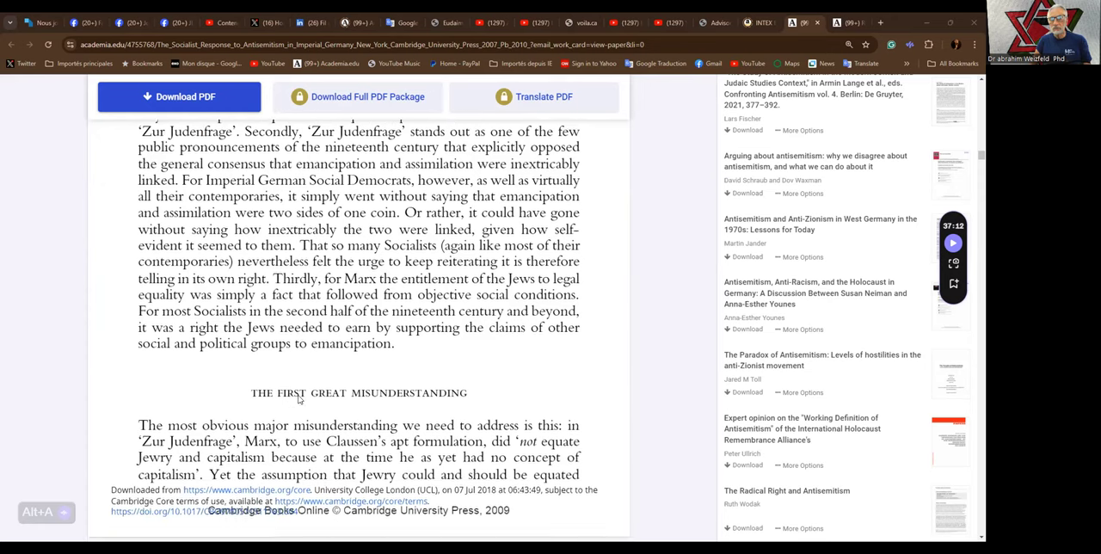
{"action": "scroll", "scroll_direction": "down", "scroll_amount": 3}
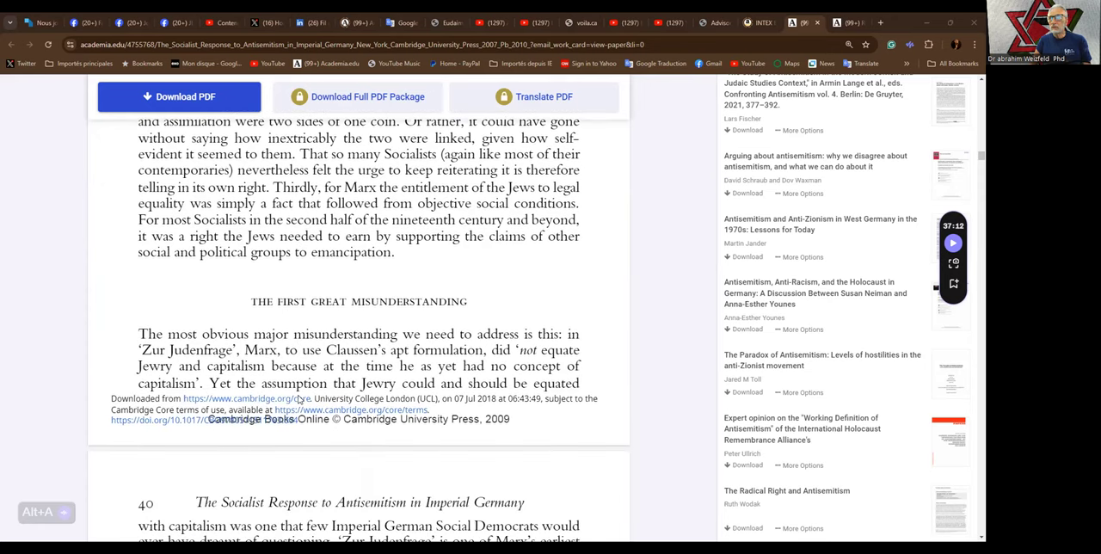
{"action": "scroll", "scroll_direction": "down", "scroll_amount": 3}
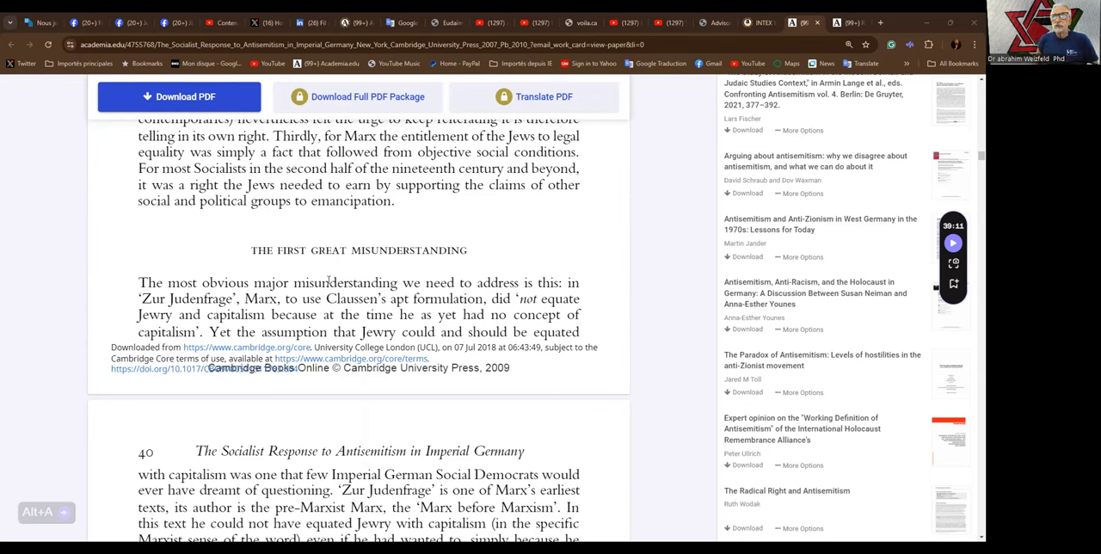
{"action": "mouse_move", "coordinate": [358, 241]}
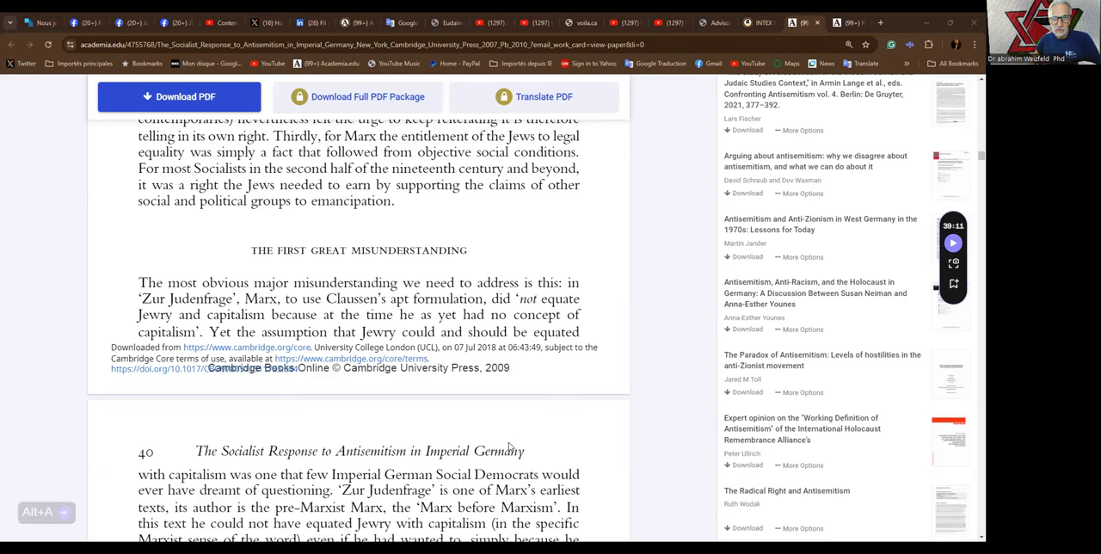
{"action": "scroll", "scroll_direction": "down", "scroll_amount": 3}
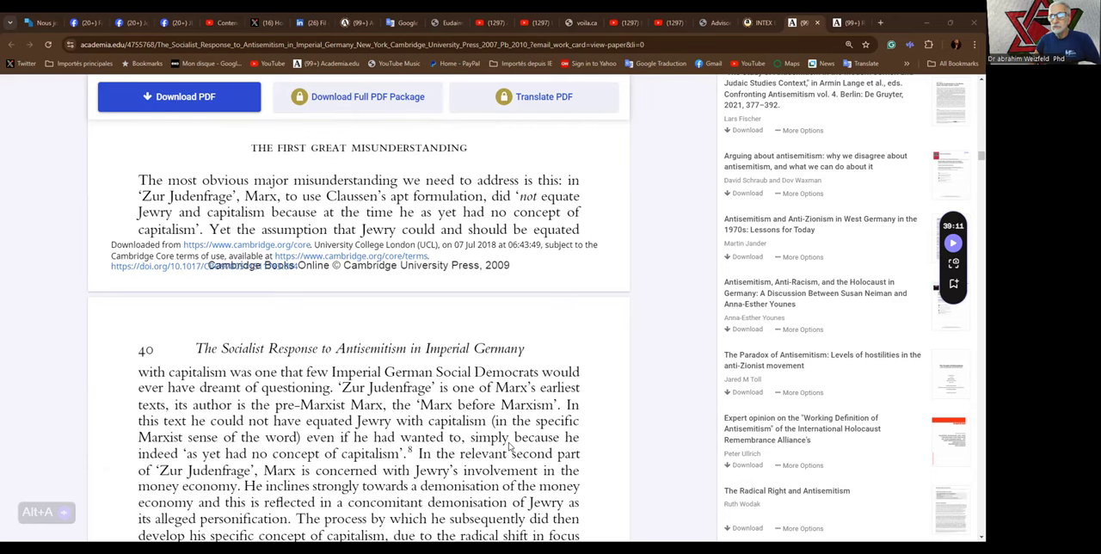
{"action": "scroll", "scroll_direction": "down", "scroll_amount": 3}
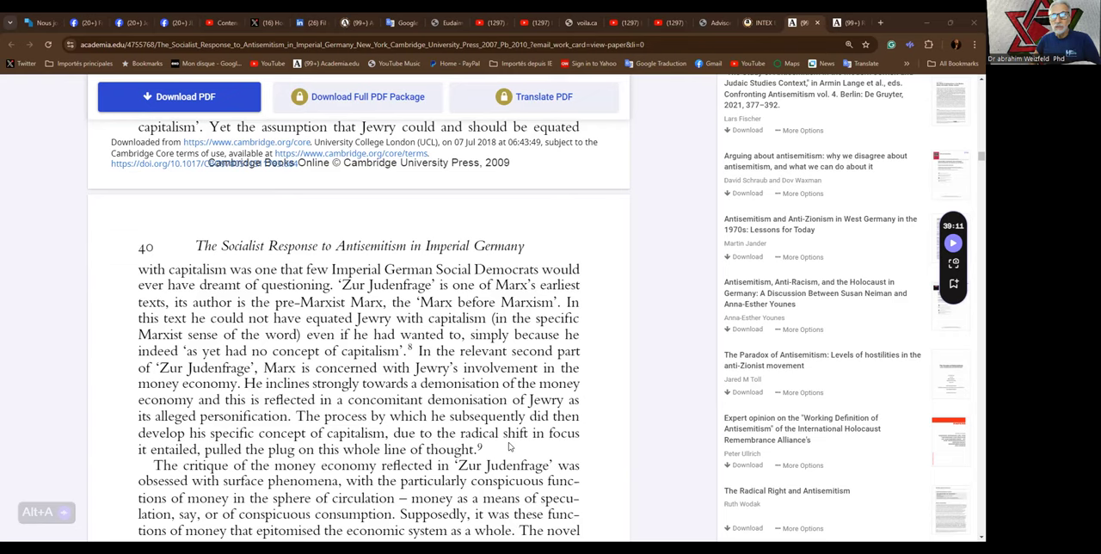
{"action": "scroll", "scroll_direction": "down", "scroll_amount": 3}
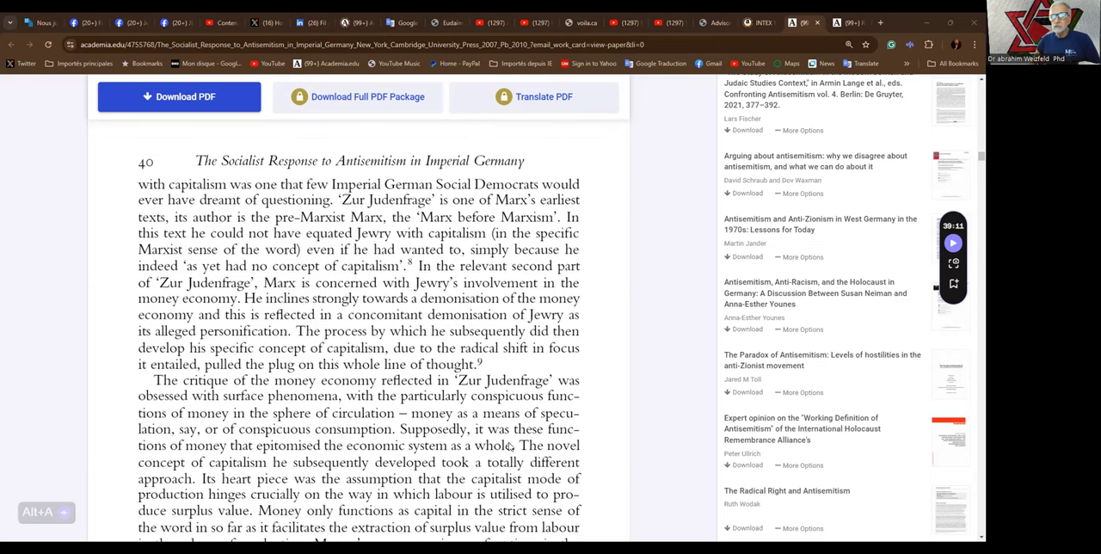
{"action": "scroll", "scroll_direction": "down", "scroll_amount": 3}
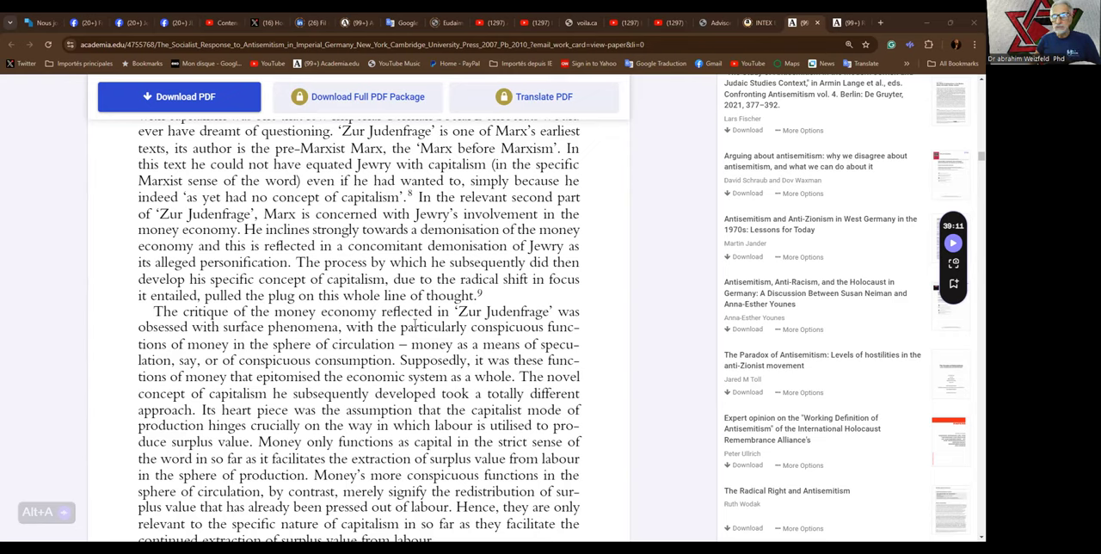
{"action": "scroll", "scroll_direction": "down", "scroll_amount": 3}
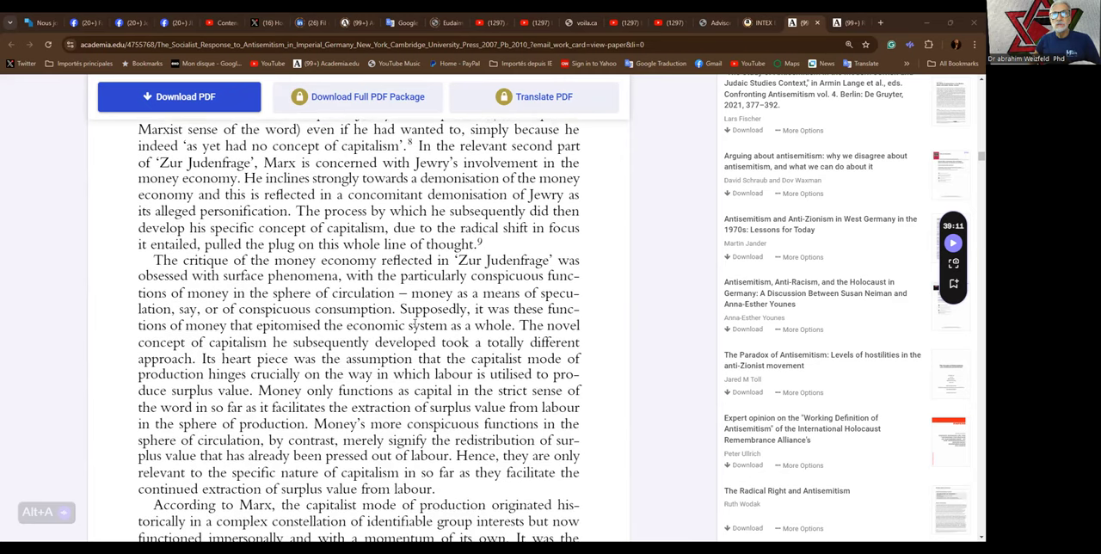
{"action": "scroll", "scroll_direction": "down", "scroll_amount": 3}
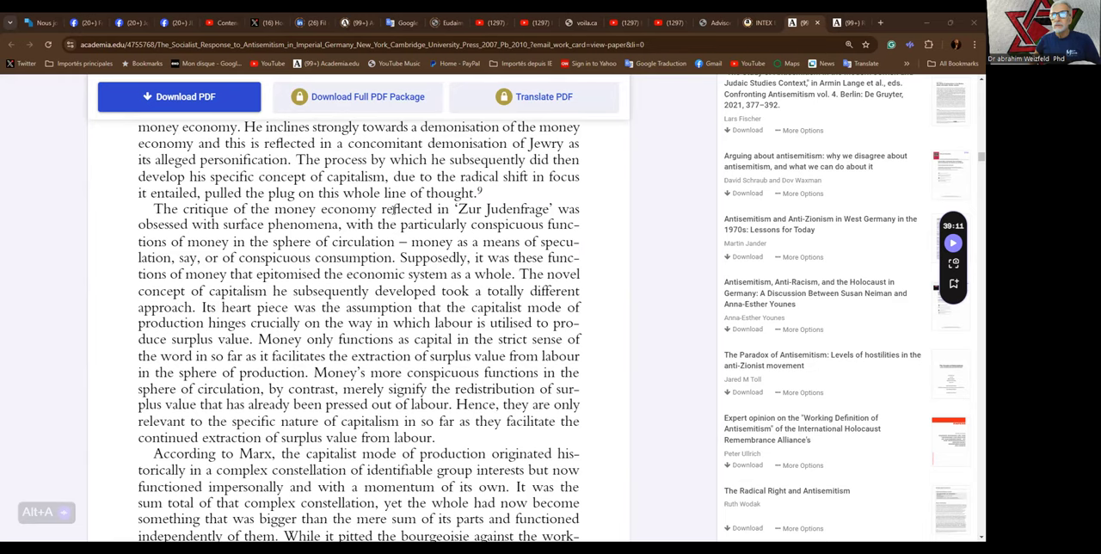
{"action": "scroll", "scroll_direction": "down", "scroll_amount": 3}
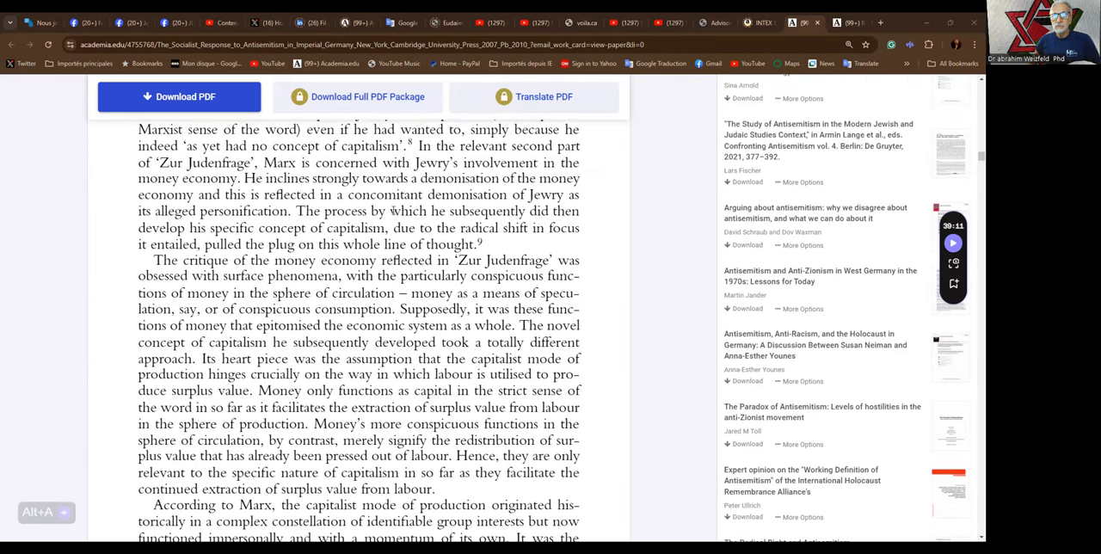
{"action": "scroll", "scroll_direction": "down", "scroll_amount": 3}
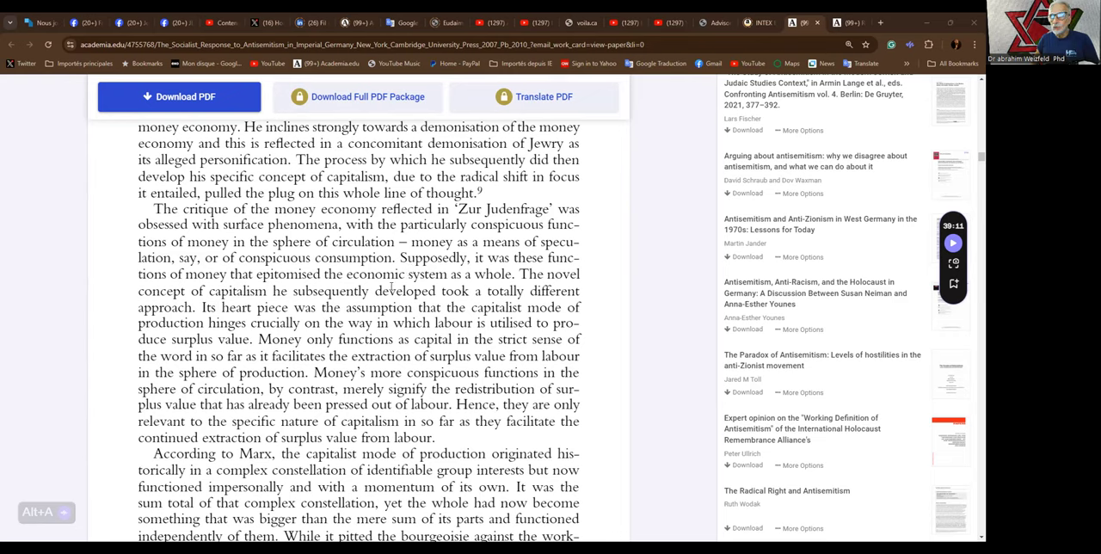
{"action": "mouse_move", "coordinate": [389, 303]}
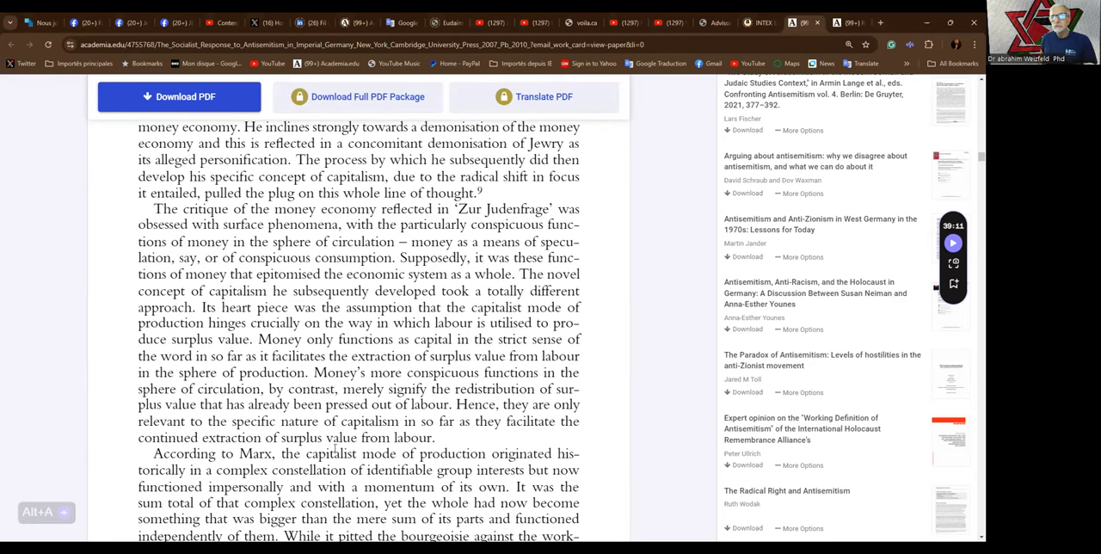
{"action": "mouse_move", "coordinate": [100, 301]}
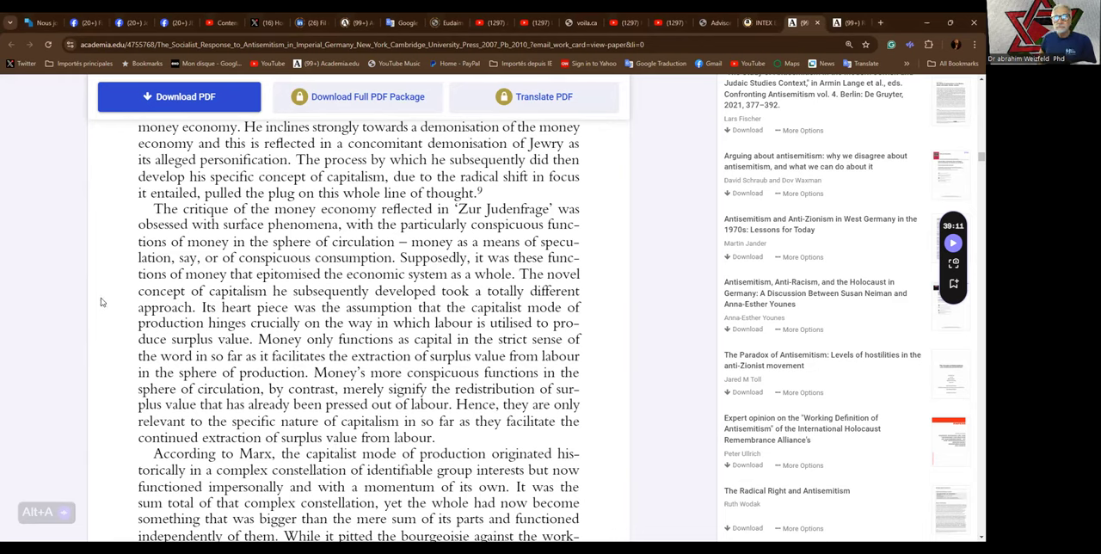
{"action": "mouse_move", "coordinate": [110, 258]}
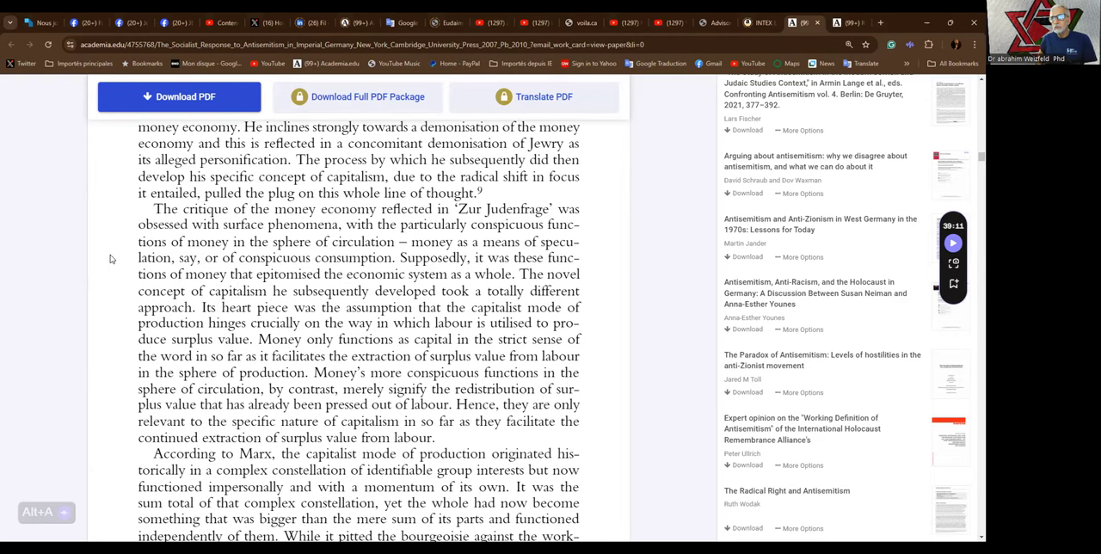
{"action": "mouse_move", "coordinate": [115, 257]}
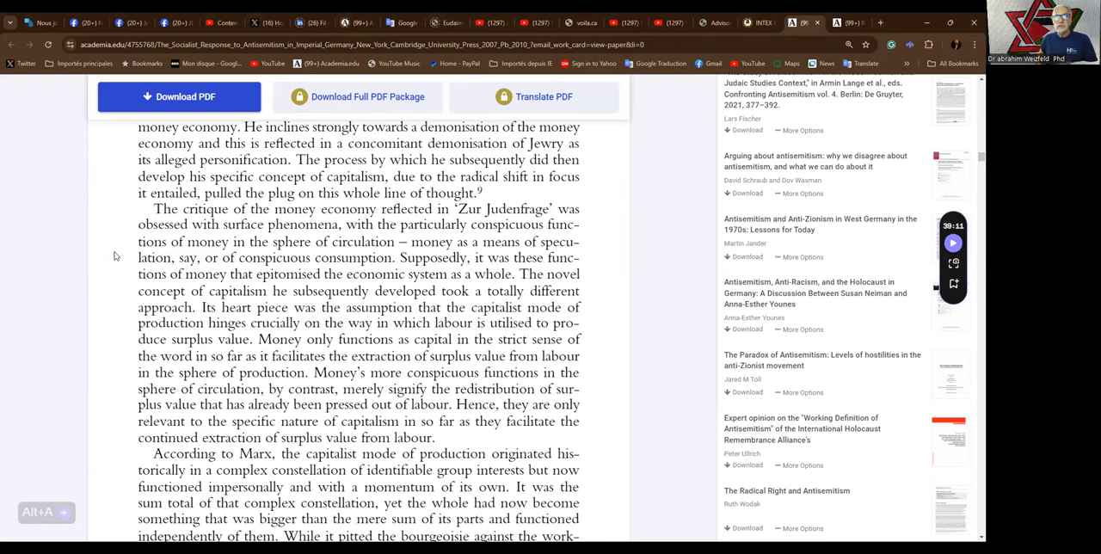
{"action": "mouse_move", "coordinate": [131, 256]}
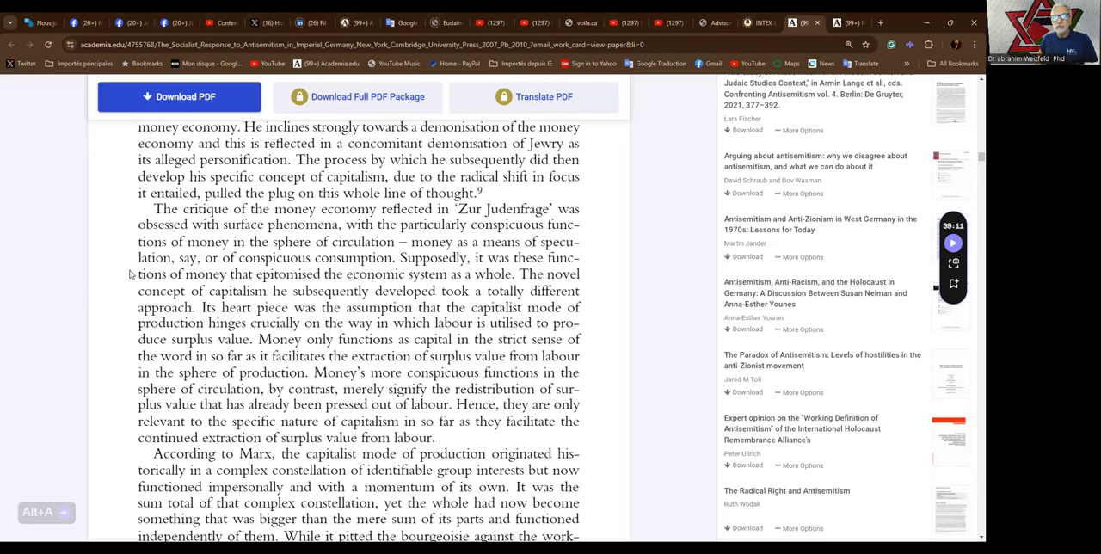
{"action": "mouse_move", "coordinate": [131, 284]}
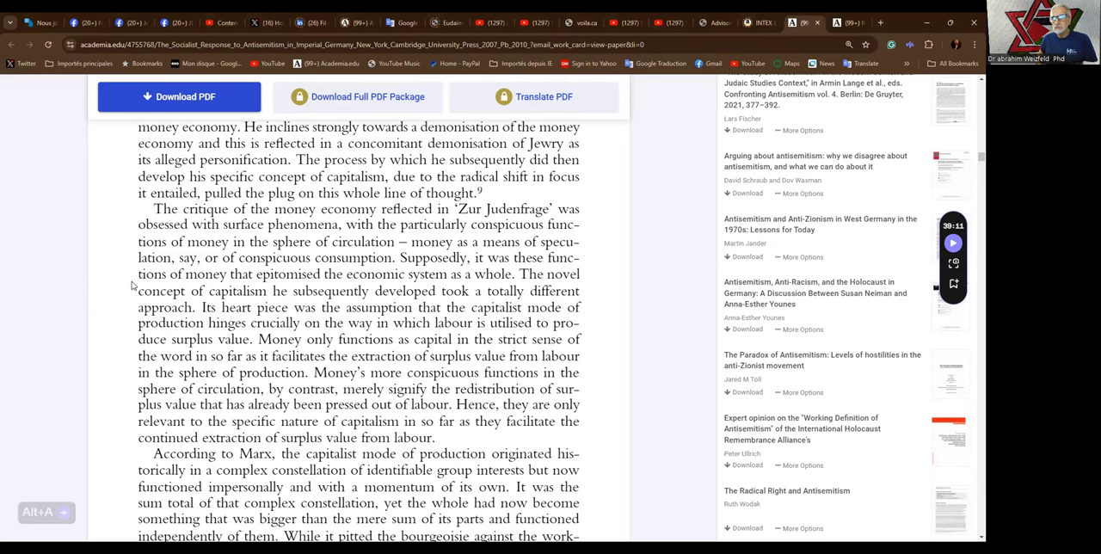
{"action": "scroll", "scroll_direction": "down", "scroll_amount": 3}
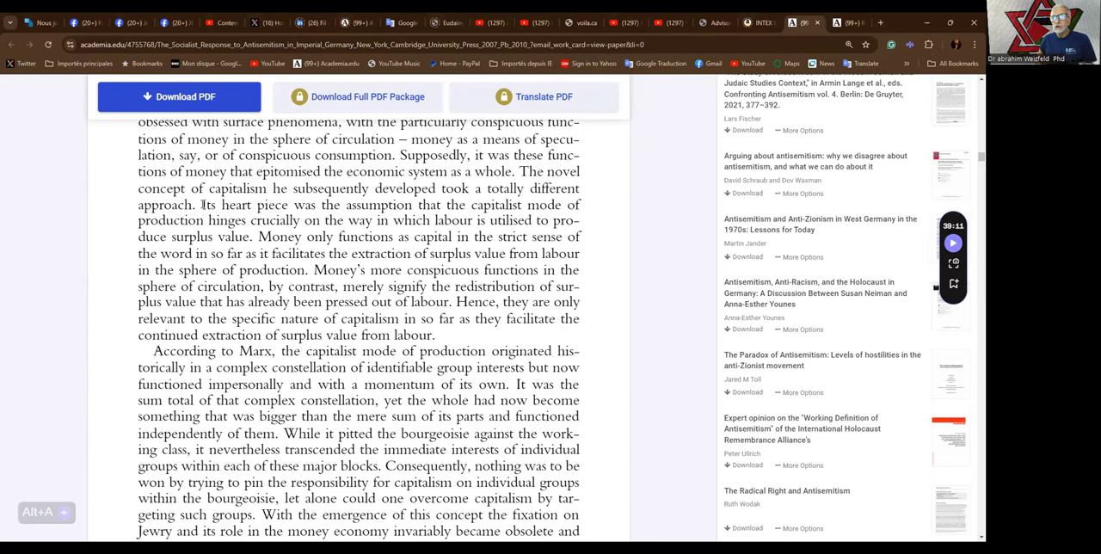
{"action": "mouse_move", "coordinate": [204, 207]}
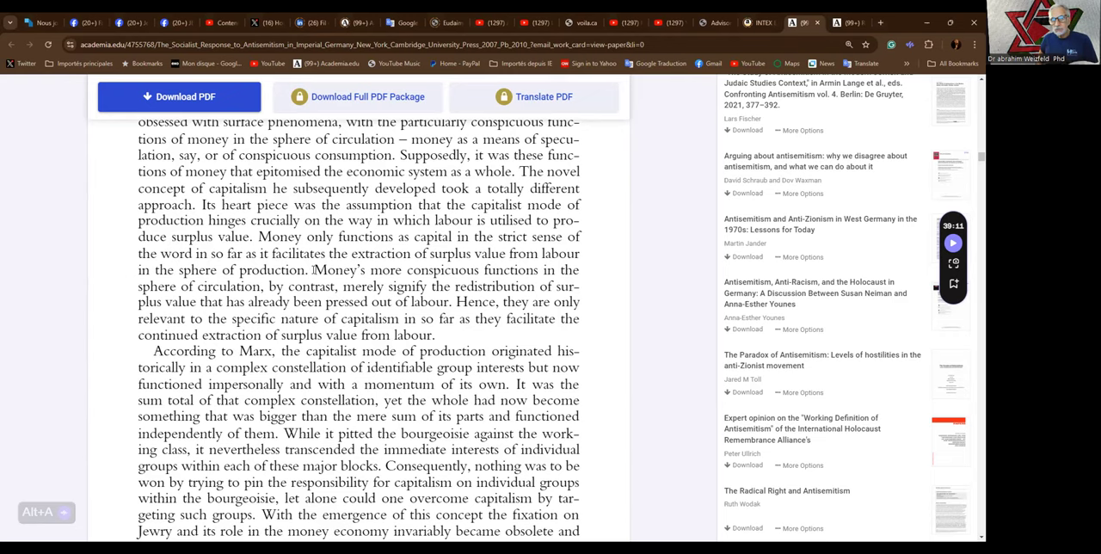
{"action": "scroll", "scroll_direction": "down", "scroll_amount": 3}
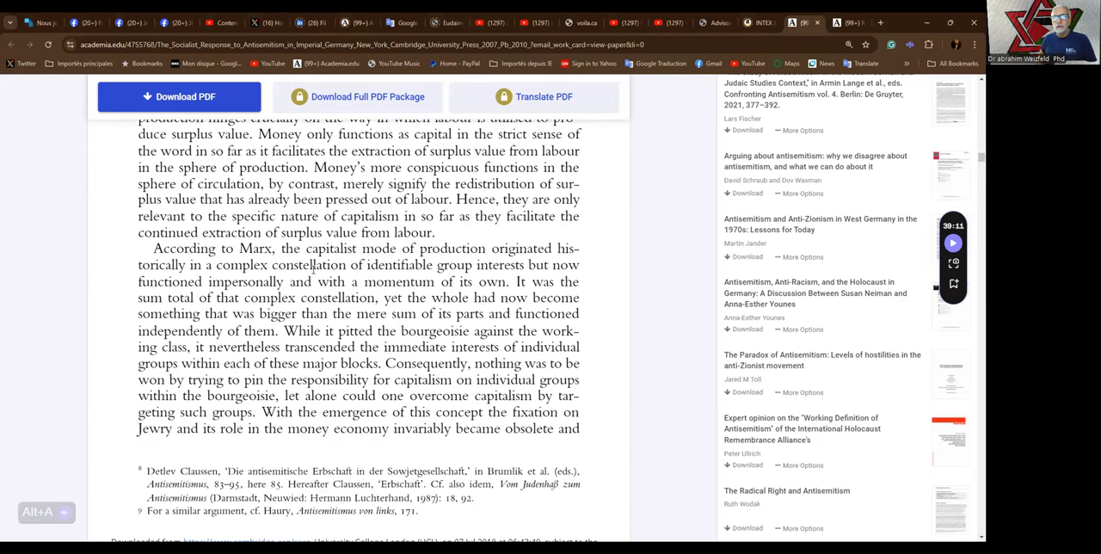
{"action": "scroll", "scroll_direction": "down", "scroll_amount": 3}
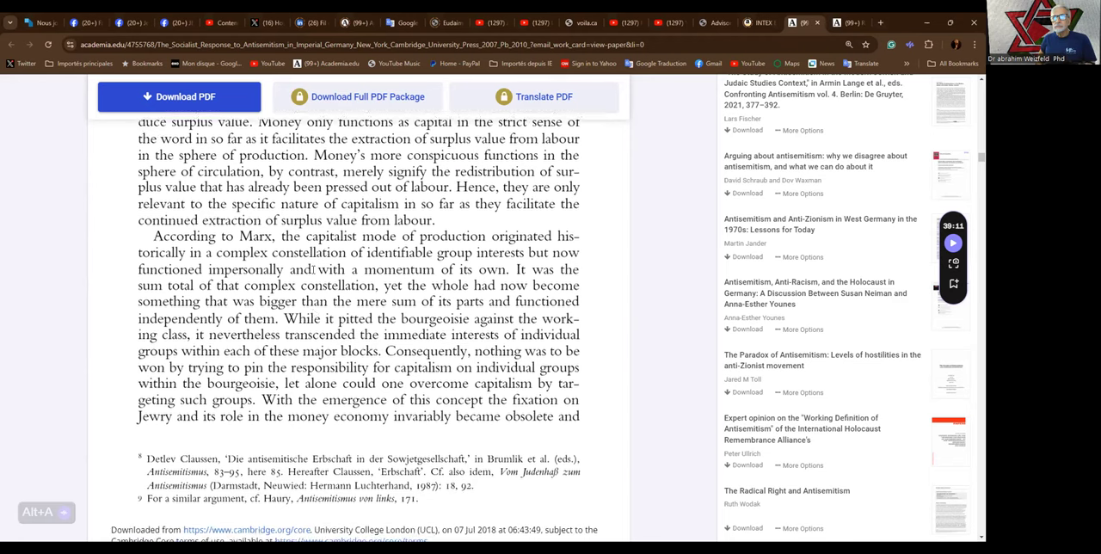
{"action": "scroll", "scroll_direction": "down", "scroll_amount": 3}
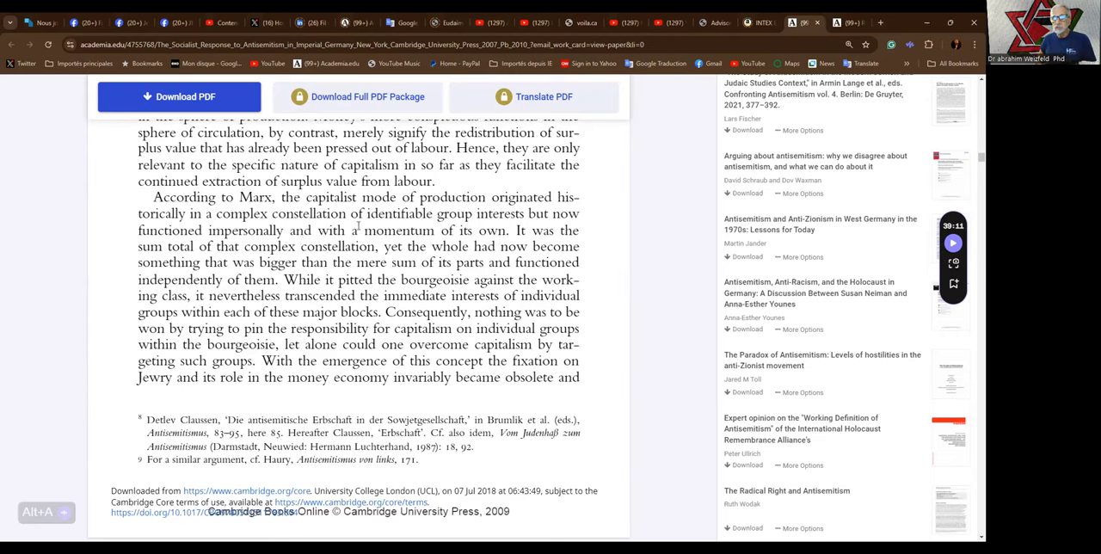
{"action": "mouse_move", "coordinate": [298, 241]}
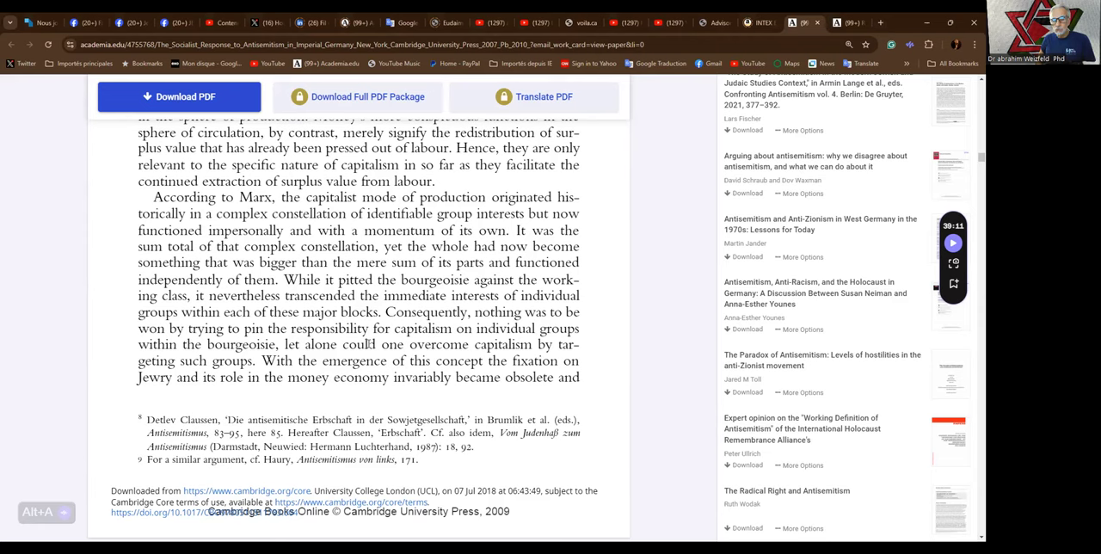
{"action": "scroll", "scroll_direction": "down", "scroll_amount": 3}
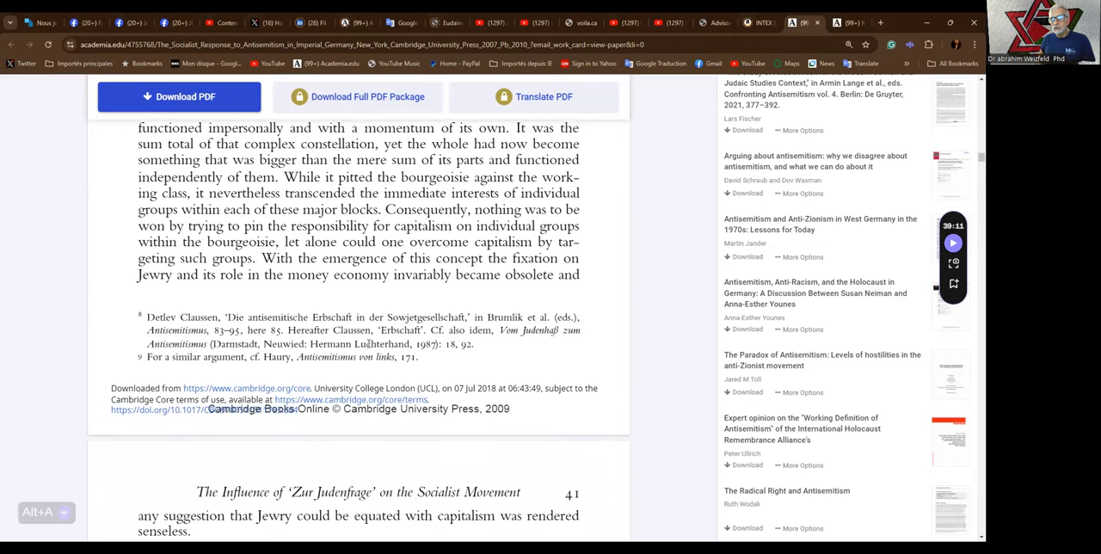
{"action": "scroll", "scroll_direction": "down", "scroll_amount": 3}
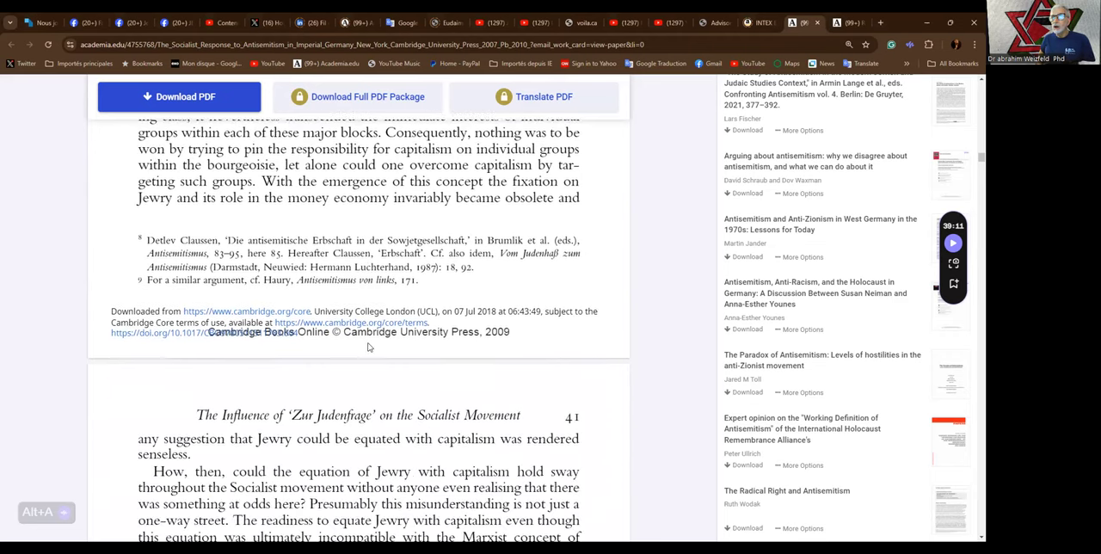
{"action": "scroll", "scroll_direction": "down", "scroll_amount": 3}
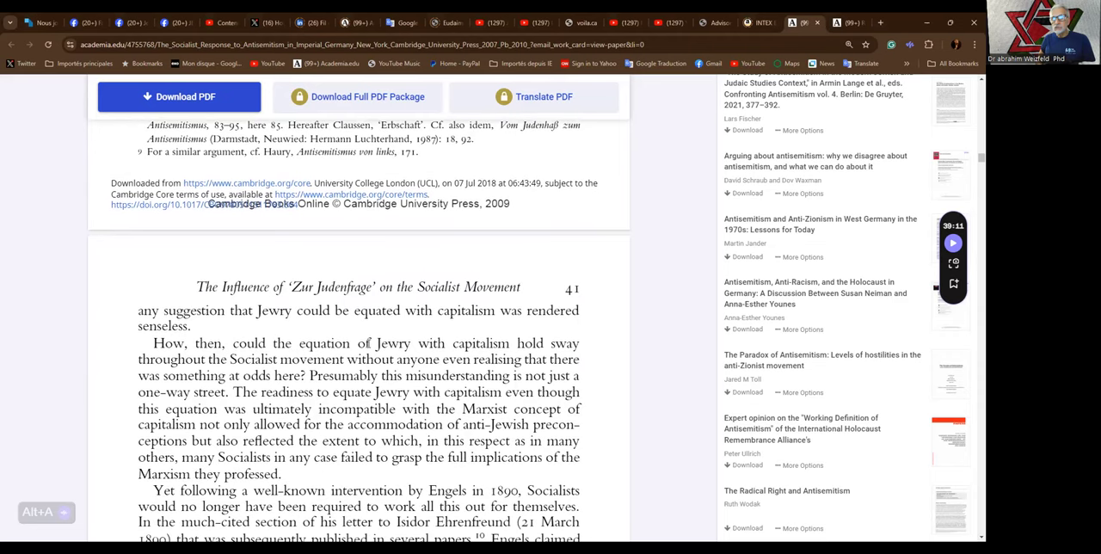
{"action": "scroll", "scroll_direction": "down", "scroll_amount": 3}
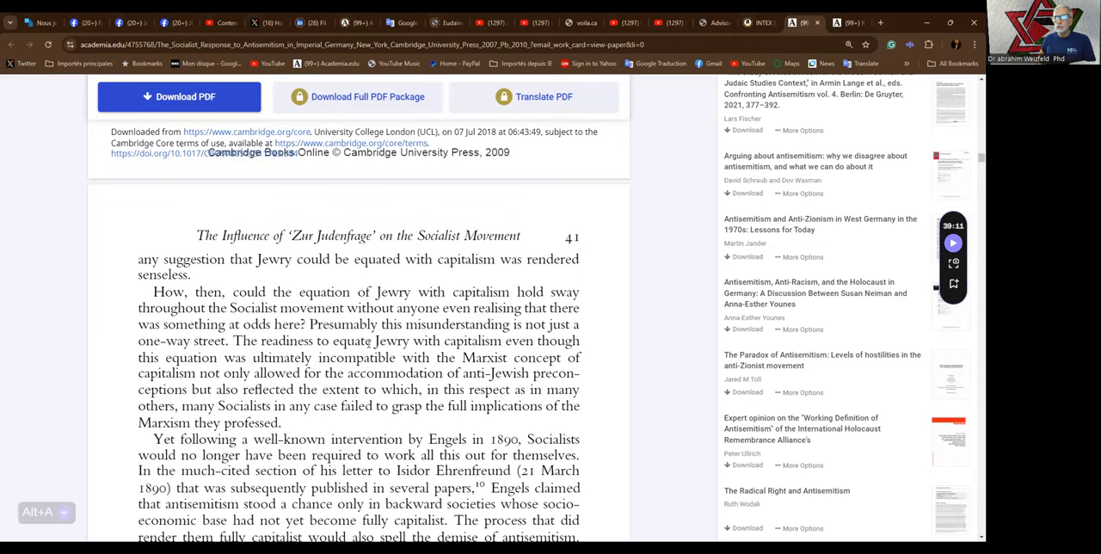
{"action": "scroll", "scroll_direction": "down", "scroll_amount": 3}
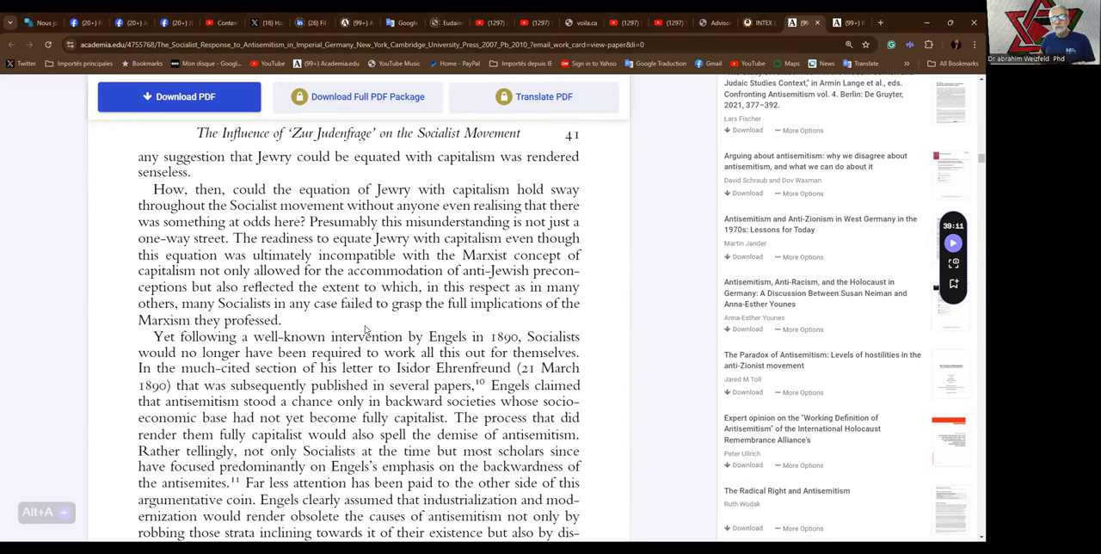
{"action": "mouse_move", "coordinate": [361, 320]}
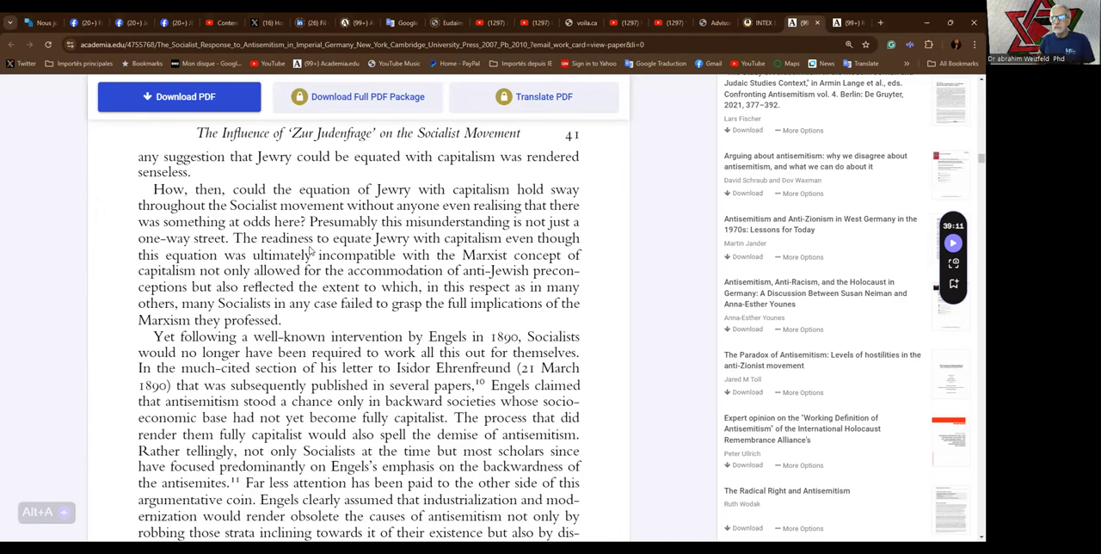
{"action": "mouse_move", "coordinate": [309, 254]}
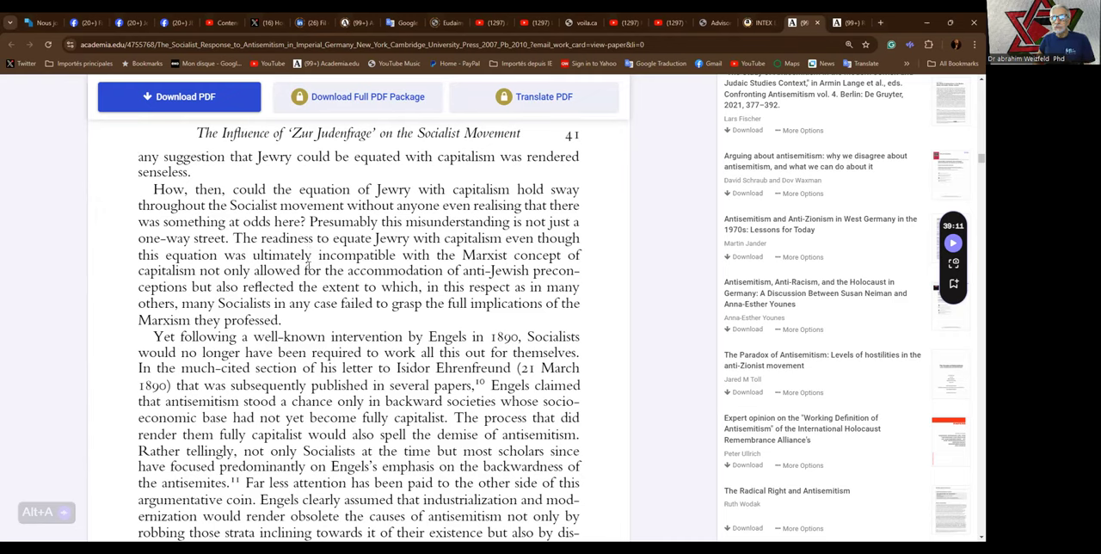
{"action": "mouse_move", "coordinate": [311, 265]}
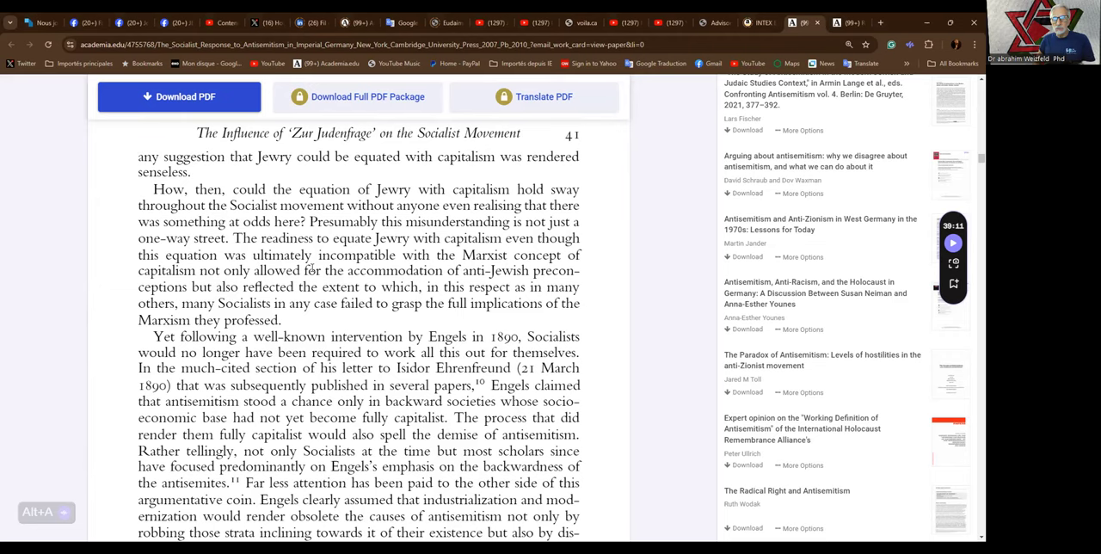
{"action": "scroll", "scroll_direction": "down", "scroll_amount": 3}
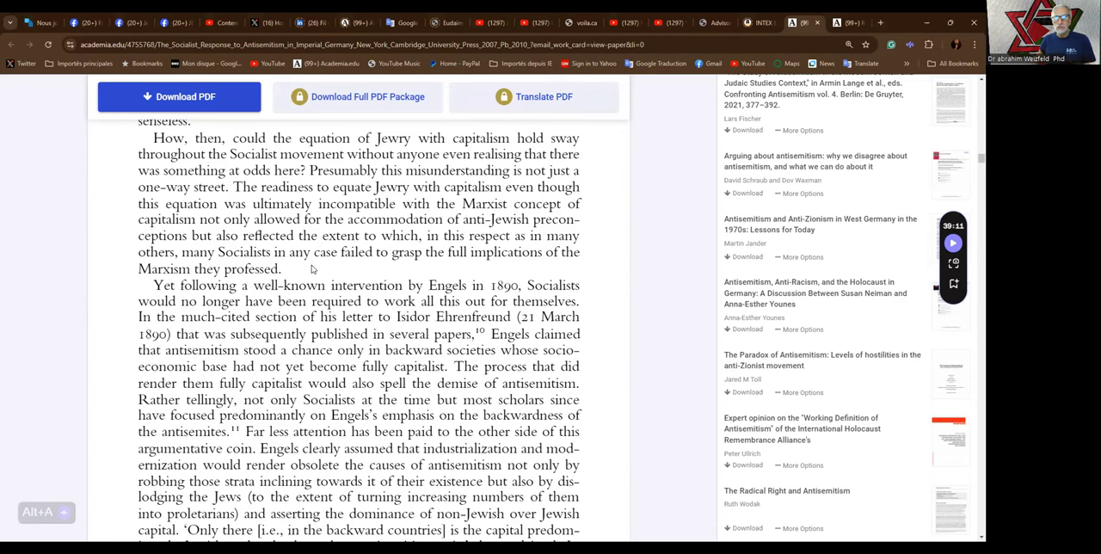
{"action": "scroll", "scroll_direction": "down", "scroll_amount": 3}
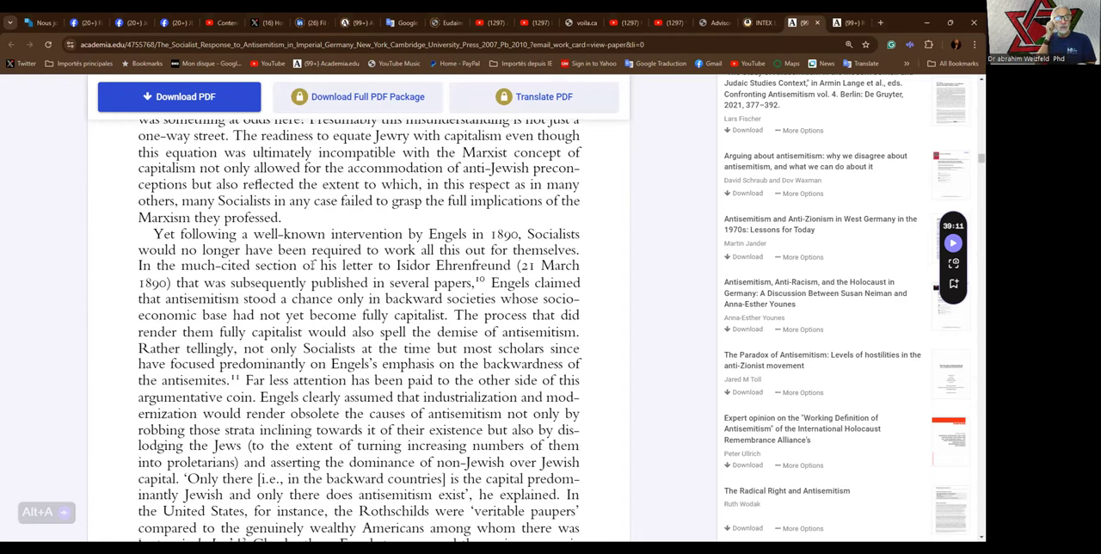
{"action": "scroll", "scroll_direction": "down", "scroll_amount": 3}
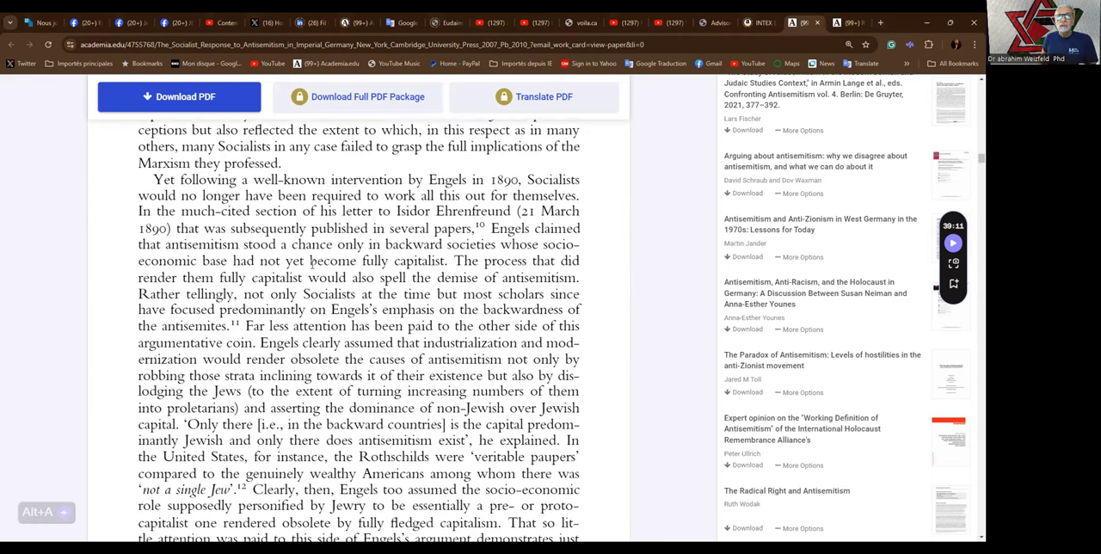
{"action": "scroll", "scroll_direction": "down", "scroll_amount": 3}
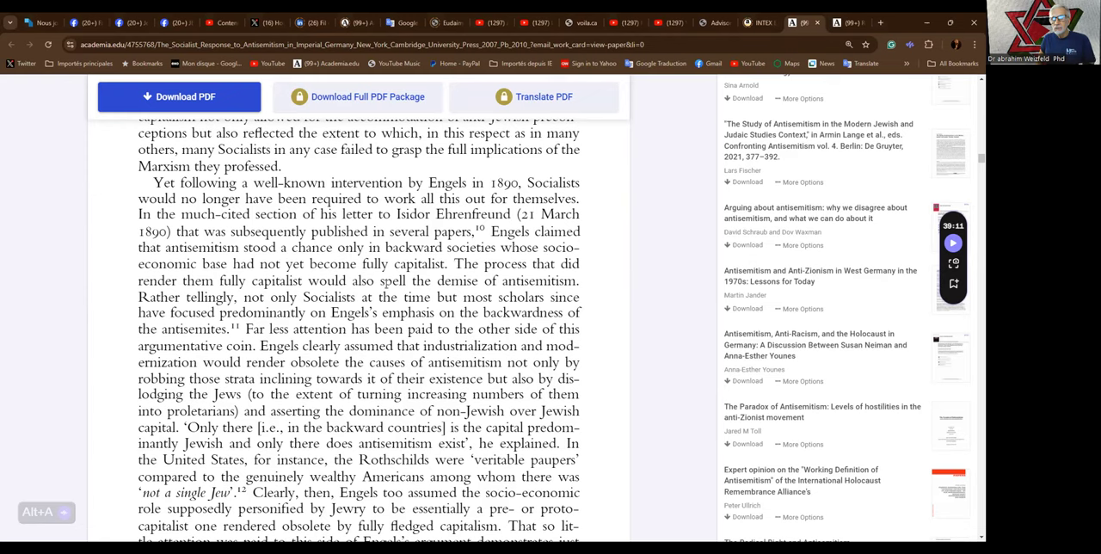
{"action": "mouse_move", "coordinate": [575, 284]}
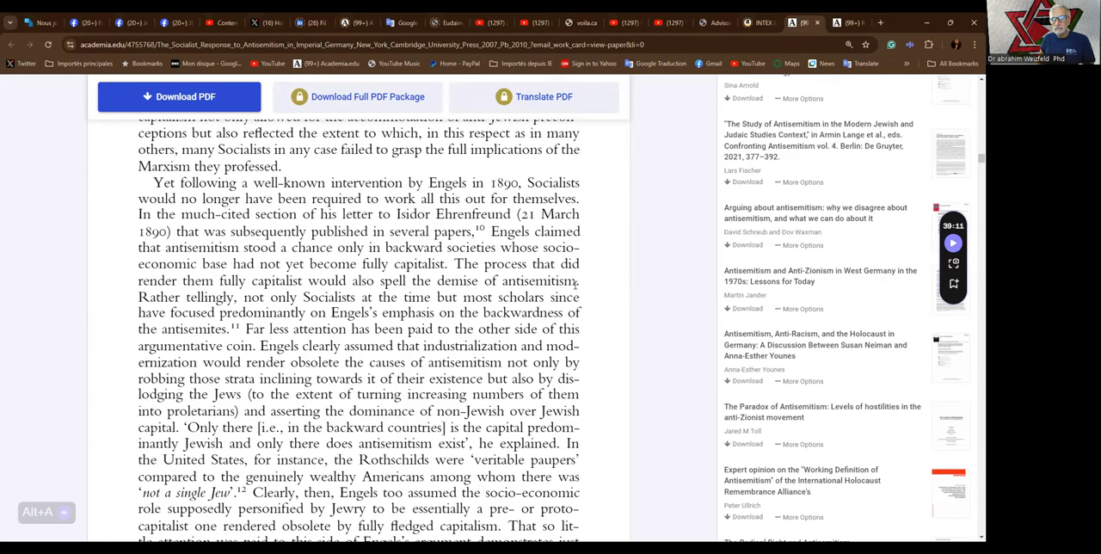
{"action": "mouse_move", "coordinate": [358, 306]}
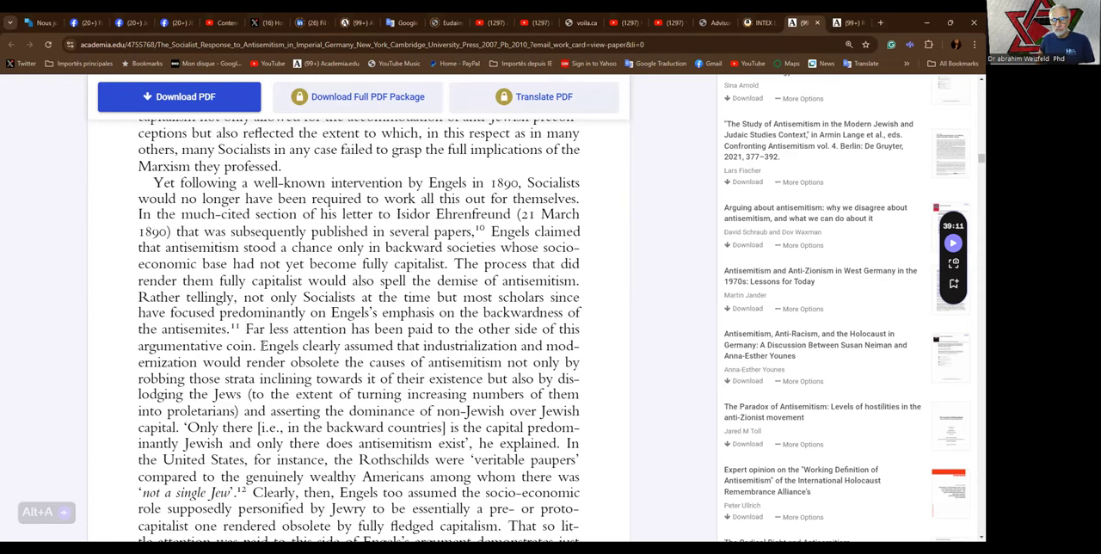
{"action": "scroll", "scroll_direction": "down", "scroll_amount": 3}
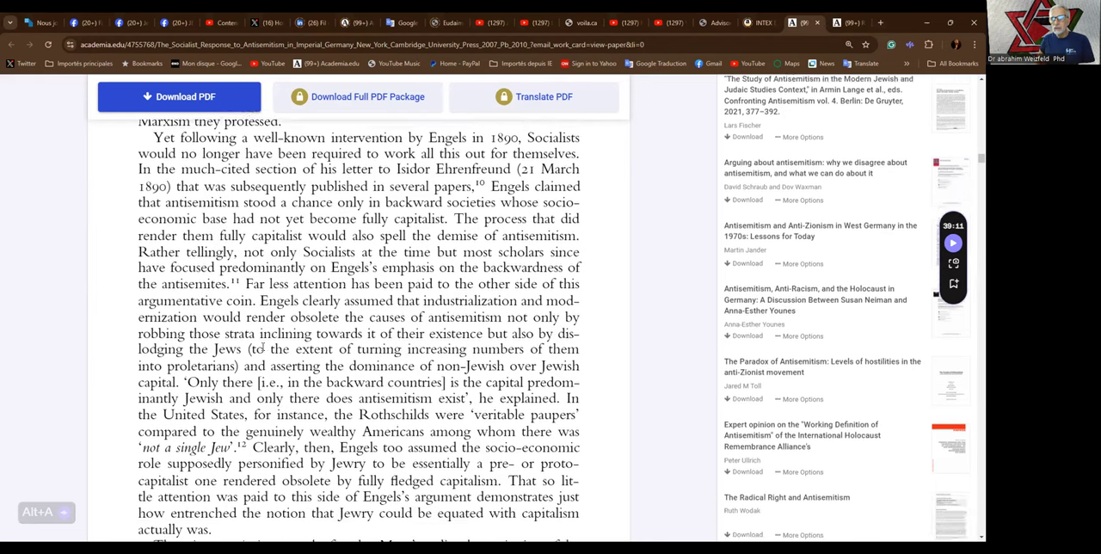
{"action": "scroll", "scroll_direction": "down", "scroll_amount": 3}
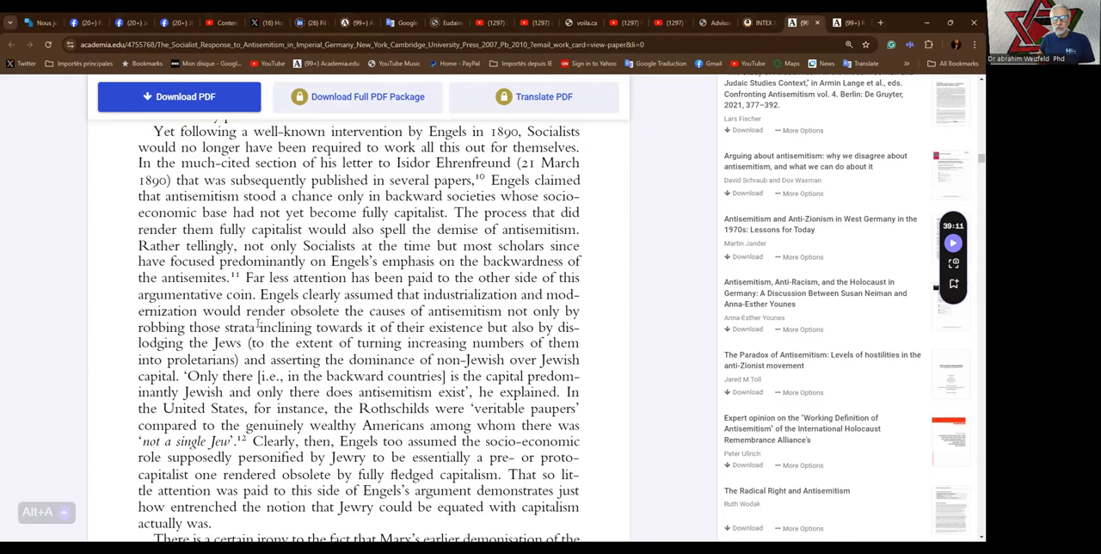
{"action": "scroll", "scroll_direction": "down", "scroll_amount": 3}
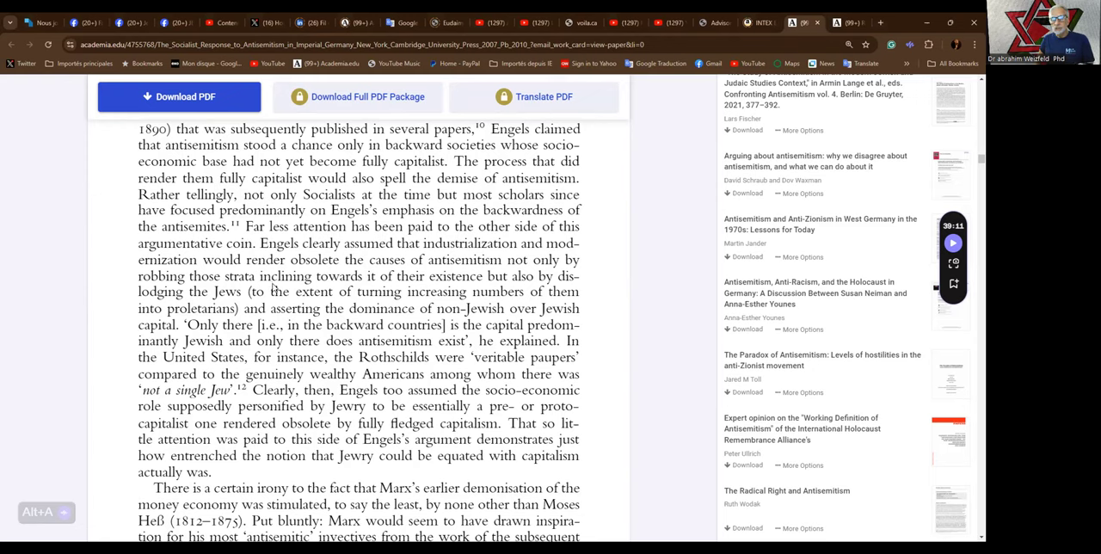
{"action": "mouse_move", "coordinate": [279, 306]}
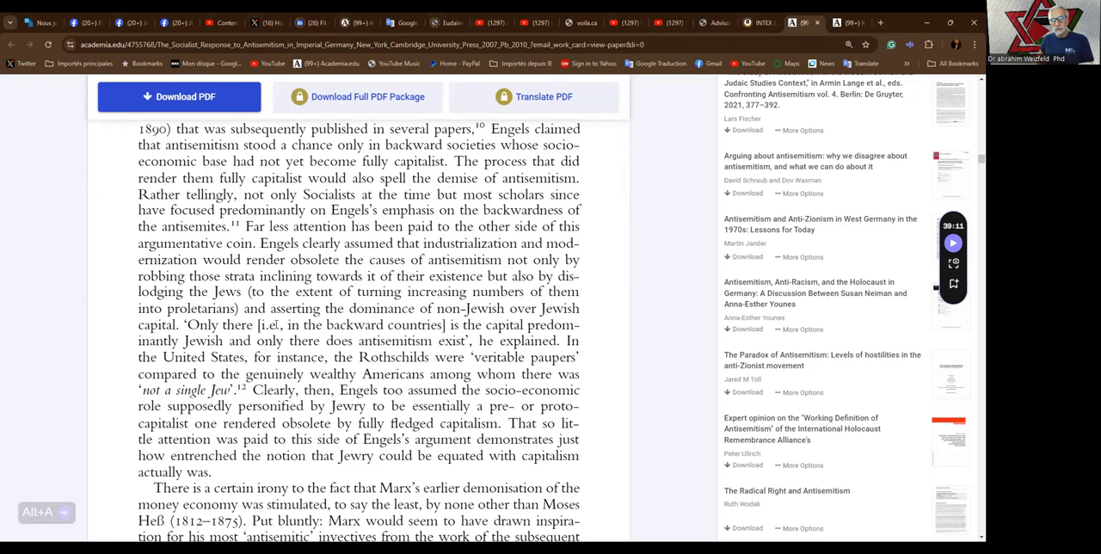
{"action": "mouse_move", "coordinate": [275, 327]}
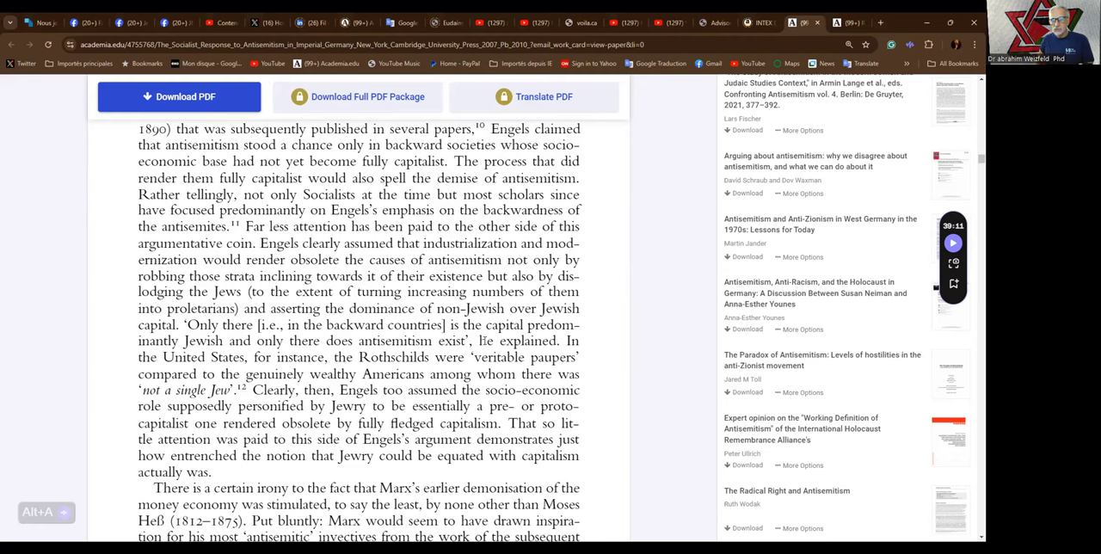
{"action": "scroll", "scroll_direction": "down", "scroll_amount": 3}
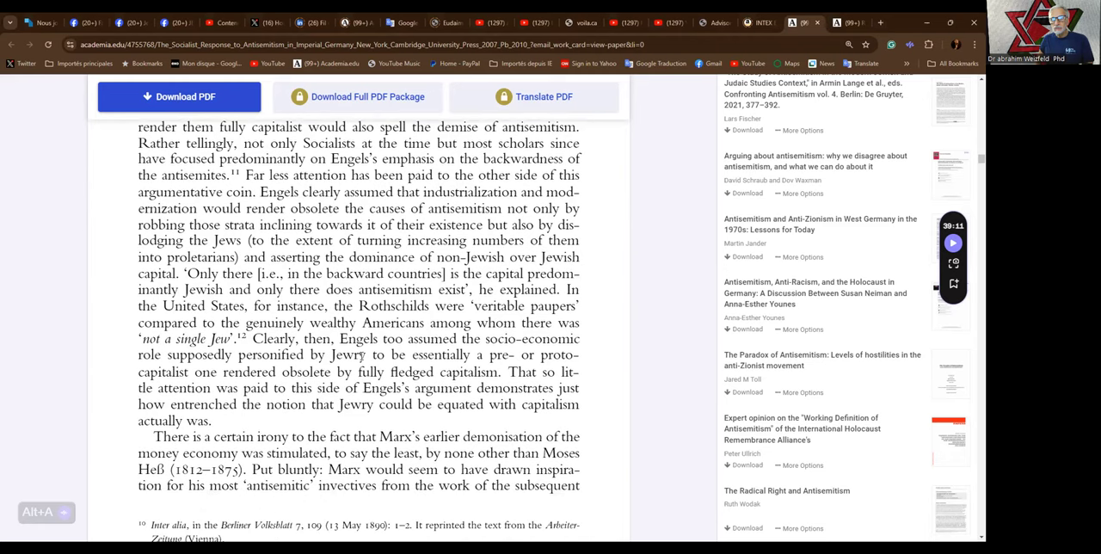
{"action": "mouse_move", "coordinate": [347, 318]}
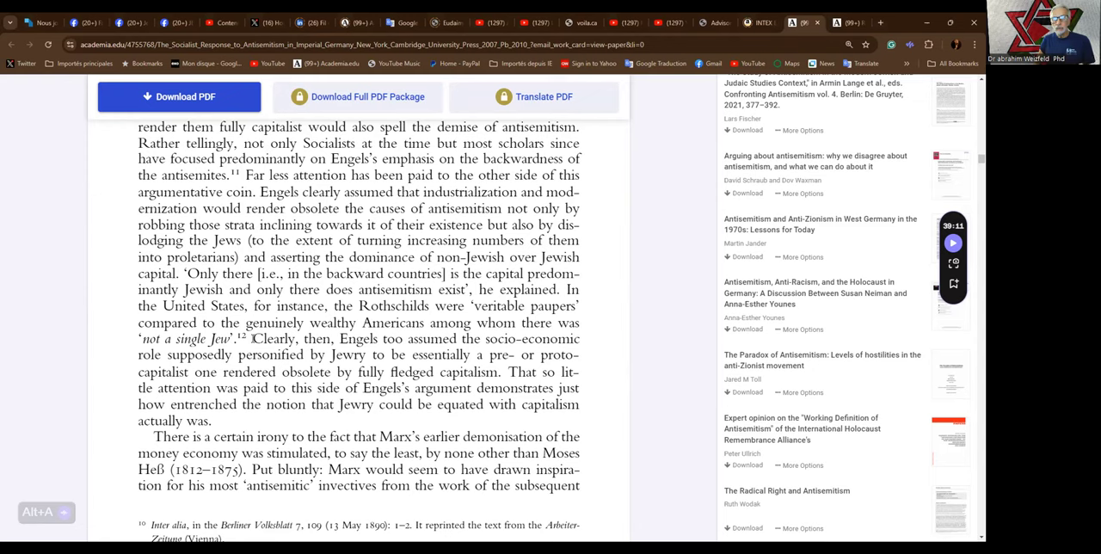
{"action": "scroll", "scroll_direction": "down", "scroll_amount": 3}
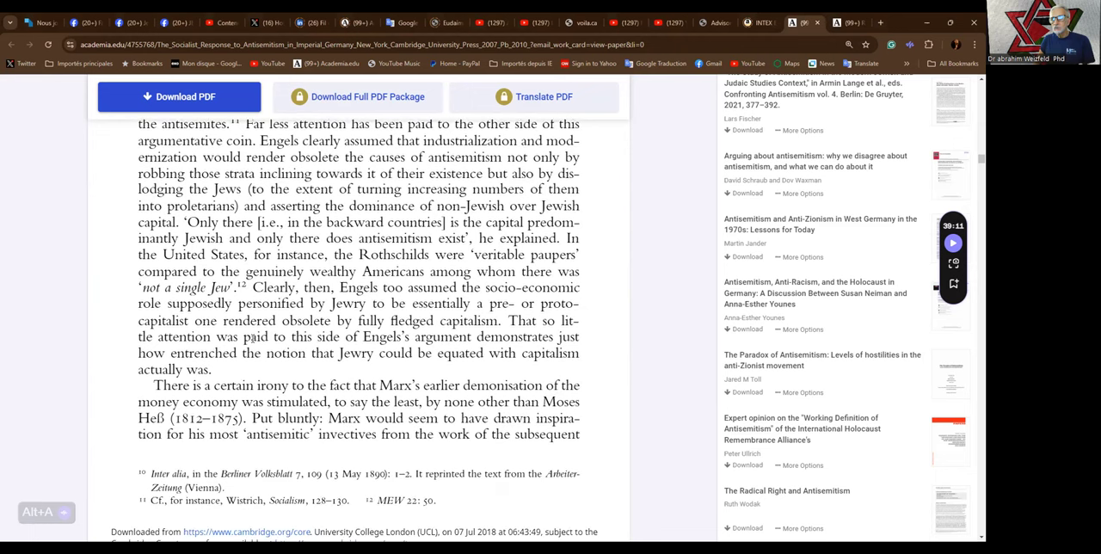
{"action": "scroll", "scroll_direction": "down", "scroll_amount": 3}
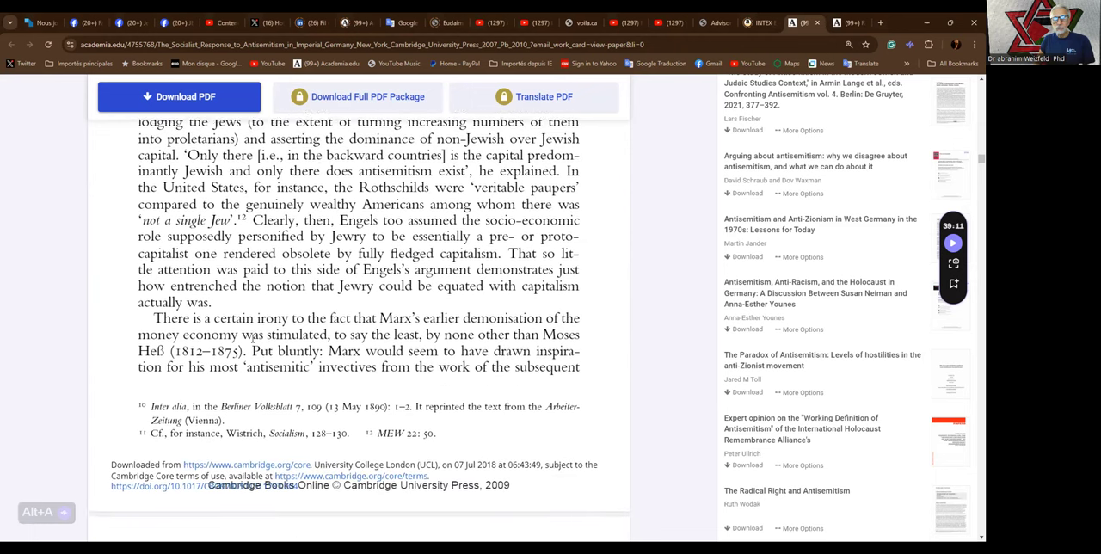
{"action": "scroll", "scroll_direction": "down", "scroll_amount": 3}
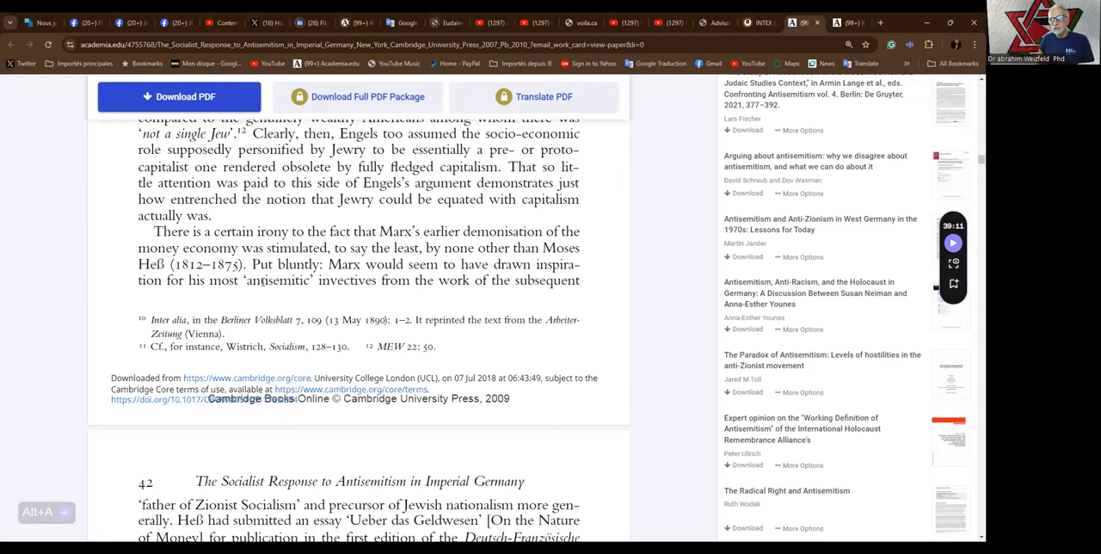
{"action": "scroll", "scroll_direction": "down", "scroll_amount": 3}
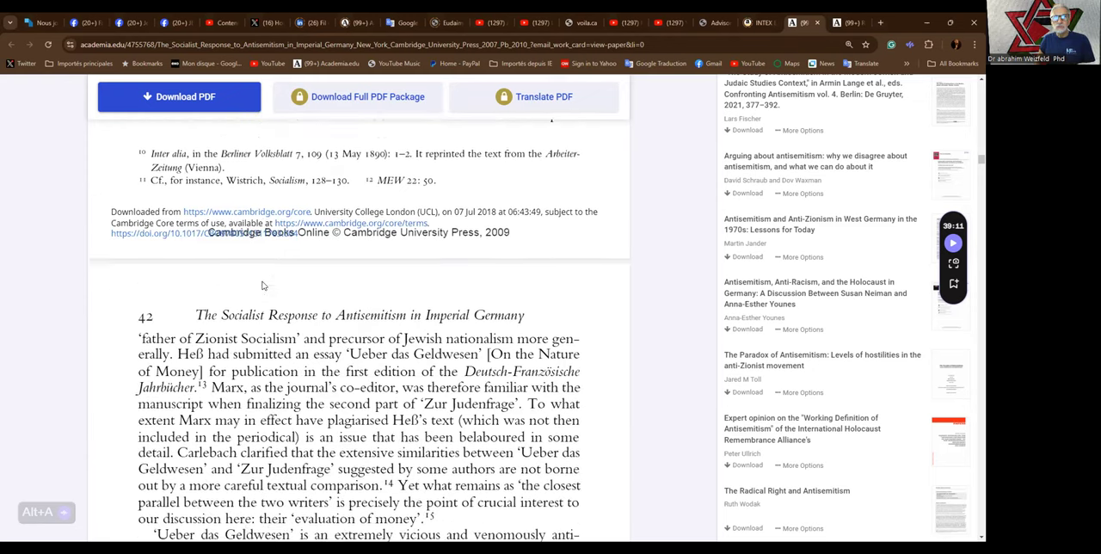
{"action": "scroll", "scroll_direction": "down", "scroll_amount": 3}
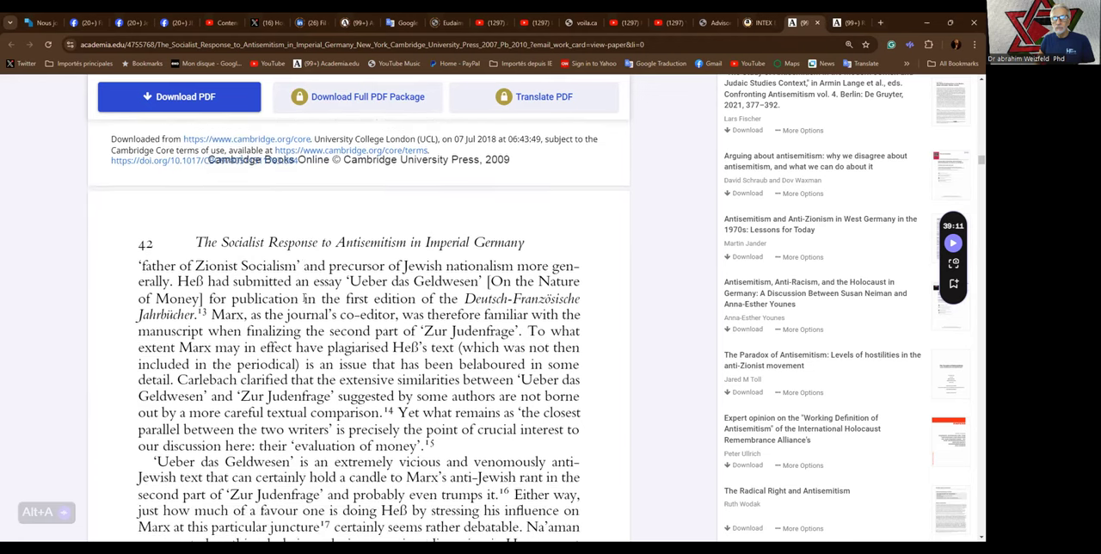
{"action": "scroll", "scroll_direction": "down", "scroll_amount": 3}
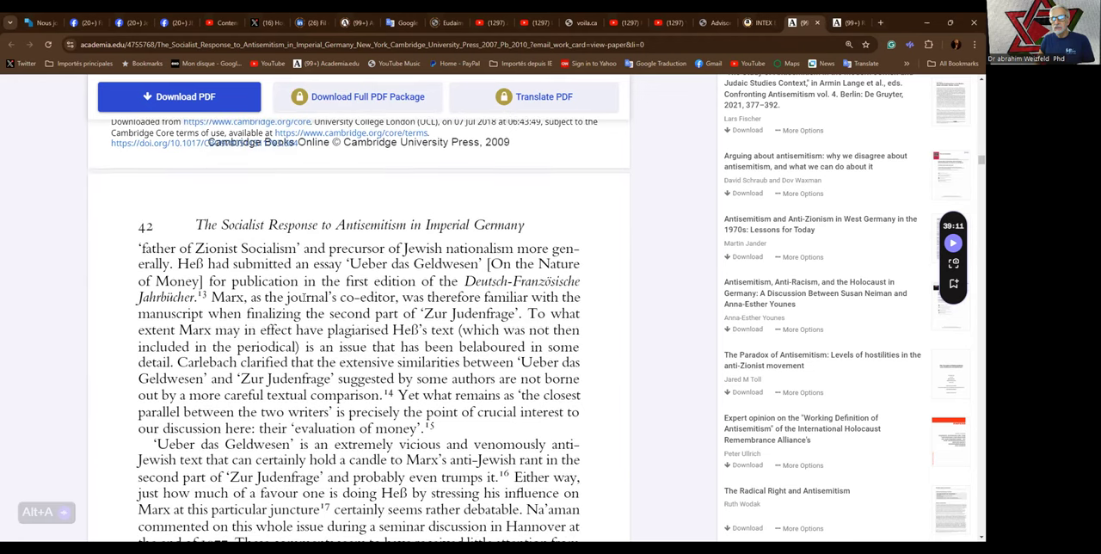
{"action": "mouse_move", "coordinate": [396, 268]}
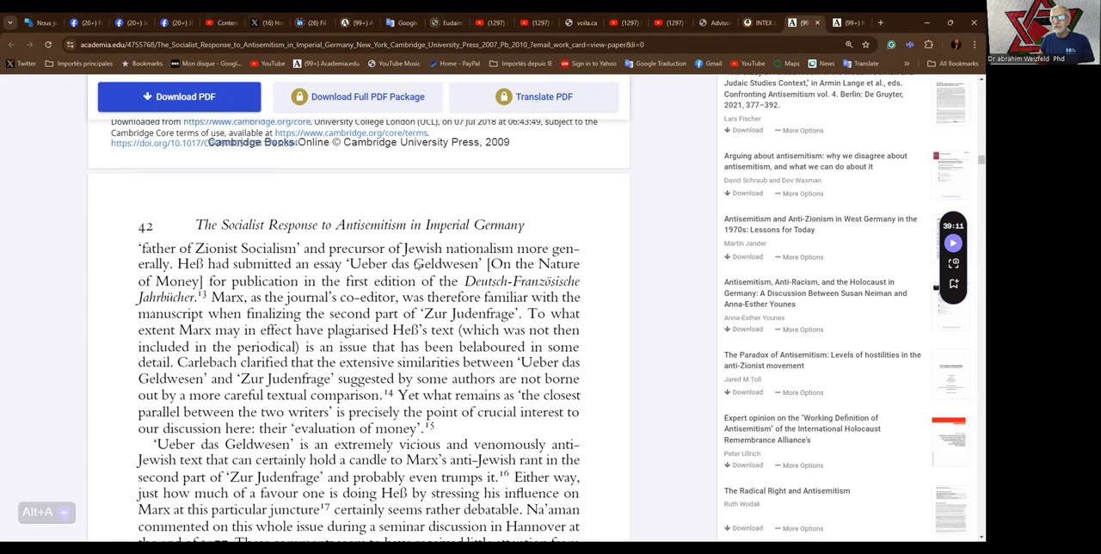
{"action": "mouse_move", "coordinate": [416, 266]}
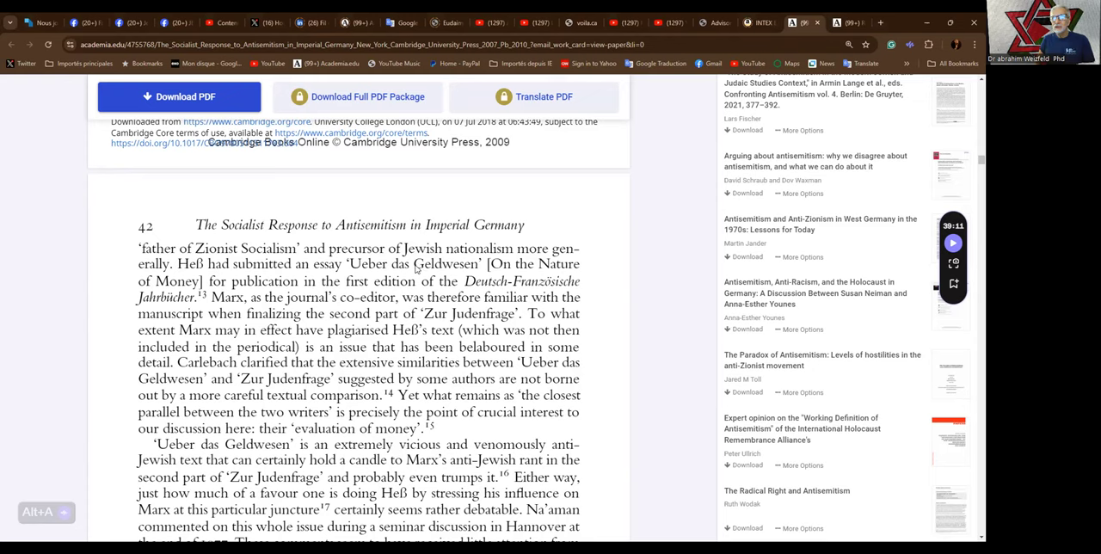
{"action": "mouse_move", "coordinate": [310, 296]}
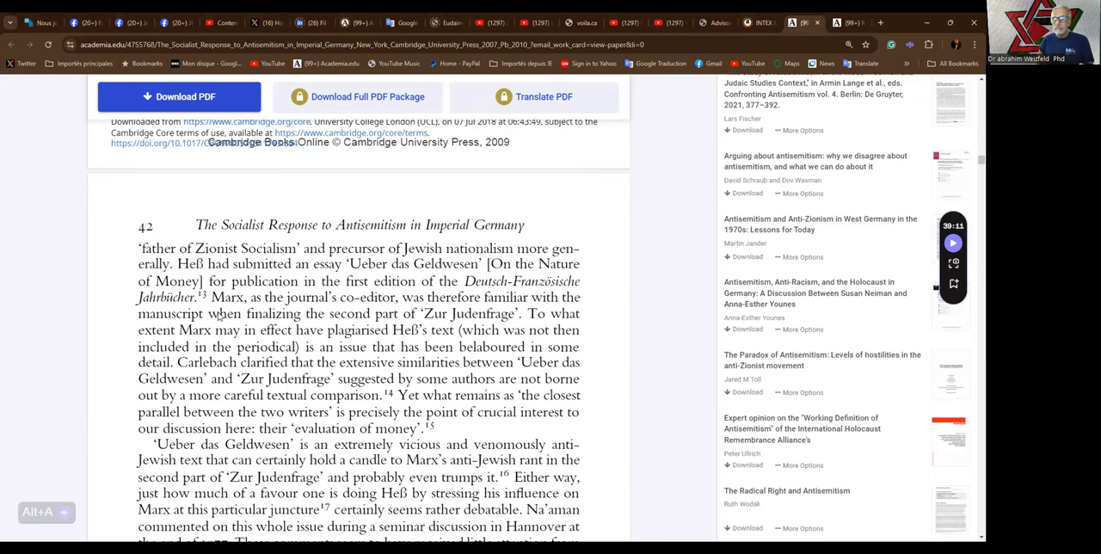
{"action": "mouse_move", "coordinate": [220, 331]}
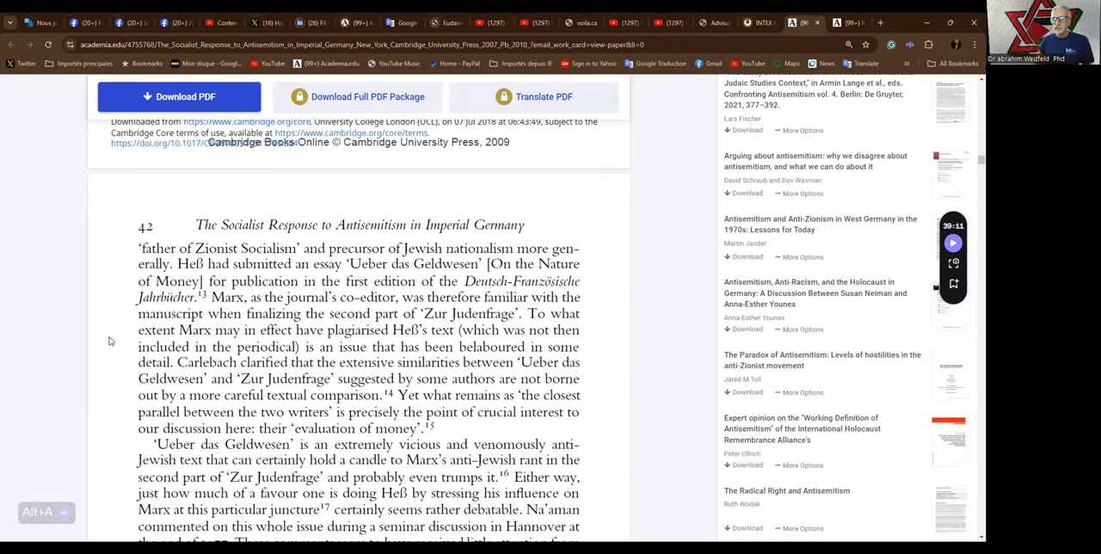
{"action": "mouse_move", "coordinate": [110, 351]}
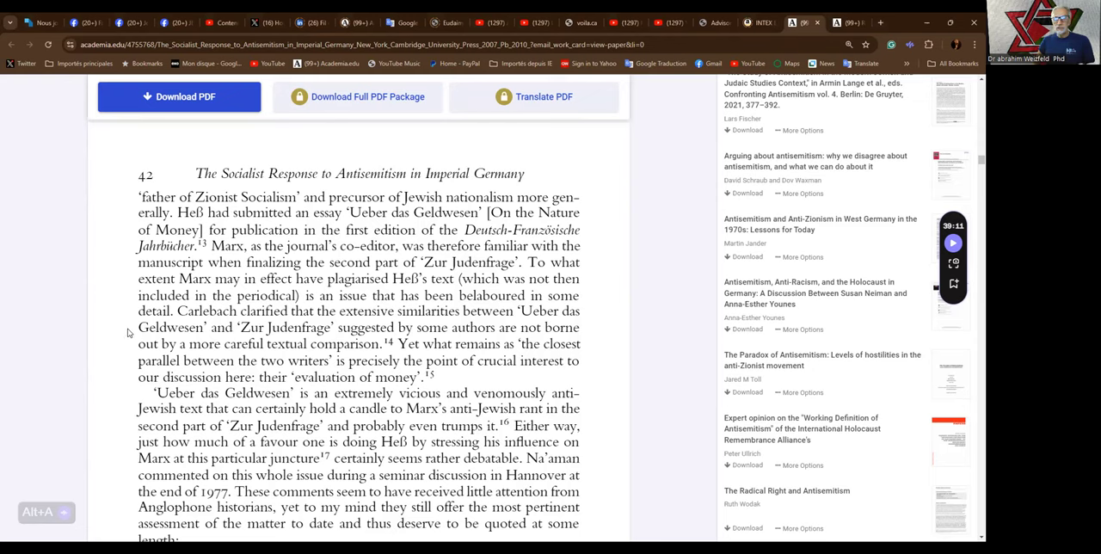
{"action": "mouse_move", "coordinate": [131, 354]}
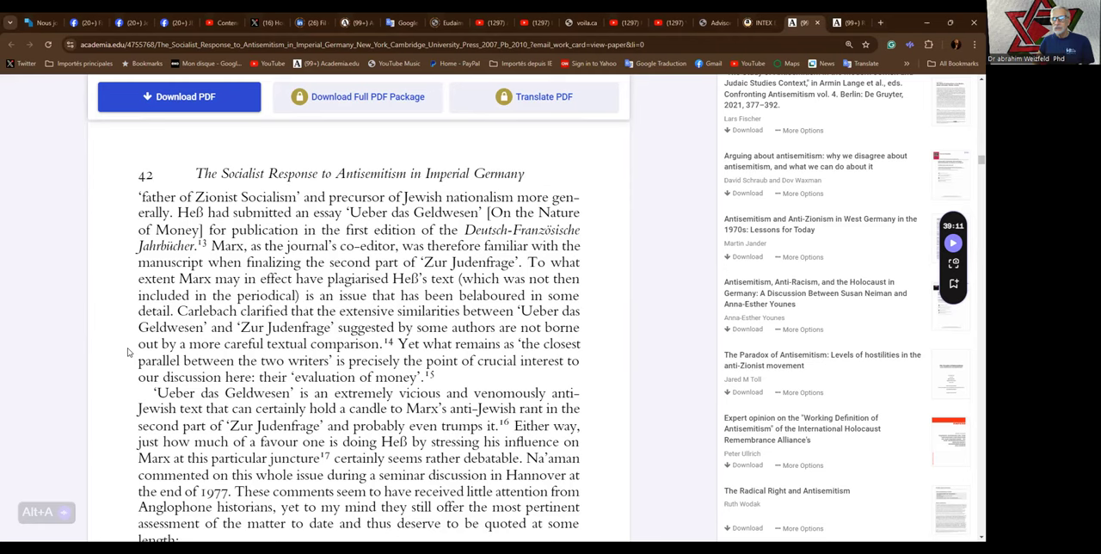
{"action": "scroll", "scroll_direction": "down", "scroll_amount": 3}
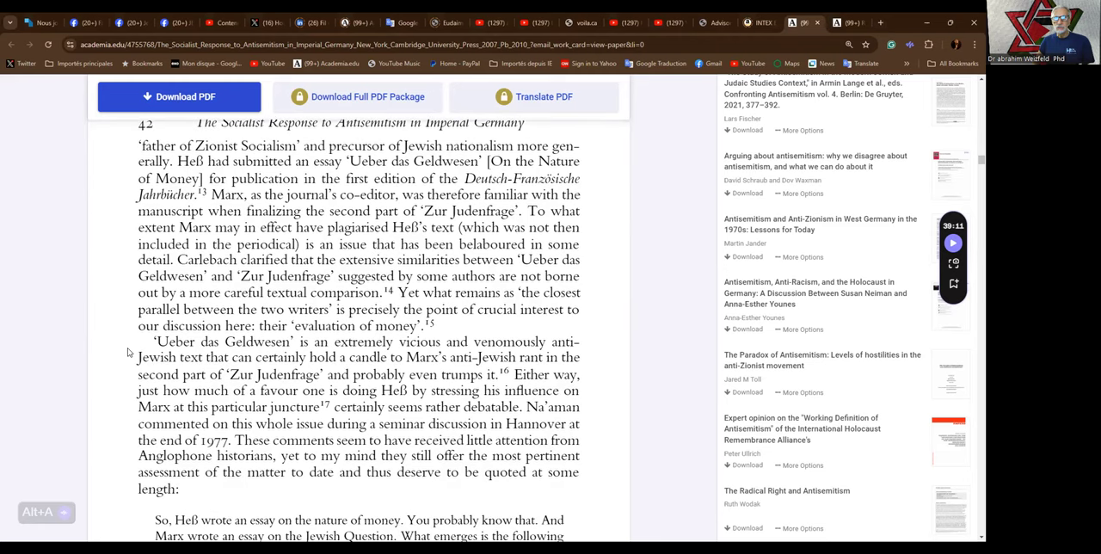
{"action": "mouse_move", "coordinate": [110, 348]}
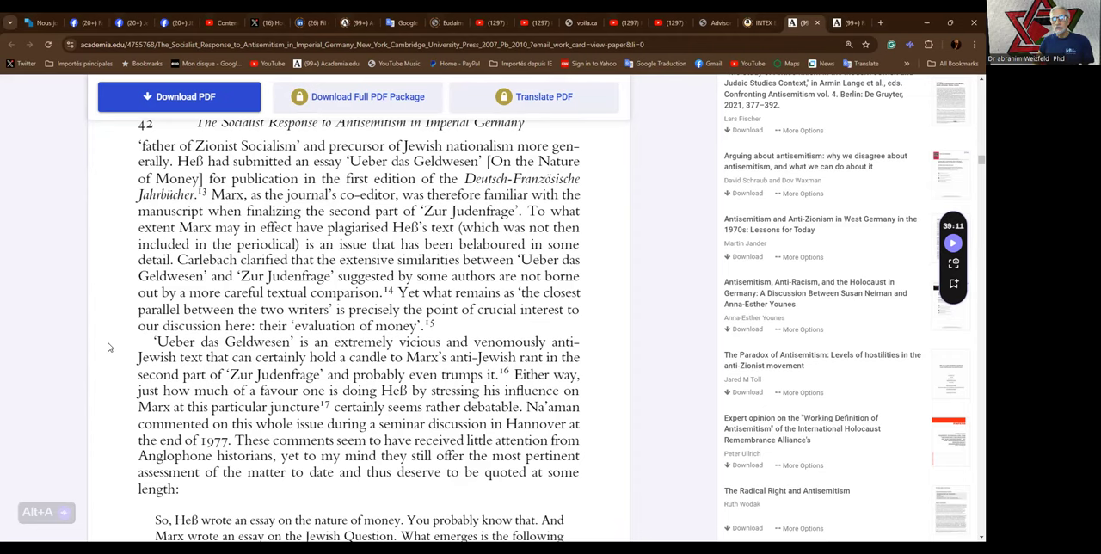
{"action": "scroll", "scroll_direction": "down", "scroll_amount": 3}
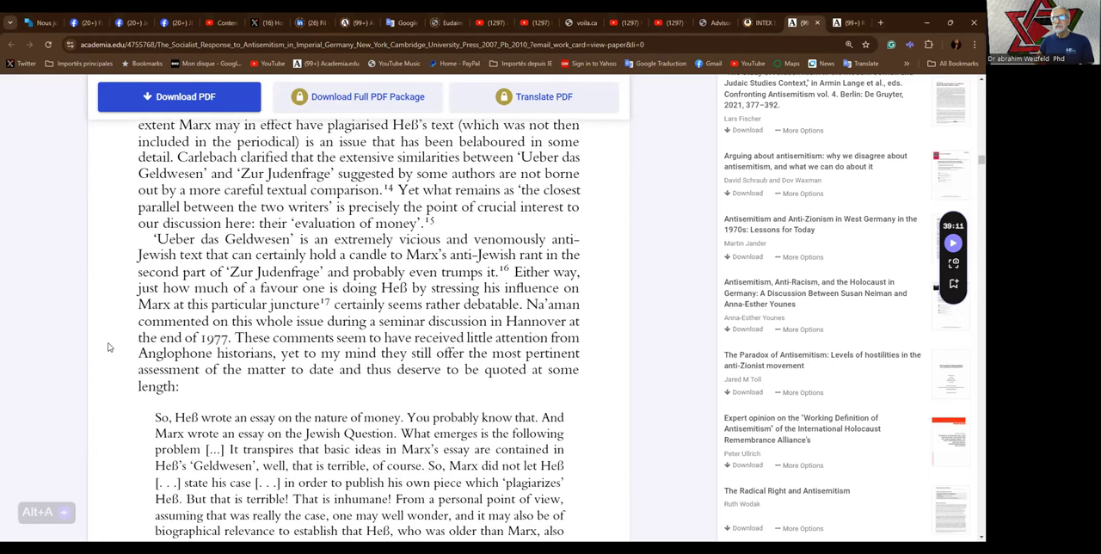
{"action": "mouse_move", "coordinate": [117, 308]}
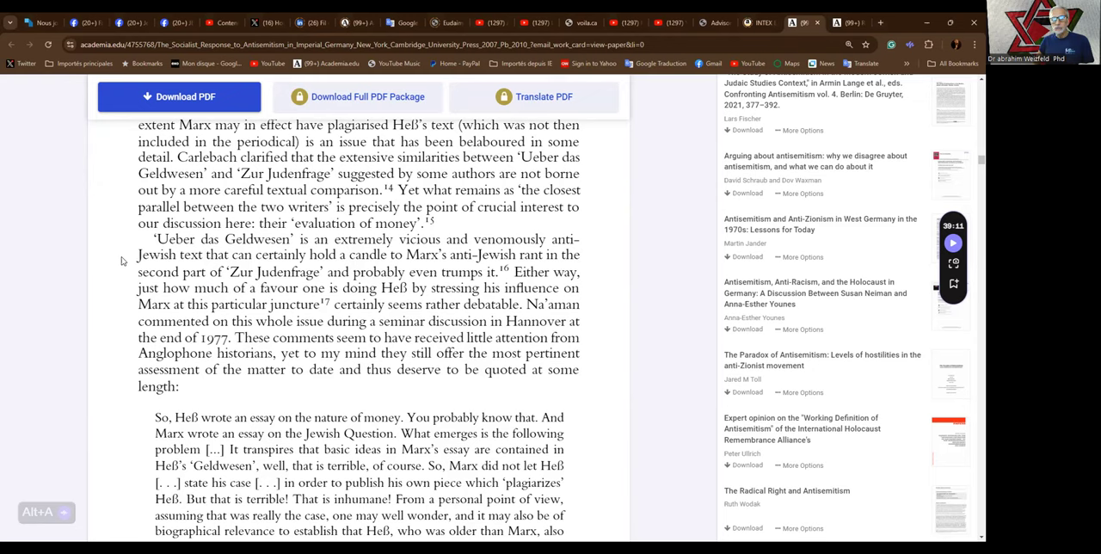
{"action": "mouse_move", "coordinate": [127, 275]}
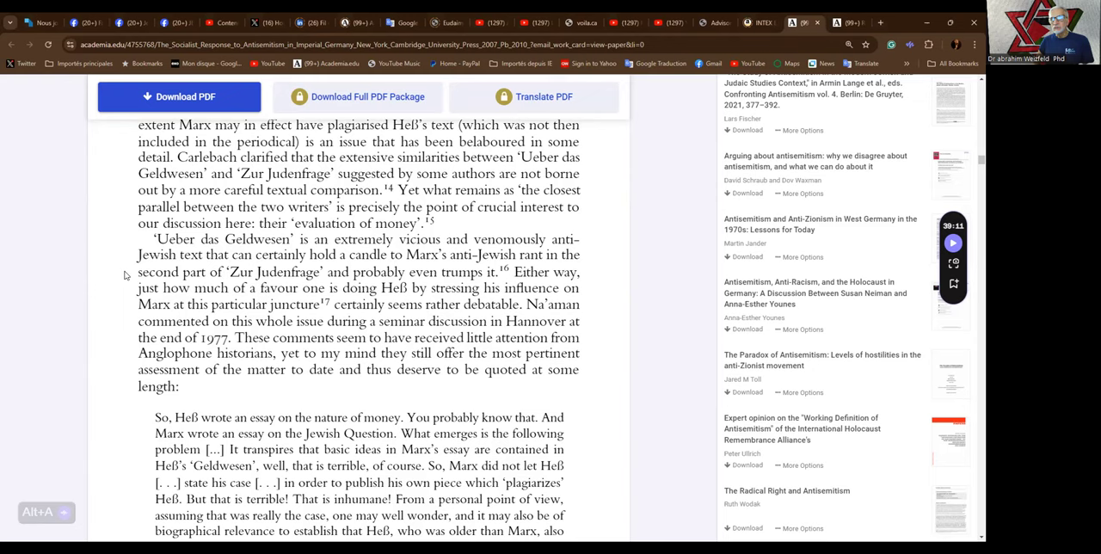
{"action": "mouse_move", "coordinate": [136, 270]}
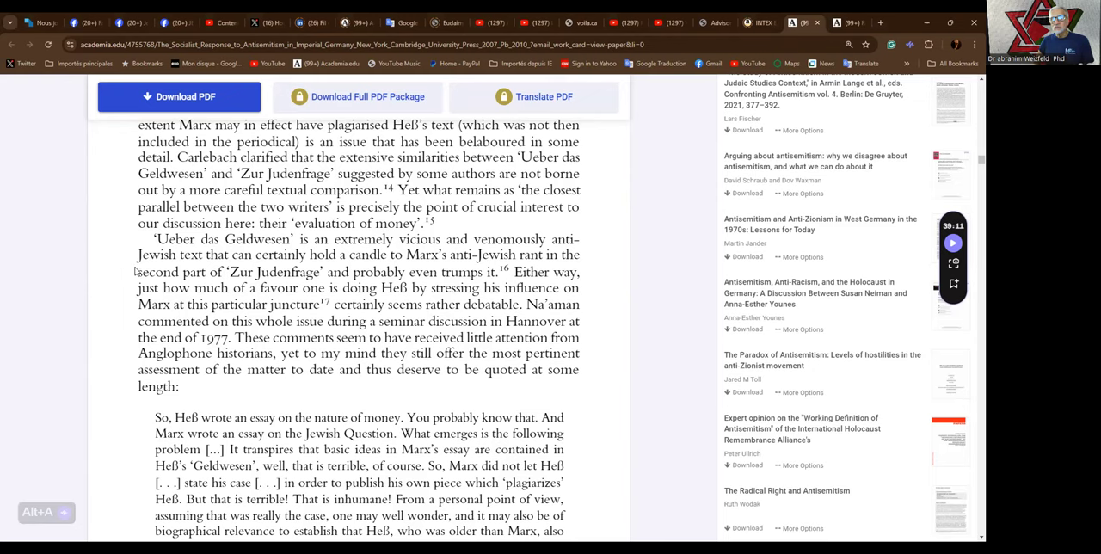
{"action": "mouse_move", "coordinate": [129, 280]}
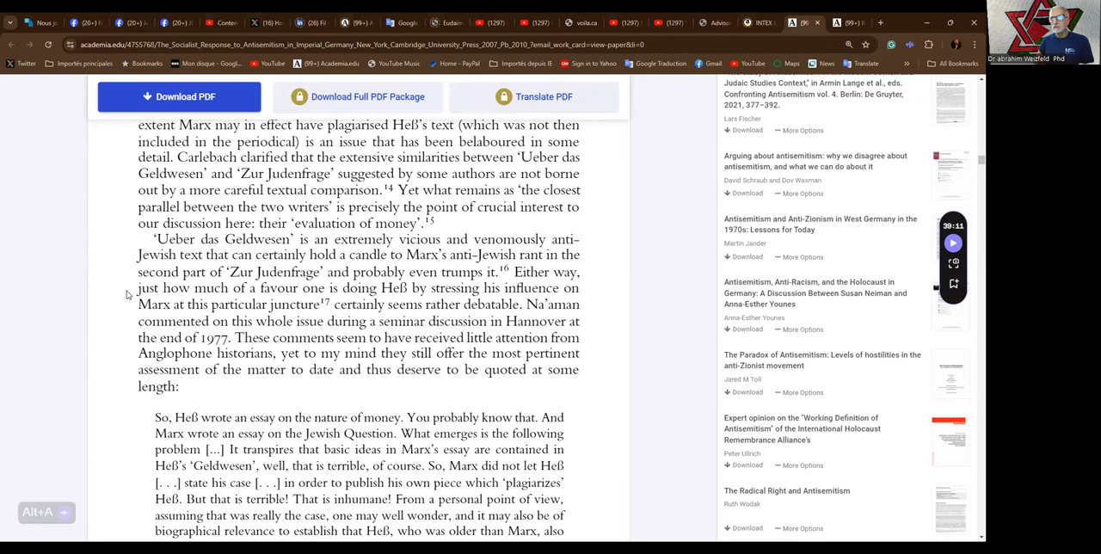
{"action": "mouse_move", "coordinate": [130, 311]}
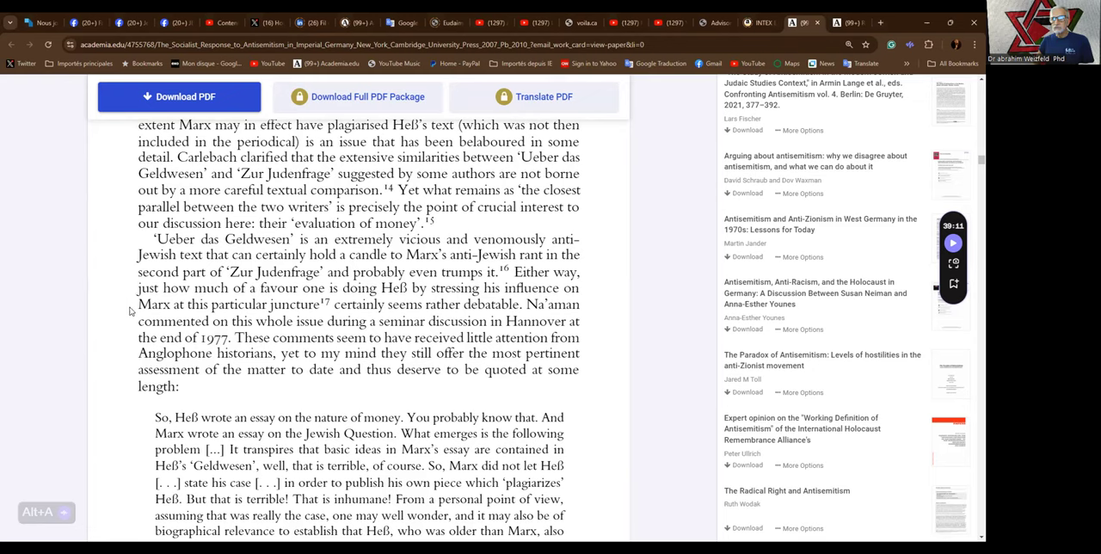
{"action": "mouse_move", "coordinate": [136, 327]}
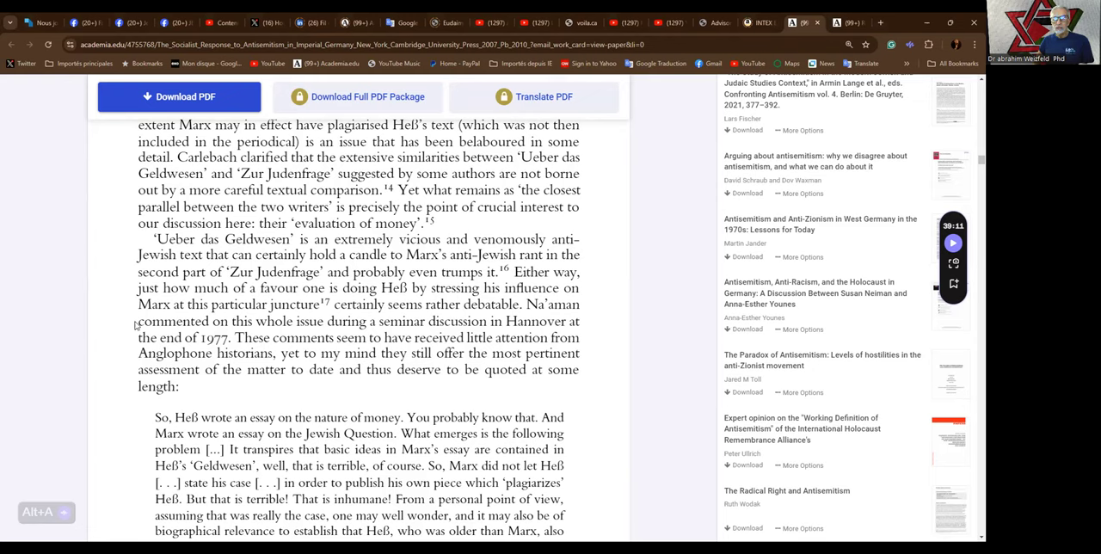
{"action": "mouse_move", "coordinate": [129, 335]}
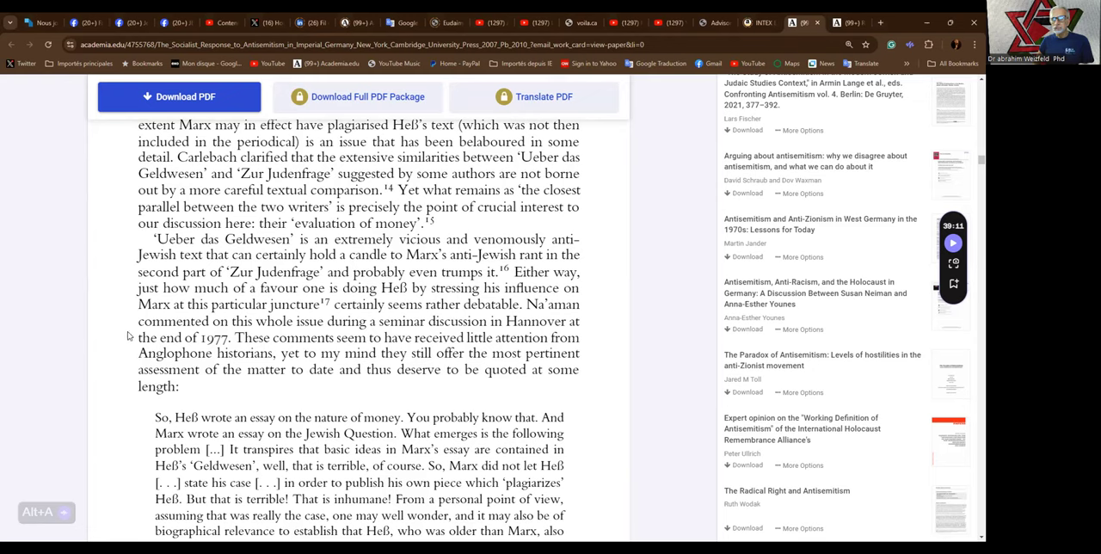
{"action": "mouse_move", "coordinate": [121, 347]}
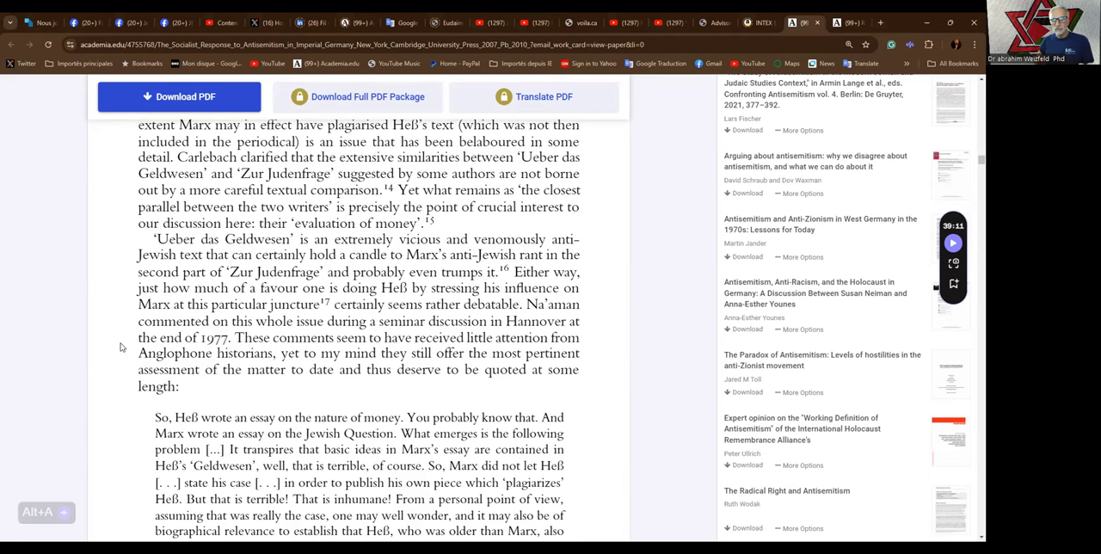
{"action": "scroll", "scroll_direction": "down", "scroll_amount": 3}
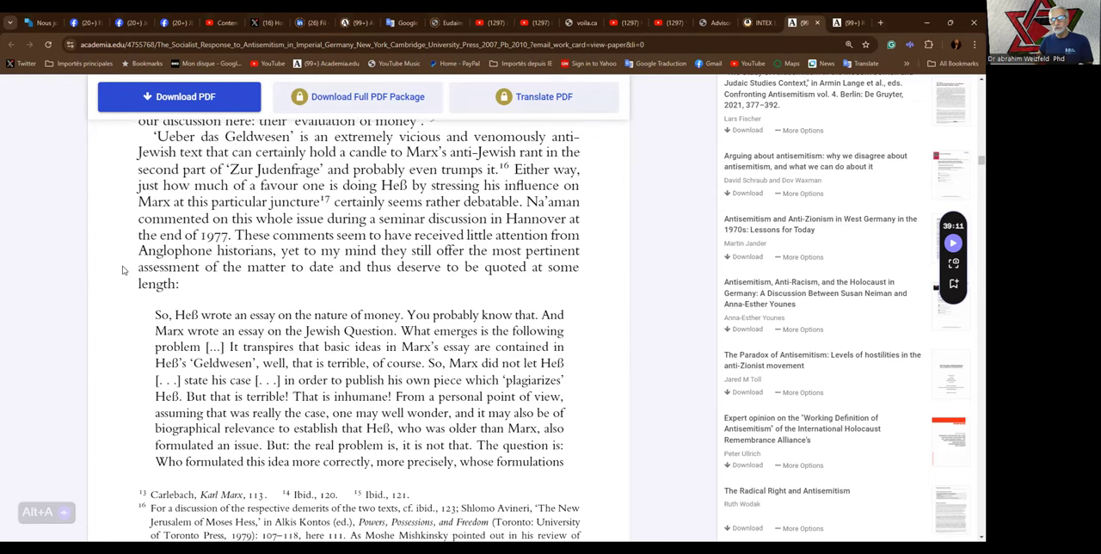
{"action": "mouse_move", "coordinate": [134, 286]}
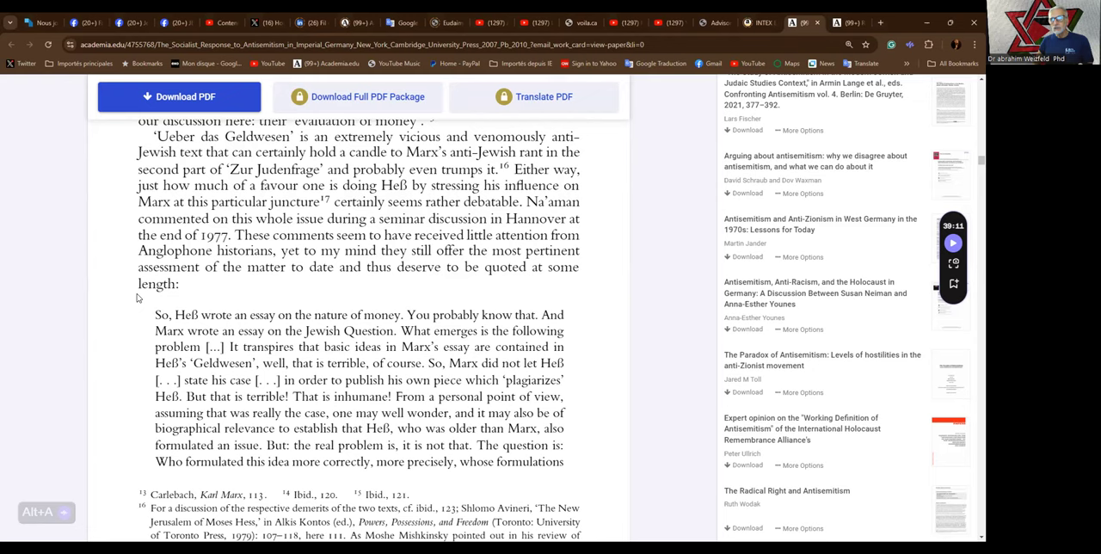
{"action": "scroll", "scroll_direction": "down", "scroll_amount": 3}
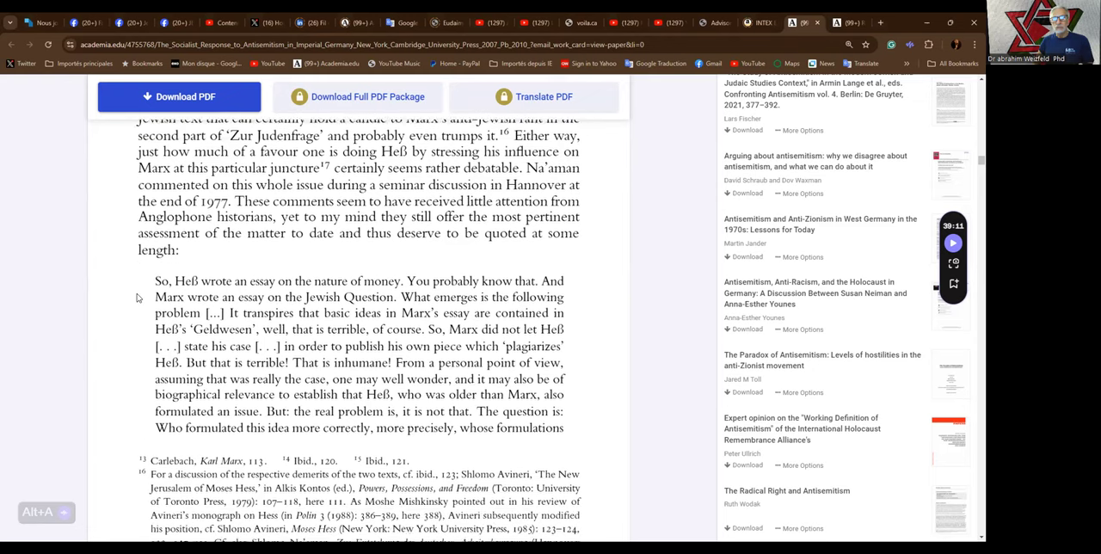
{"action": "scroll", "scroll_direction": "down", "scroll_amount": 3}
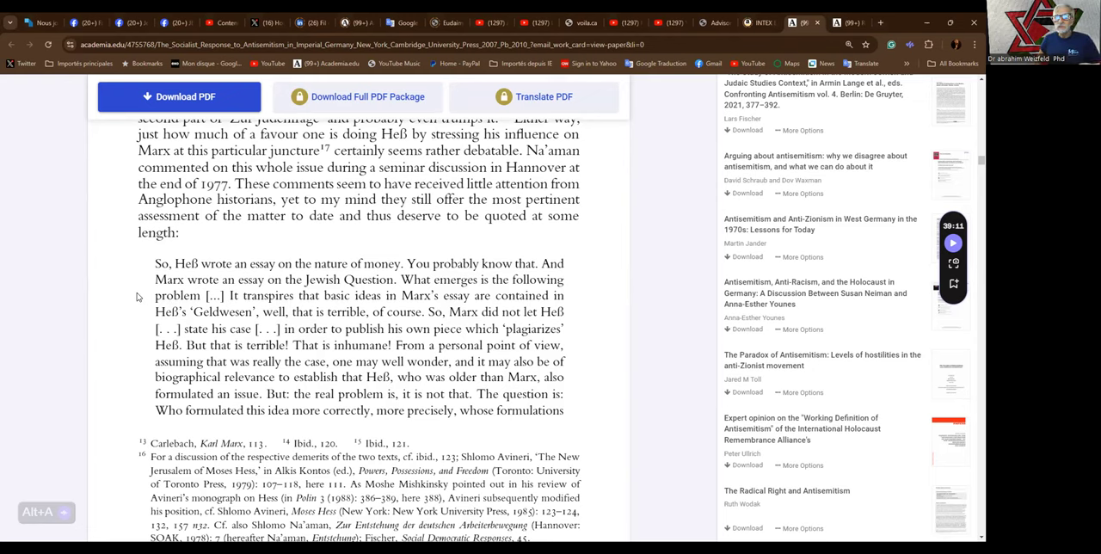
{"action": "mouse_move", "coordinate": [141, 292]}
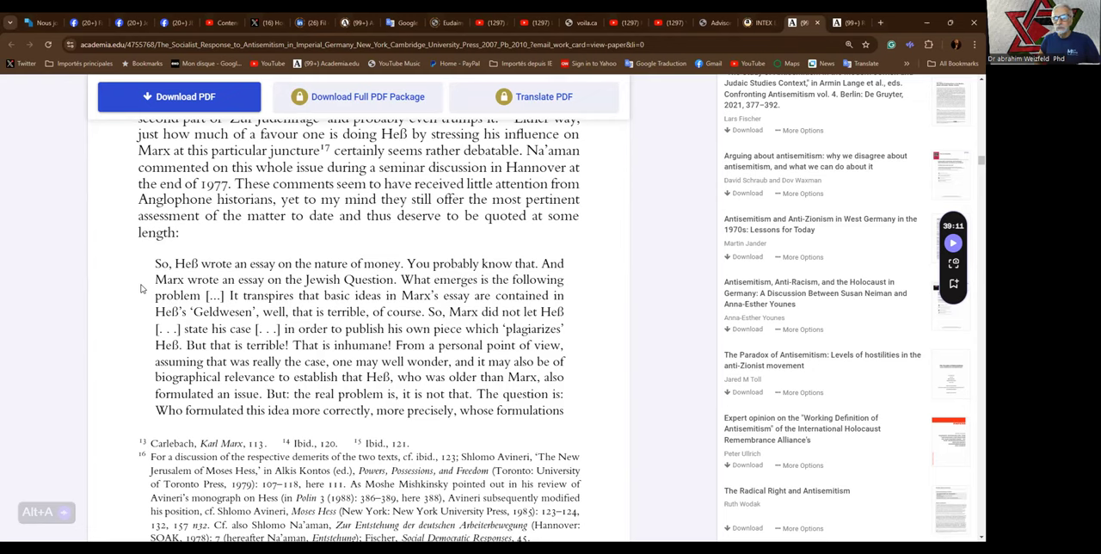
{"action": "mouse_move", "coordinate": [145, 291]}
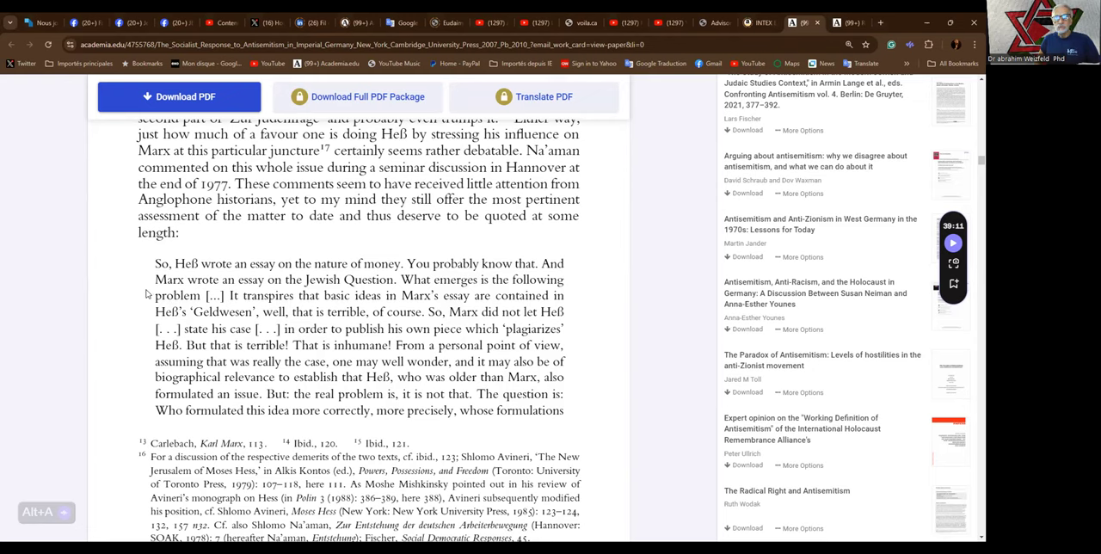
{"action": "mouse_move", "coordinate": [148, 311]}
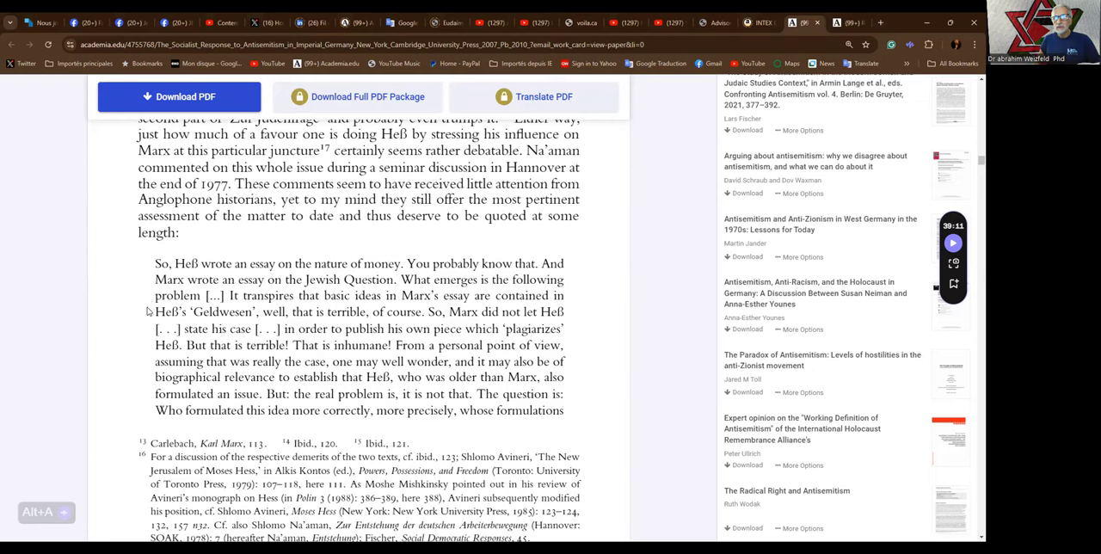
{"action": "mouse_move", "coordinate": [146, 327]}
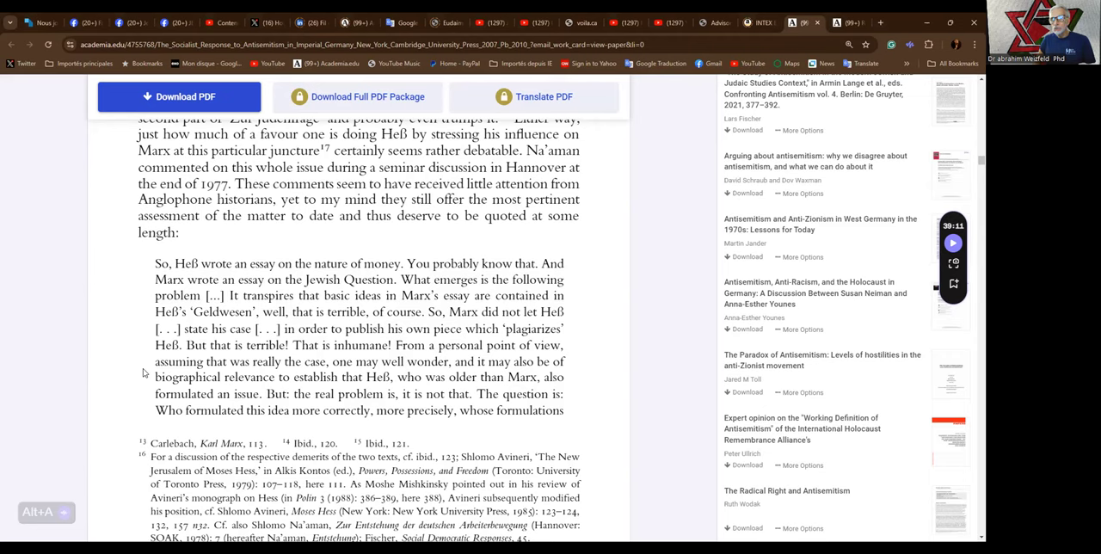
{"action": "scroll", "scroll_direction": "down", "scroll_amount": 3}
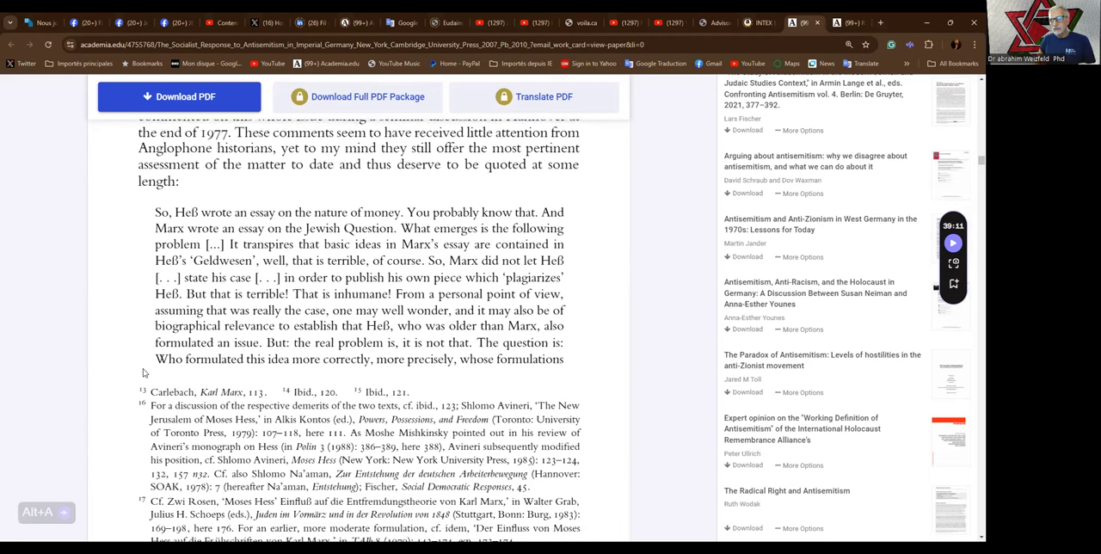
{"action": "scroll", "scroll_direction": "down", "scroll_amount": 3}
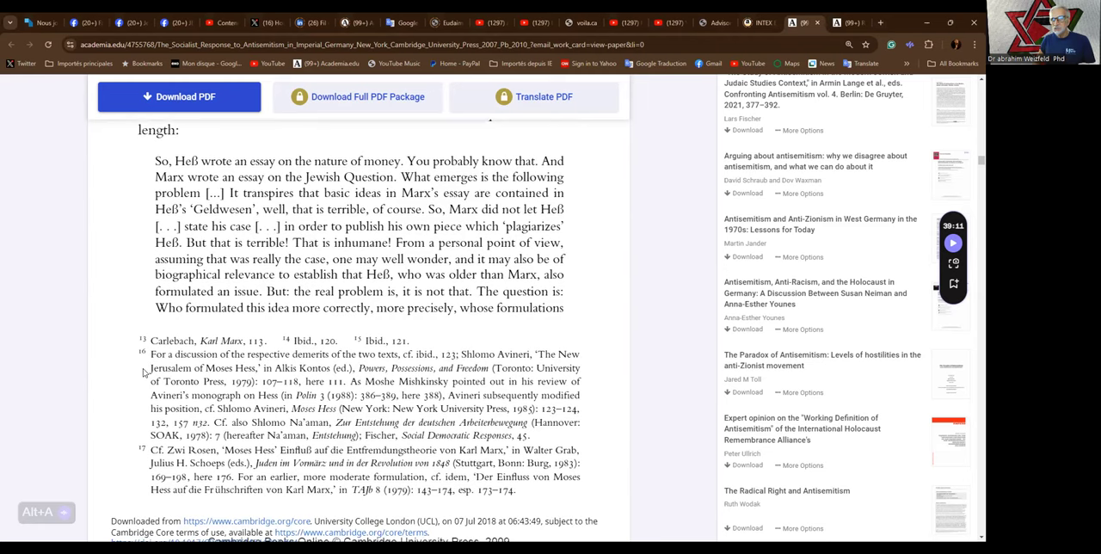
{"action": "scroll", "scroll_direction": "down", "scroll_amount": 3}
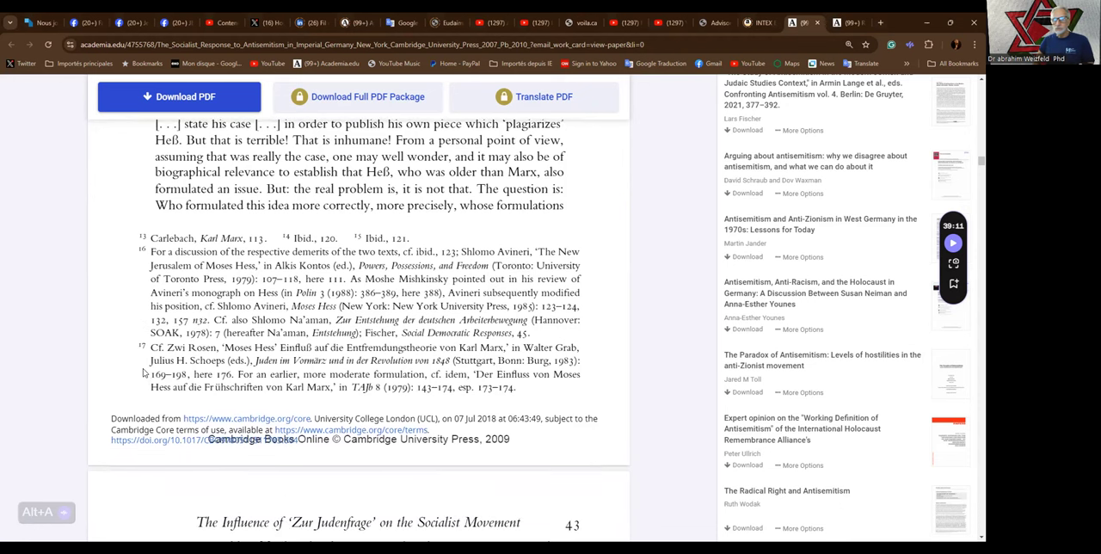
{"action": "scroll", "scroll_direction": "down", "scroll_amount": 3}
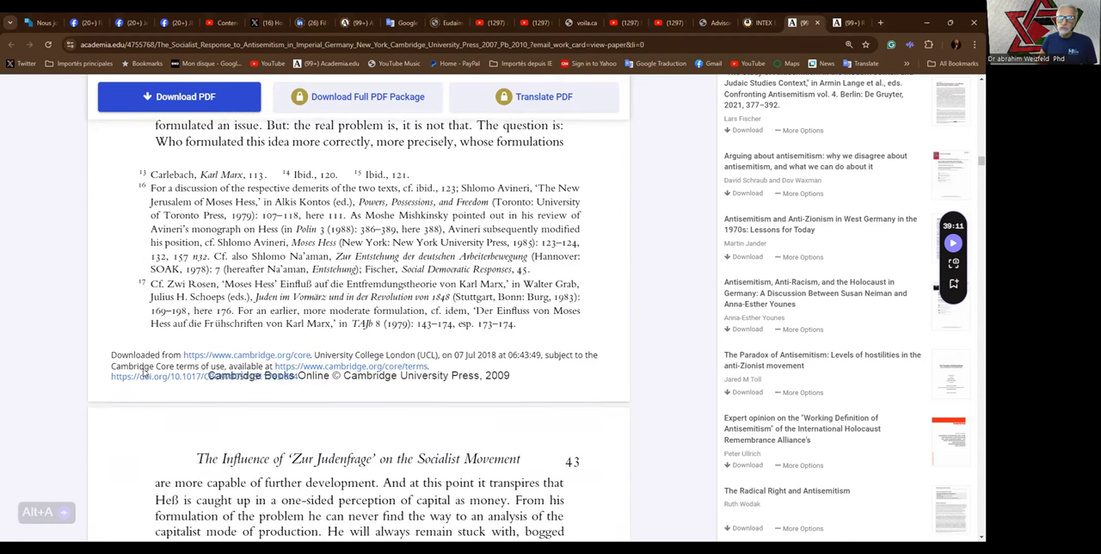
{"action": "scroll", "scroll_direction": "down", "scroll_amount": 3}
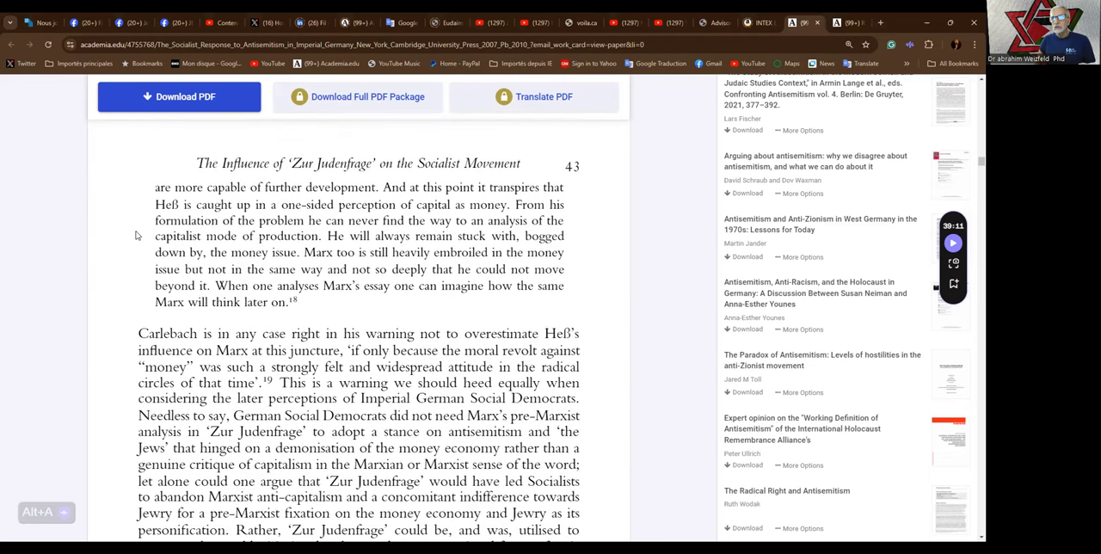
{"action": "mouse_move", "coordinate": [134, 208]}
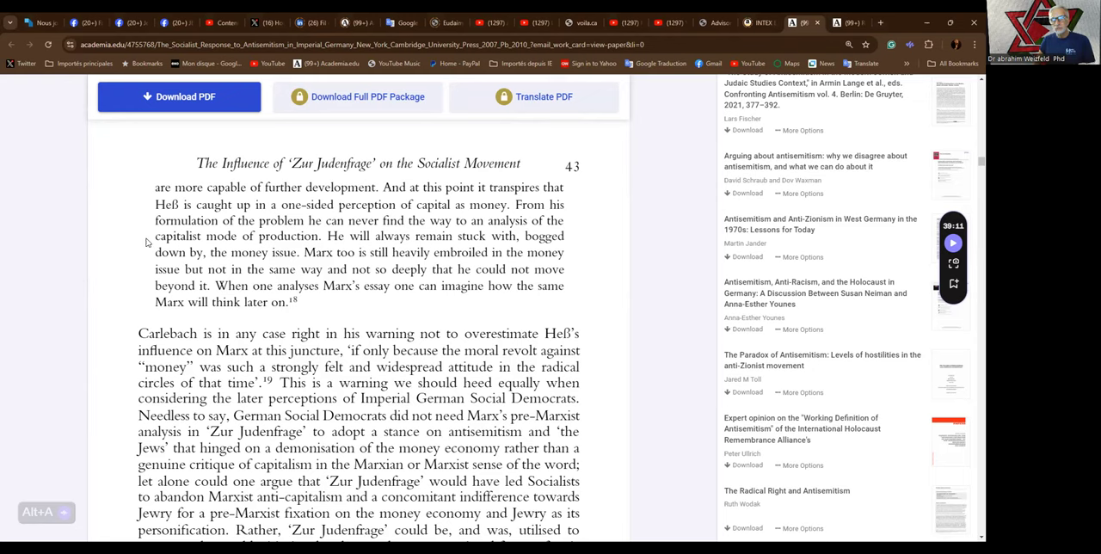
{"action": "mouse_move", "coordinate": [133, 265]}
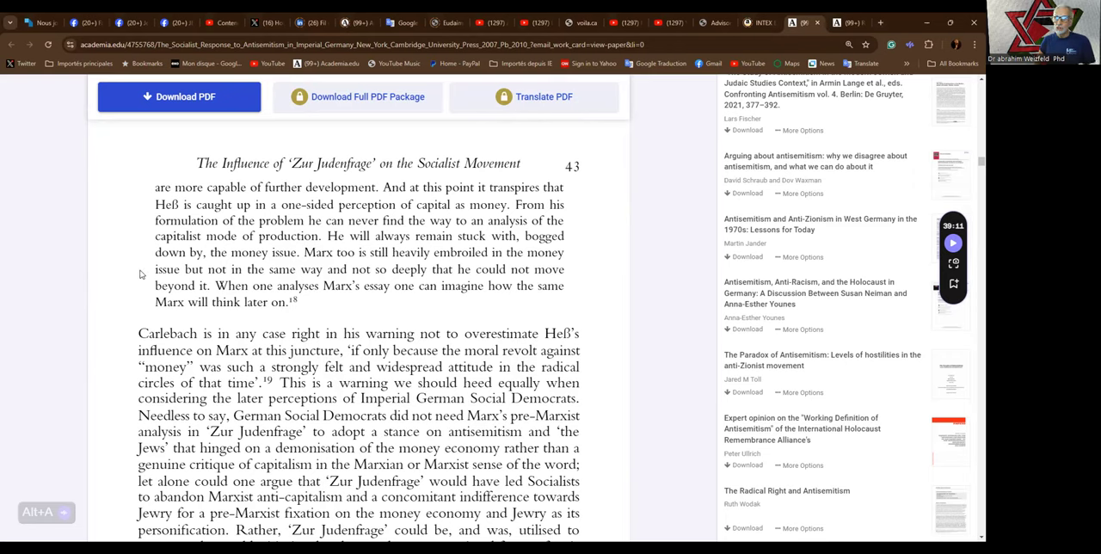
{"action": "mouse_move", "coordinate": [144, 289]}
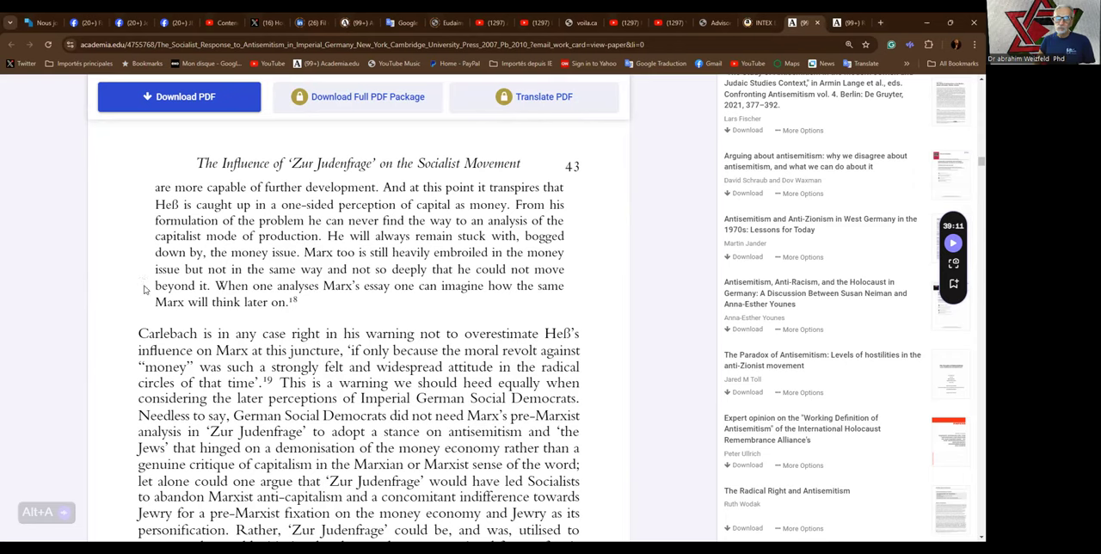
{"action": "mouse_move", "coordinate": [141, 301]}
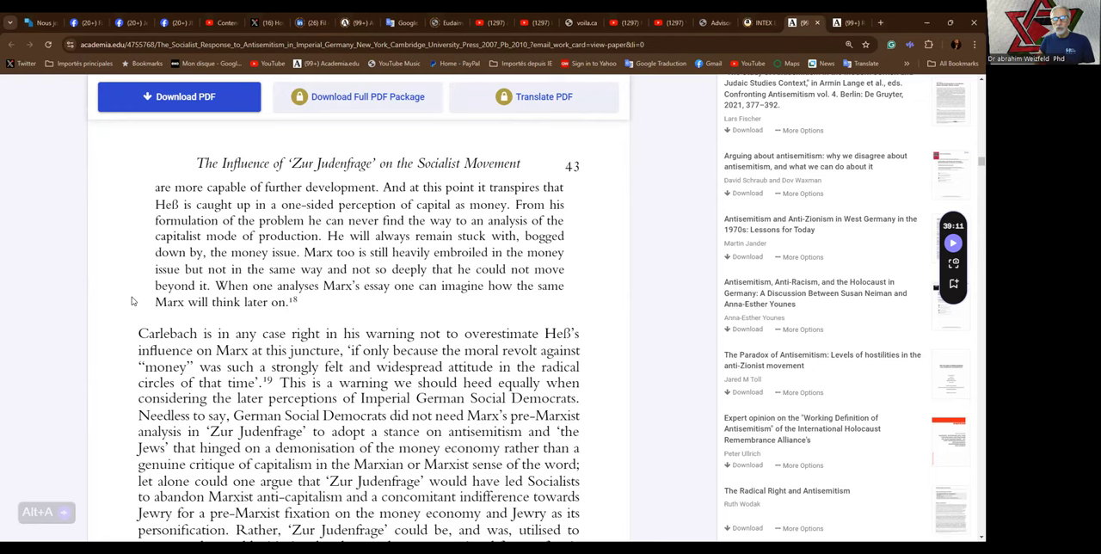
{"action": "scroll", "scroll_direction": "down", "scroll_amount": 3}
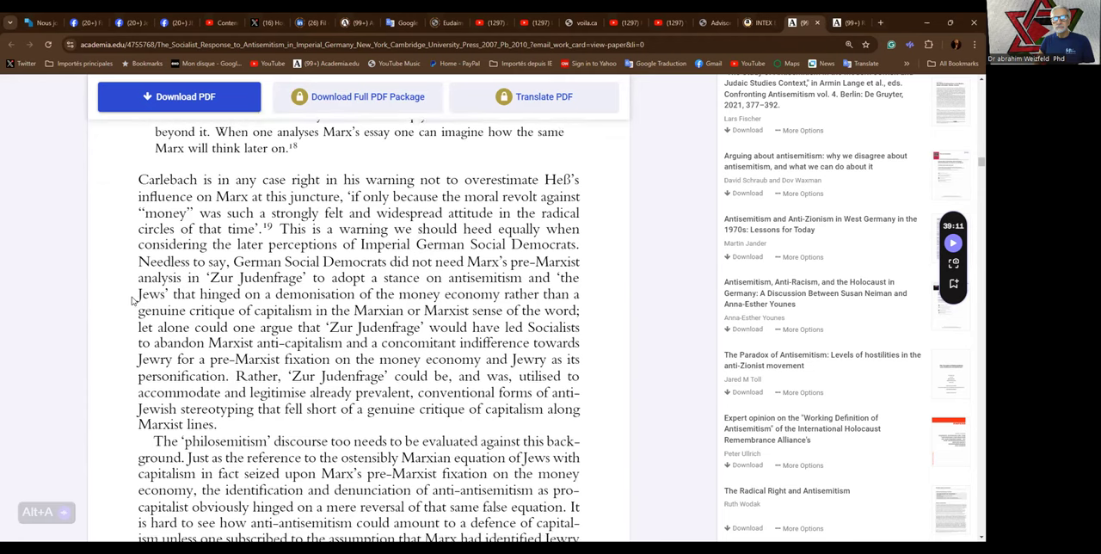
{"action": "mouse_move", "coordinate": [129, 251]}
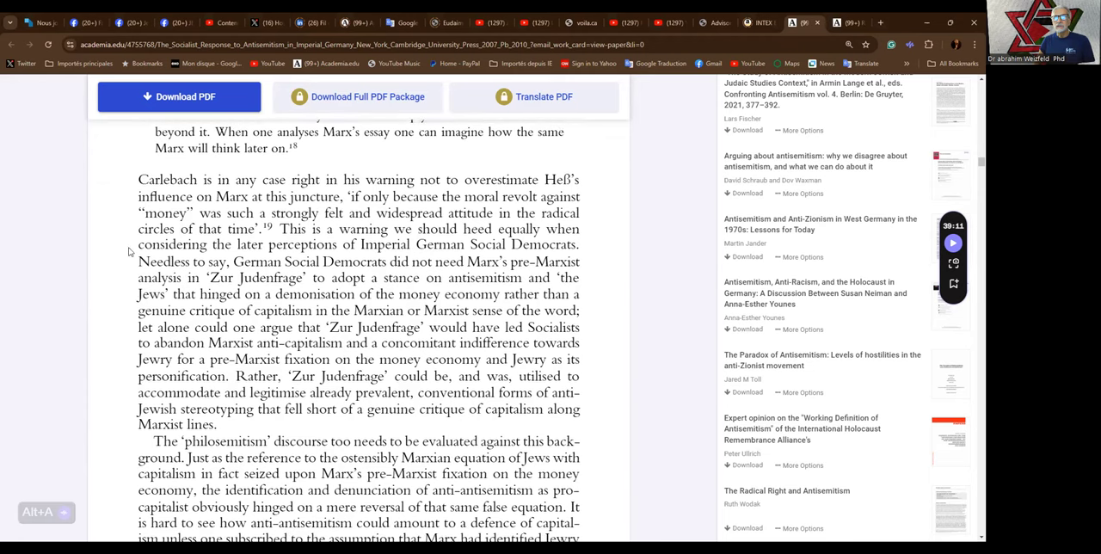
{"action": "mouse_move", "coordinate": [120, 199]}
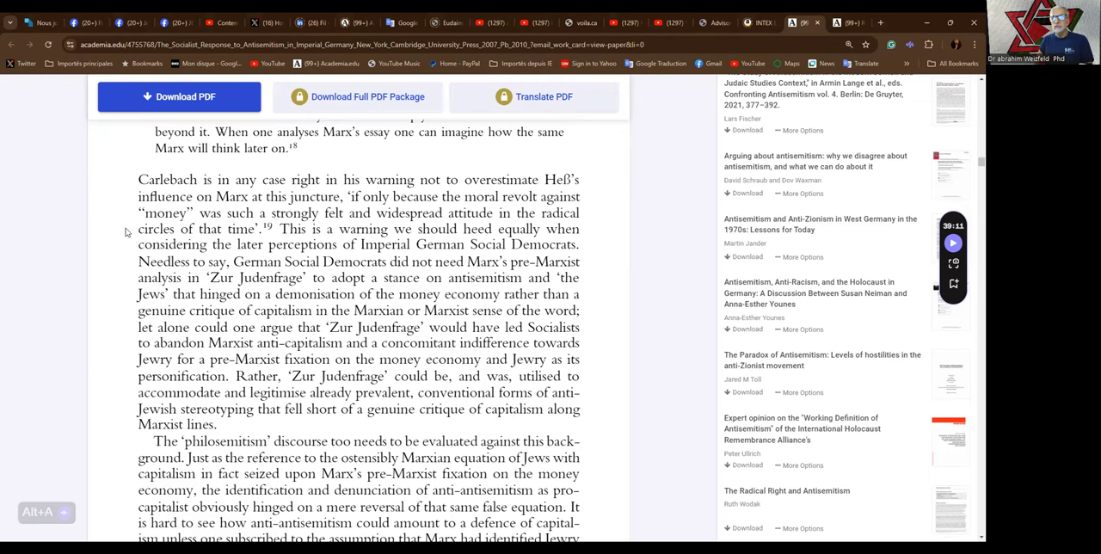
{"action": "mouse_move", "coordinate": [131, 255]}
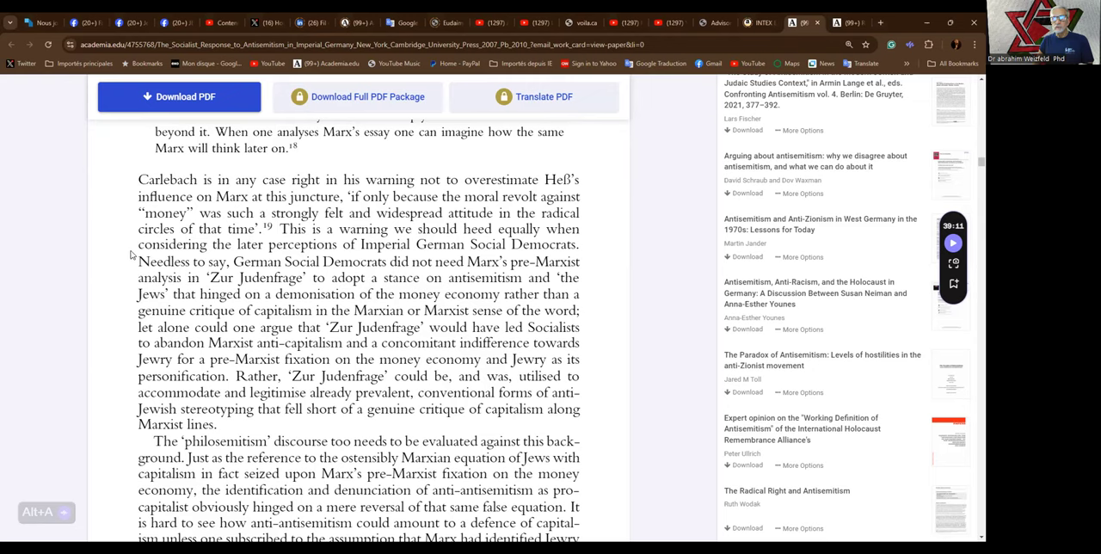
{"action": "mouse_move", "coordinate": [131, 252]}
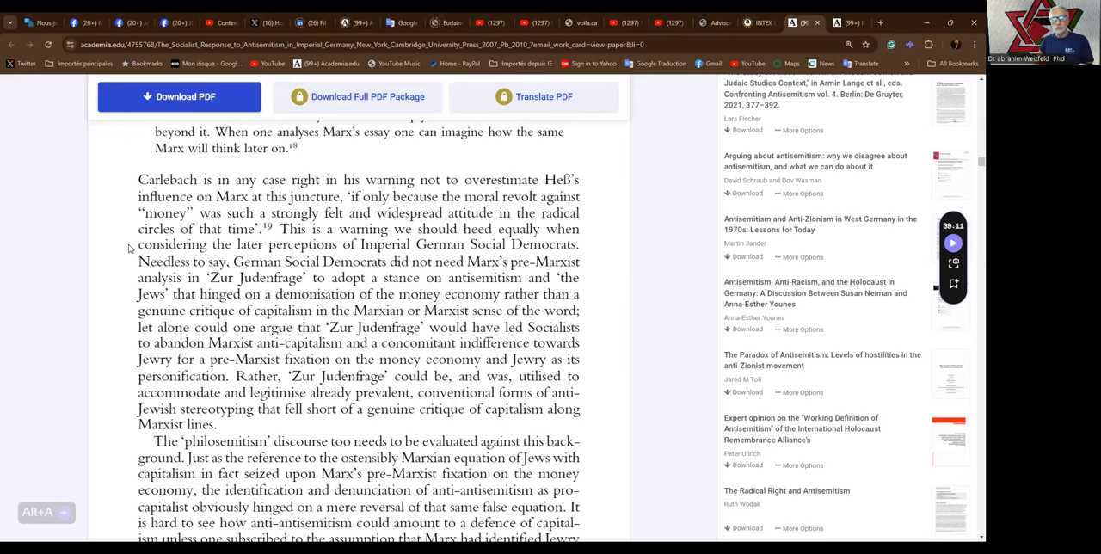
{"action": "scroll", "scroll_direction": "down", "scroll_amount": 3}
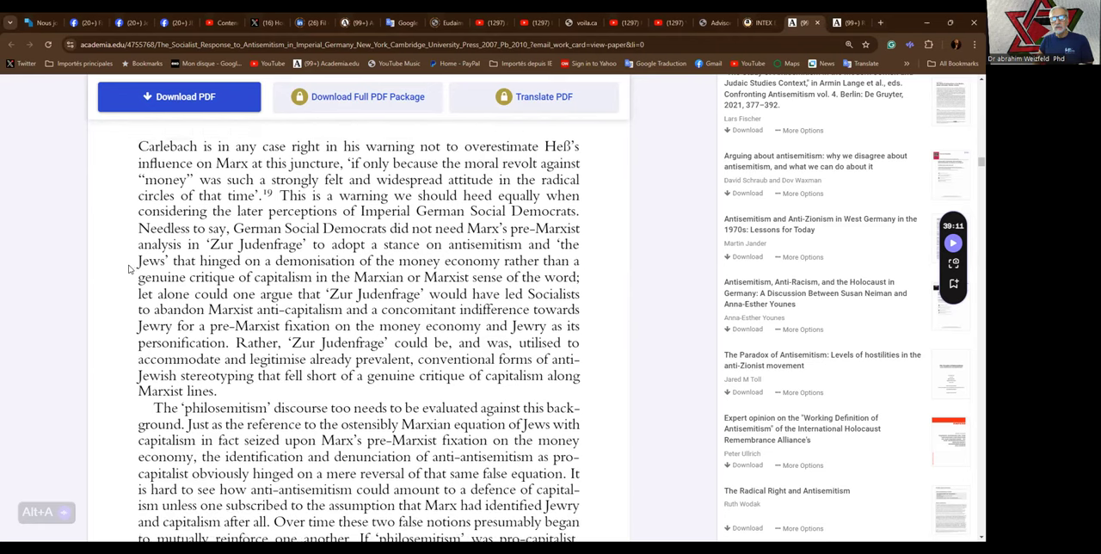
{"action": "scroll", "scroll_direction": "down", "scroll_amount": 3}
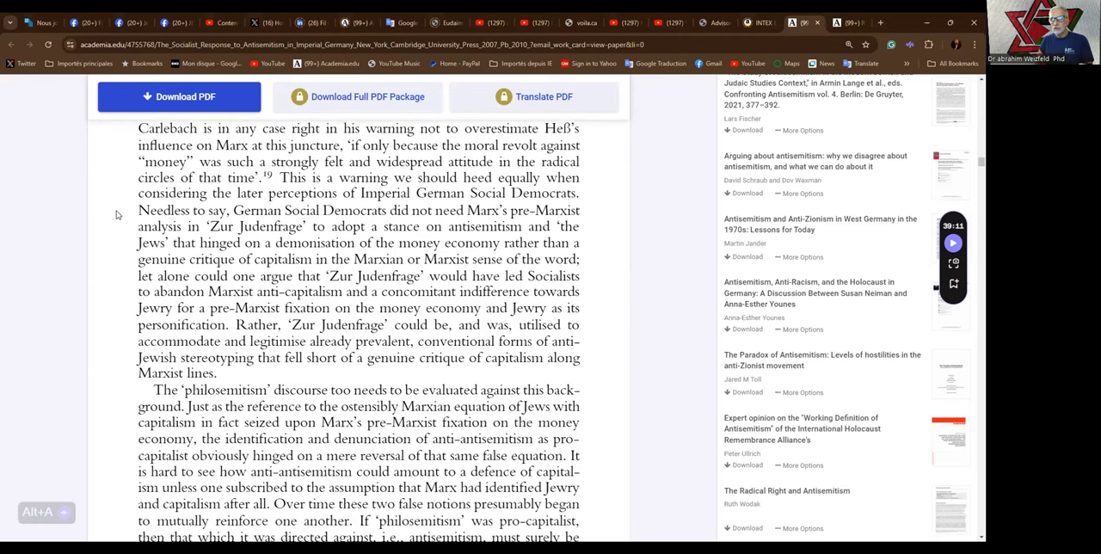
{"action": "mouse_move", "coordinate": [127, 234]}
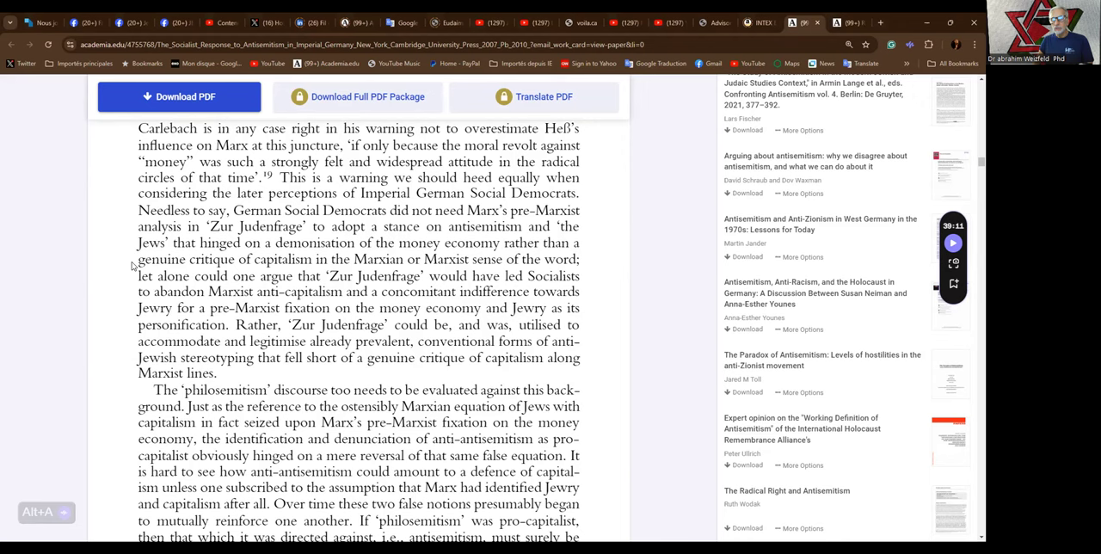
{"action": "scroll", "scroll_direction": "down", "scroll_amount": 3}
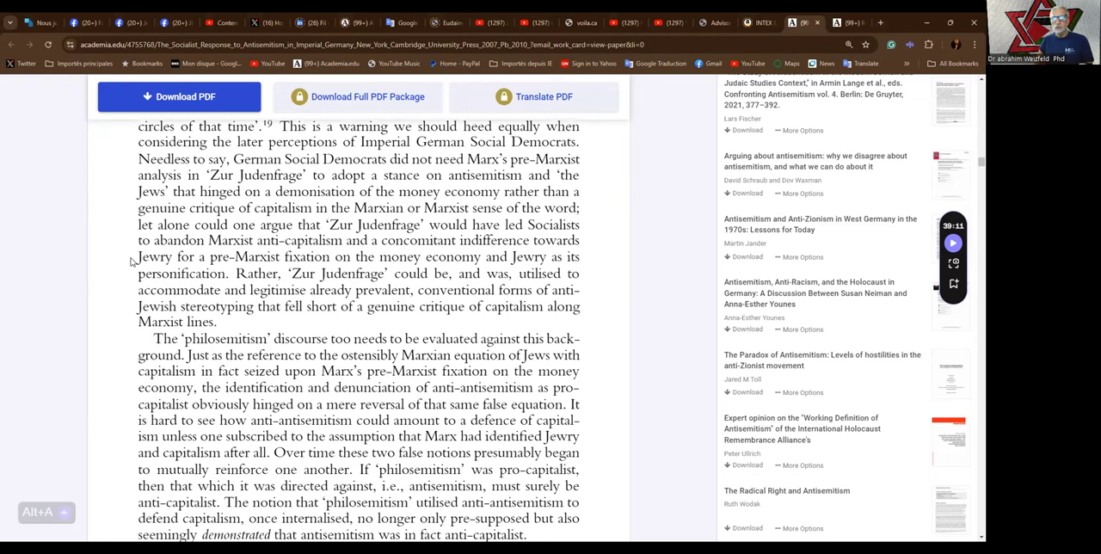
{"action": "mouse_move", "coordinate": [134, 265]}
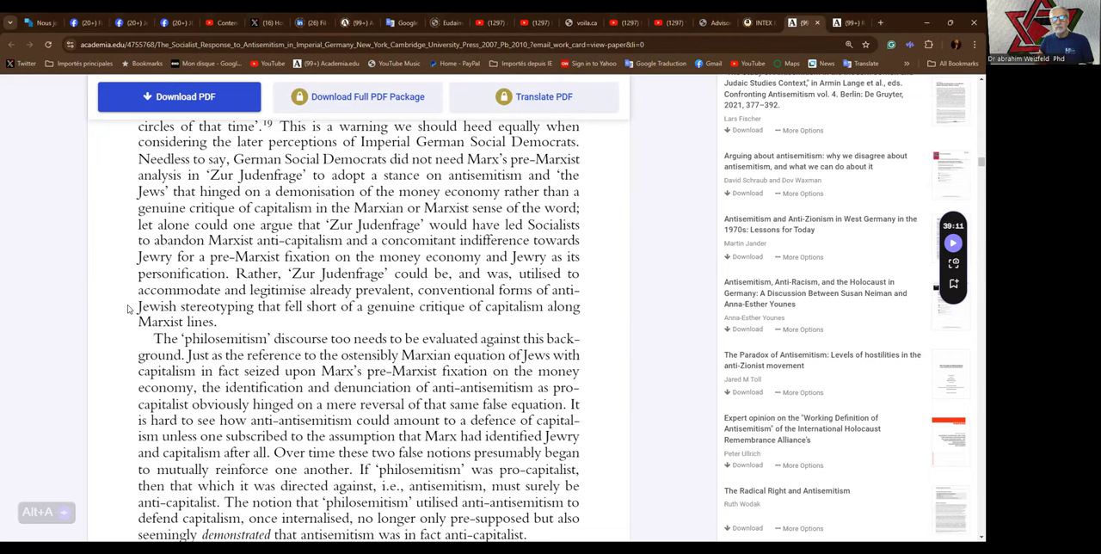
{"action": "scroll", "scroll_direction": "down", "scroll_amount": 3}
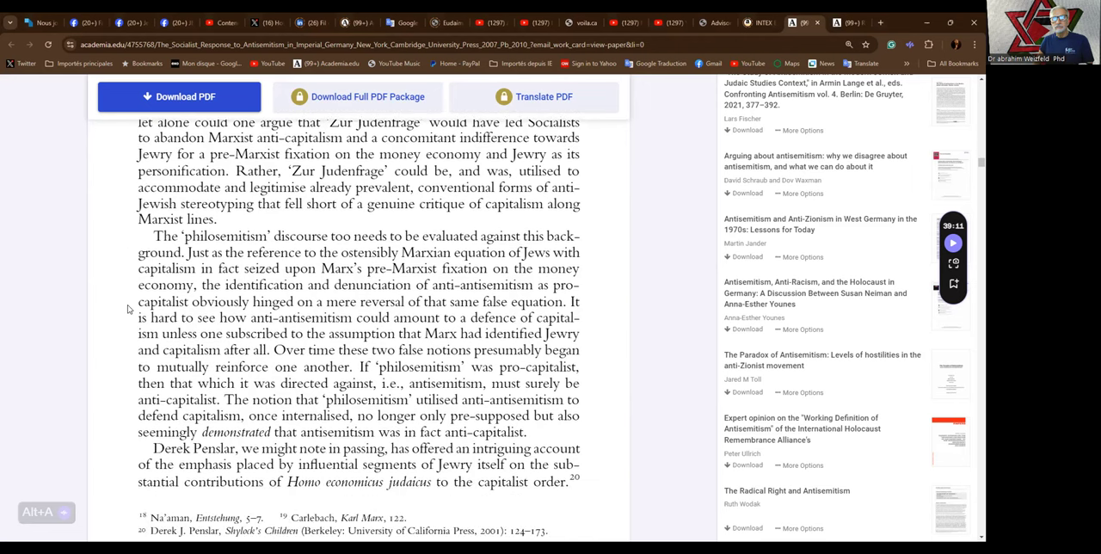
{"action": "scroll", "scroll_direction": "down", "scroll_amount": 3}
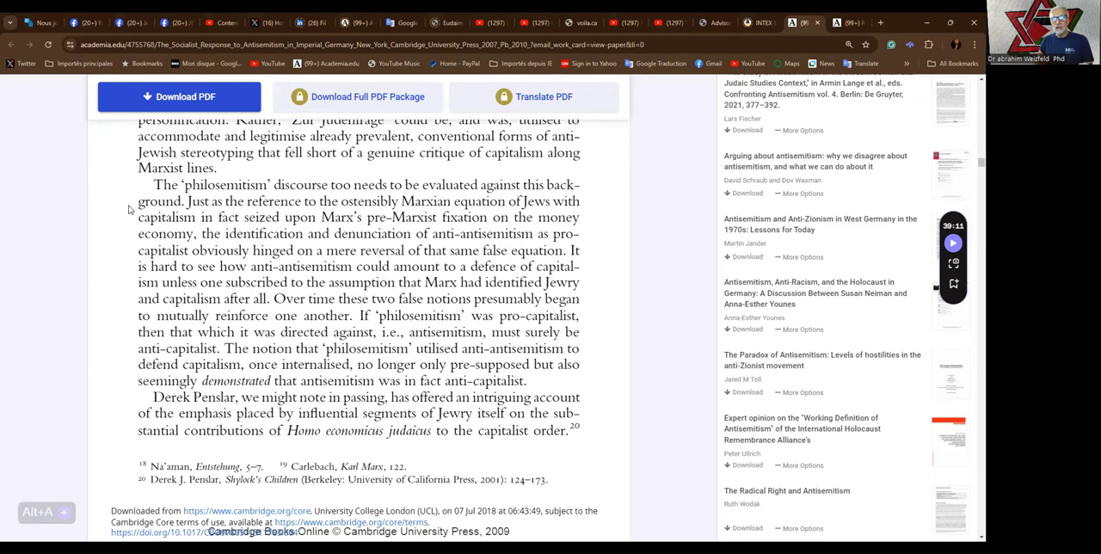
{"action": "mouse_move", "coordinate": [136, 220]}
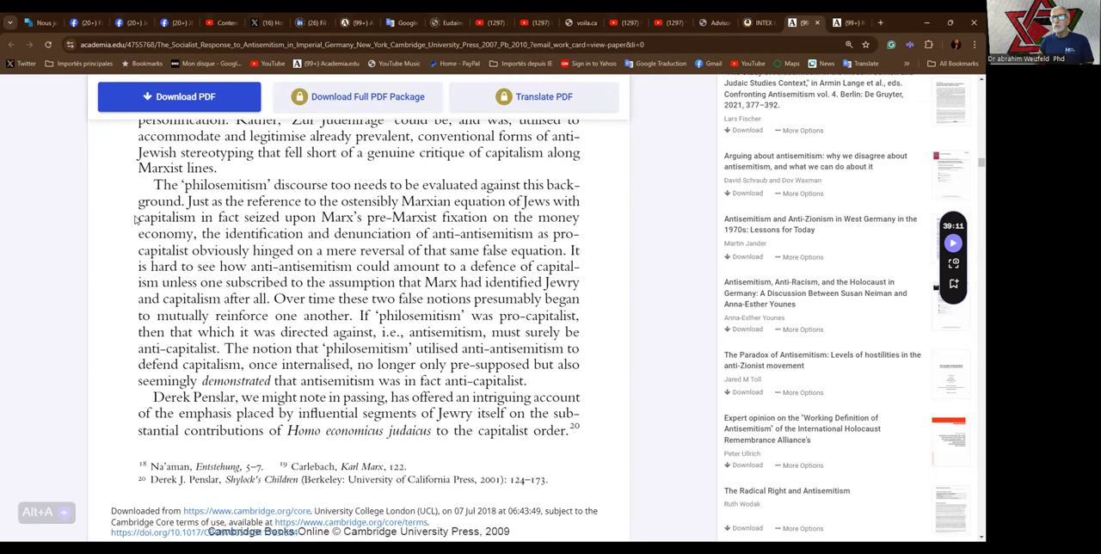
{"action": "mouse_move", "coordinate": [137, 248]}
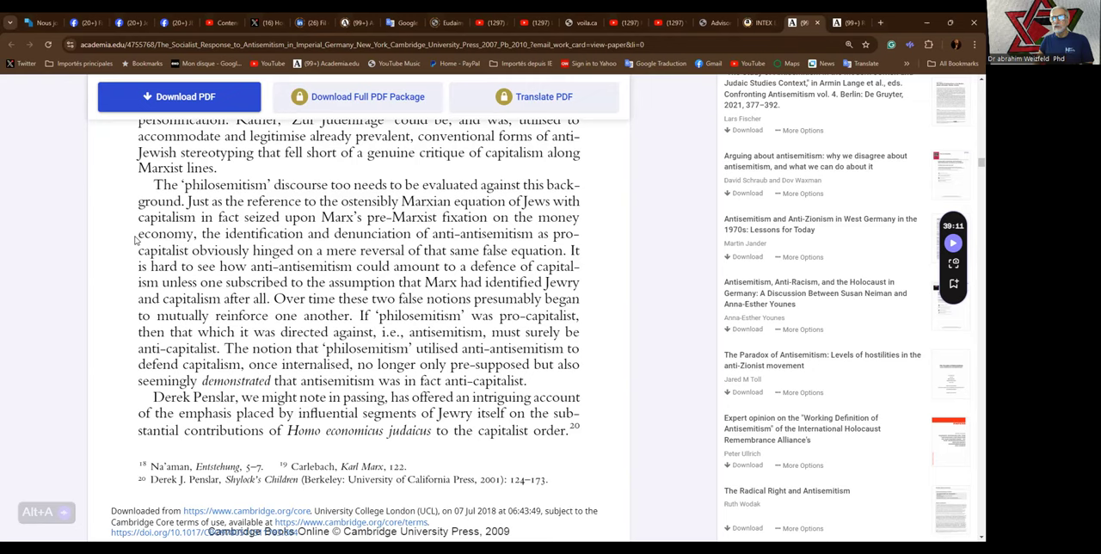
{"action": "mouse_move", "coordinate": [137, 250]}
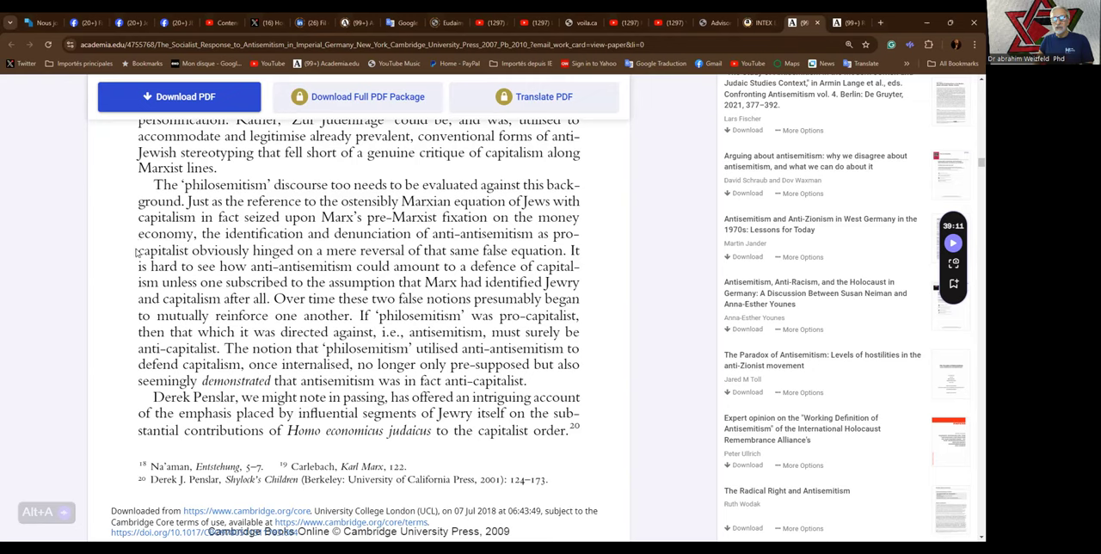
{"action": "mouse_move", "coordinate": [146, 258]}
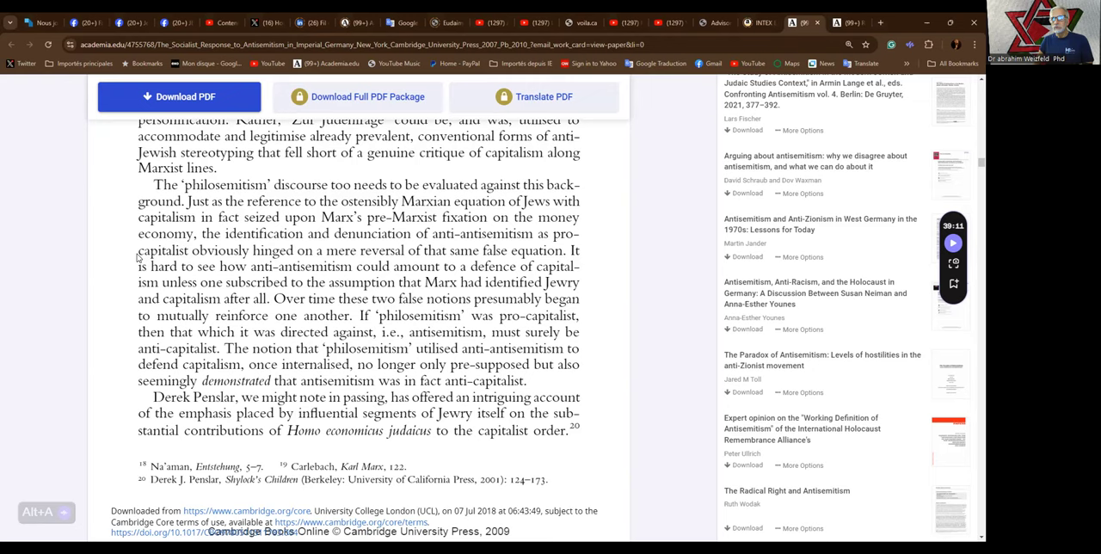
{"action": "mouse_move", "coordinate": [138, 272]}
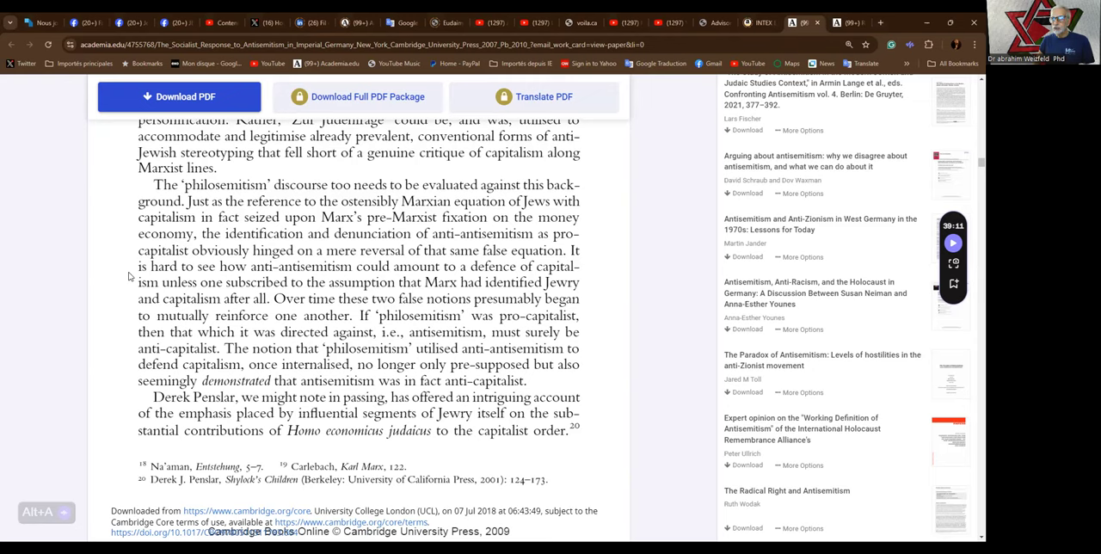
{"action": "mouse_move", "coordinate": [131, 289]}
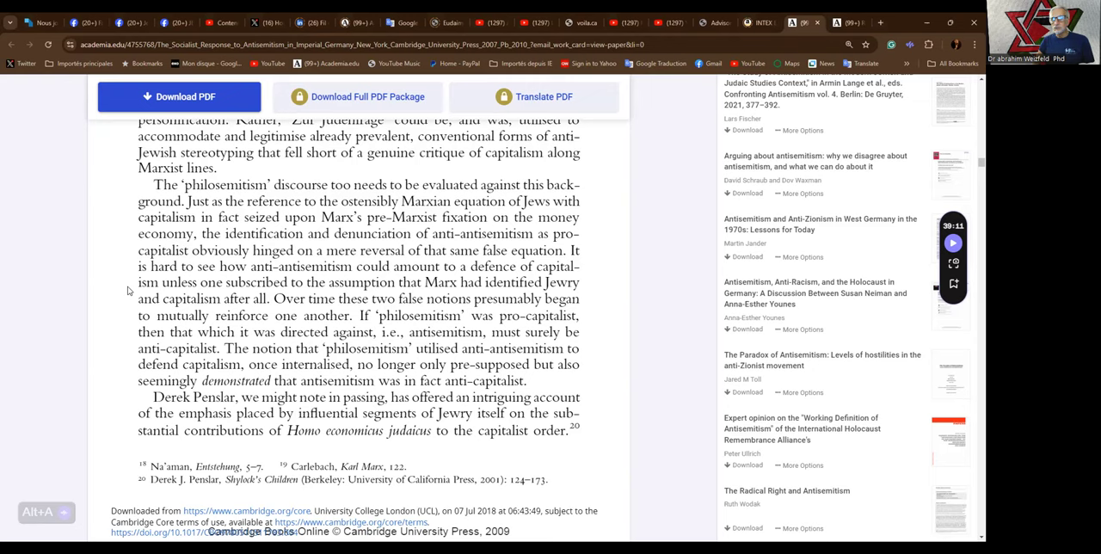
{"action": "mouse_move", "coordinate": [140, 308]}
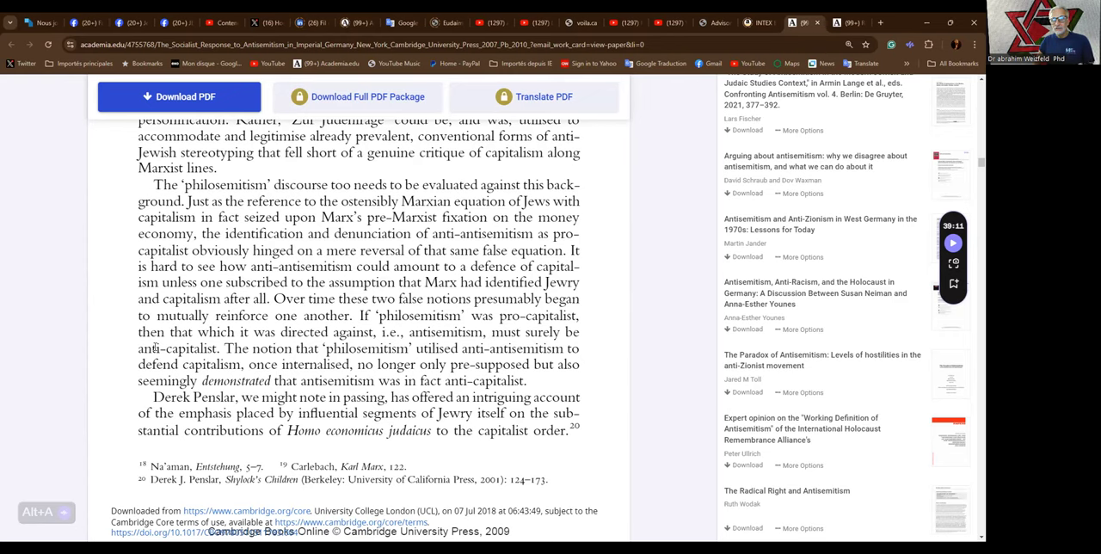
{"action": "mouse_move", "coordinate": [213, 344]}
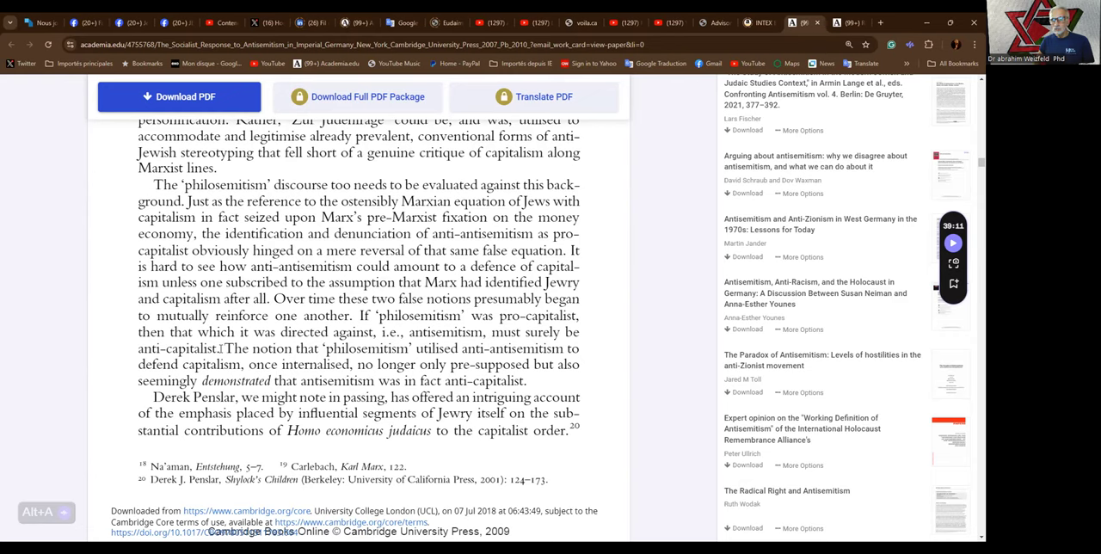
{"action": "scroll", "scroll_direction": "down", "scroll_amount": 3}
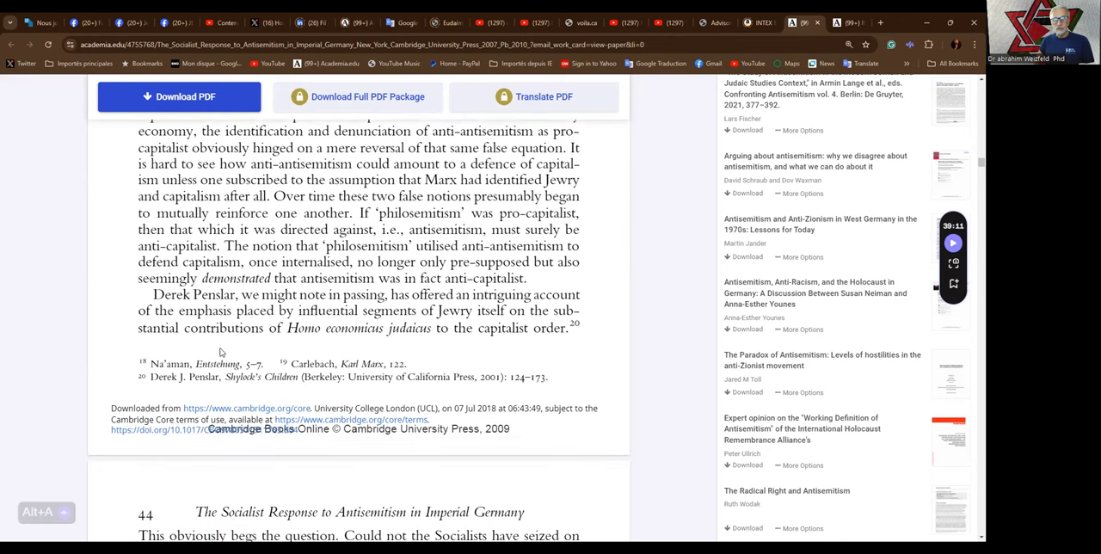
{"action": "mouse_move", "coordinate": [222, 323]}
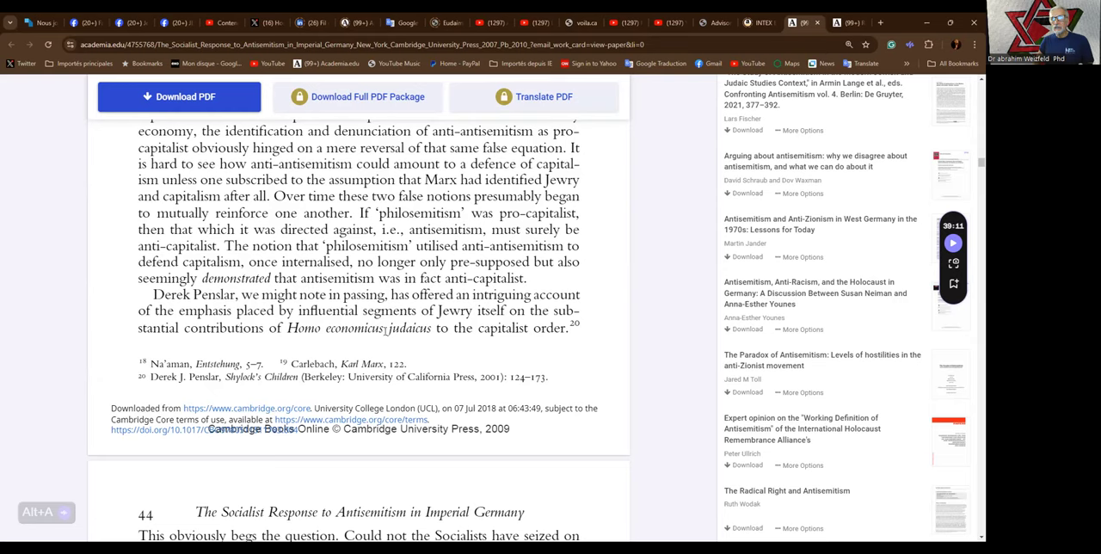
{"action": "mouse_move", "coordinate": [475, 322]}
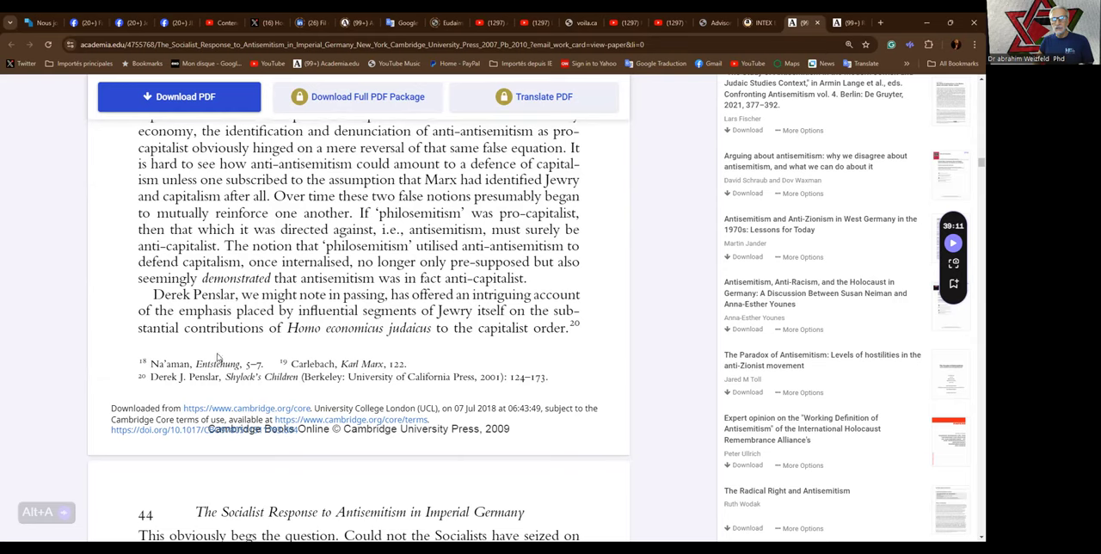
{"action": "mouse_move", "coordinate": [360, 344]}
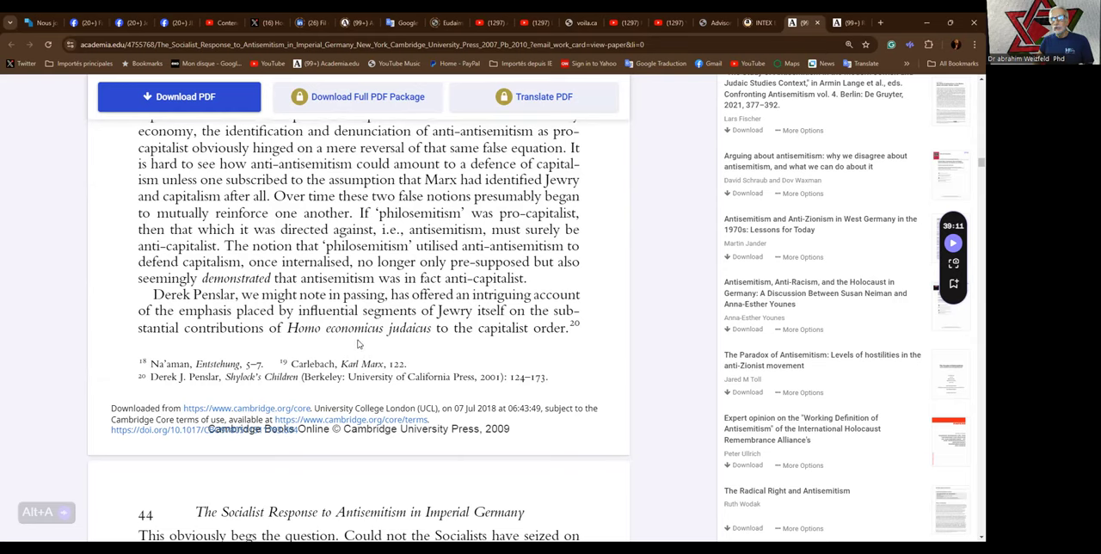
{"action": "mouse_move", "coordinate": [427, 339]}
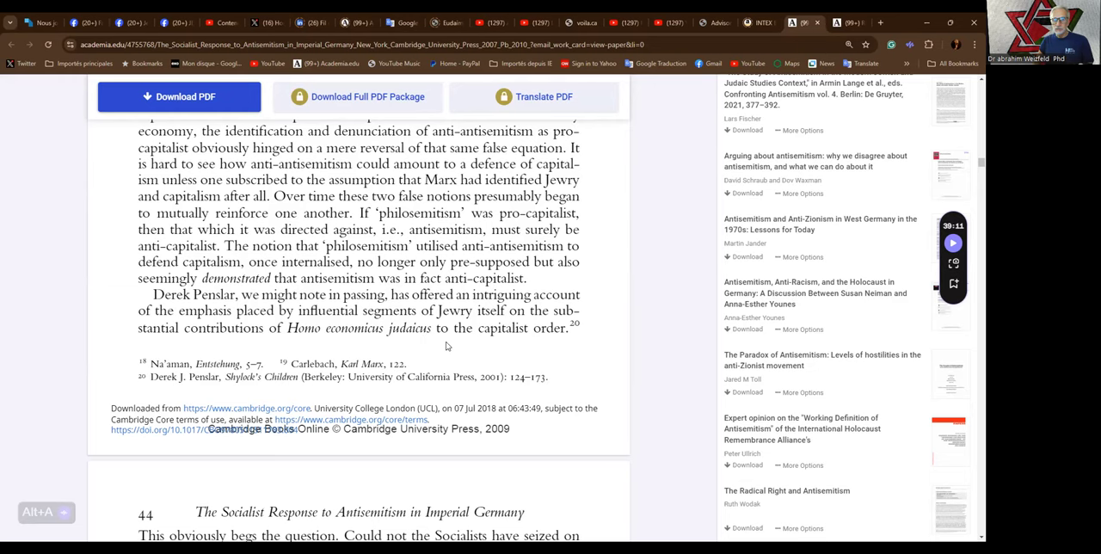
{"action": "scroll", "scroll_direction": "down", "scroll_amount": 3}
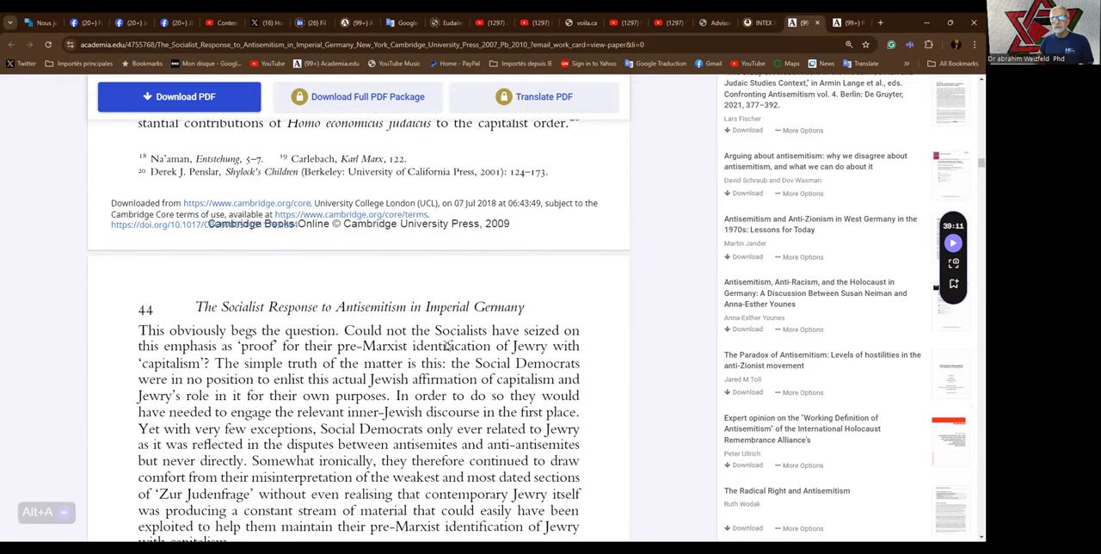
{"action": "scroll", "scroll_direction": "down", "scroll_amount": 3}
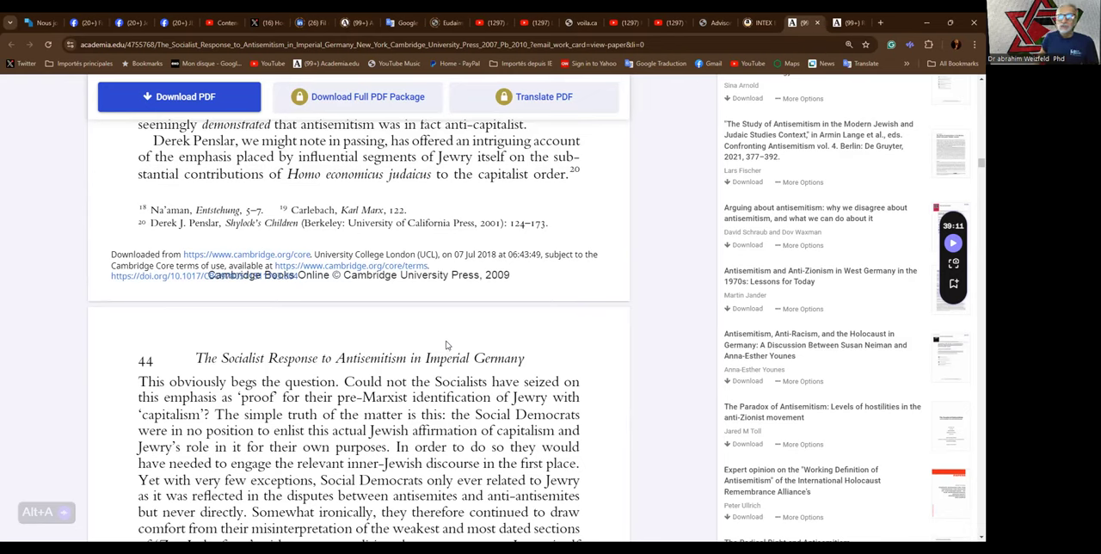
{"action": "scroll", "scroll_direction": "down", "scroll_amount": 3}
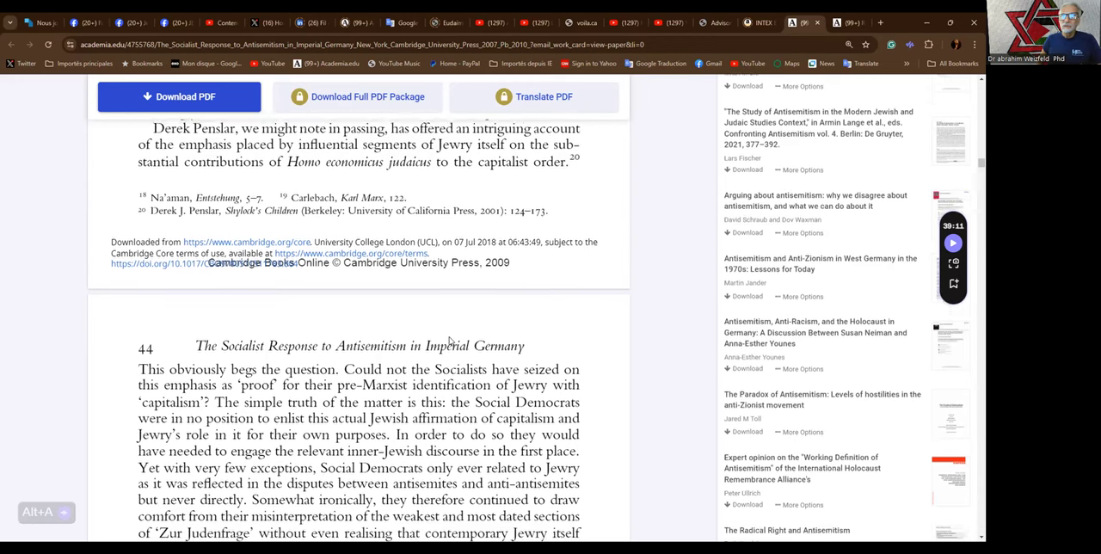
{"action": "scroll", "scroll_direction": "down", "scroll_amount": 3}
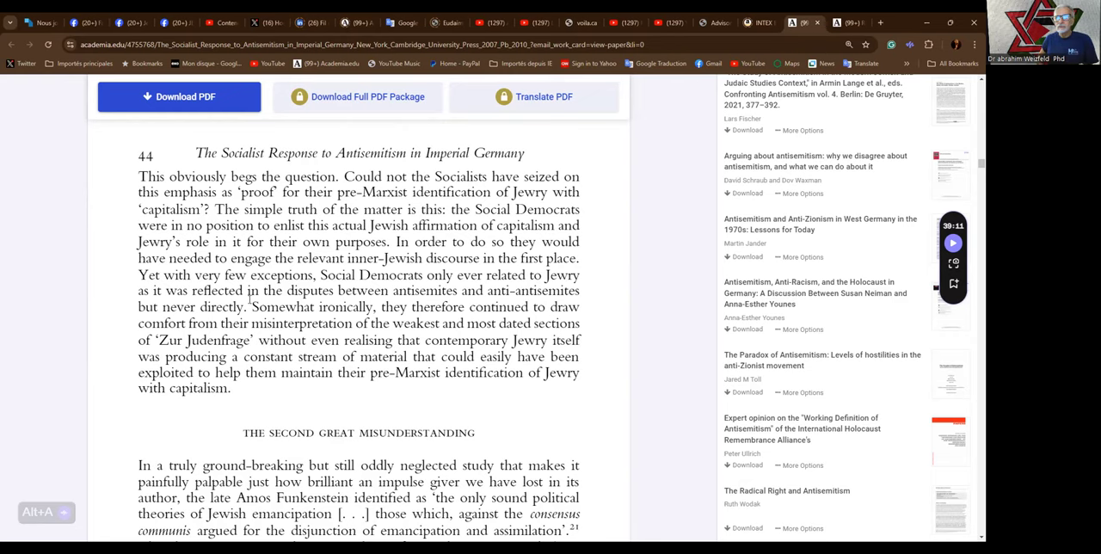
{"action": "scroll", "scroll_direction": "down", "scroll_amount": 3}
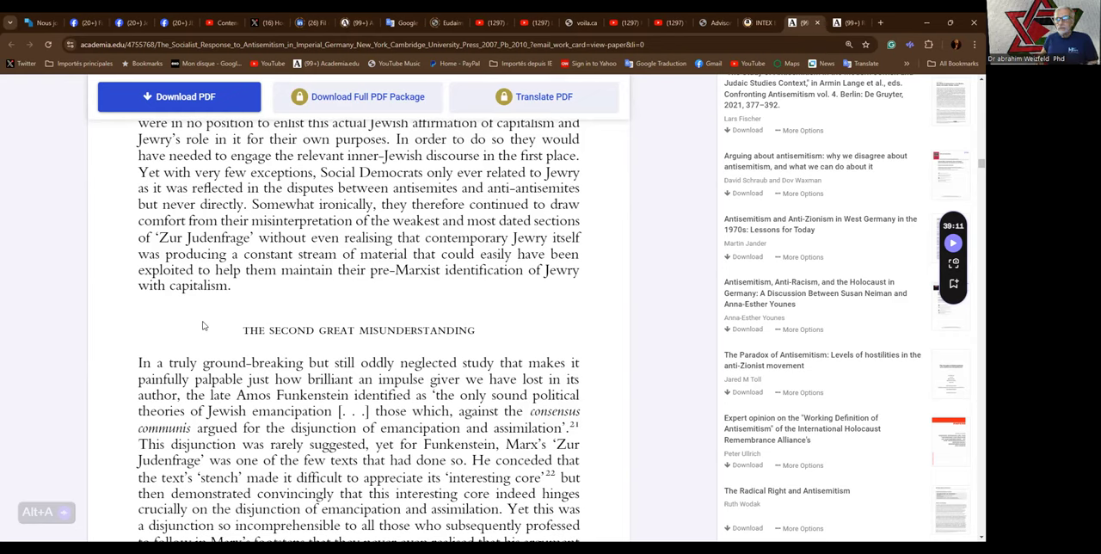
{"action": "mouse_move", "coordinate": [251, 320]}
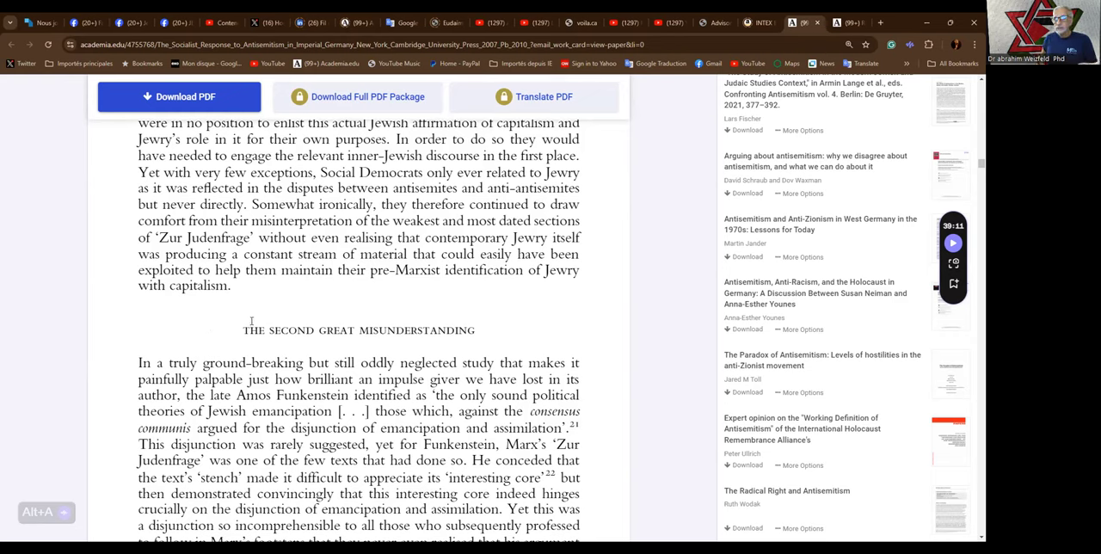